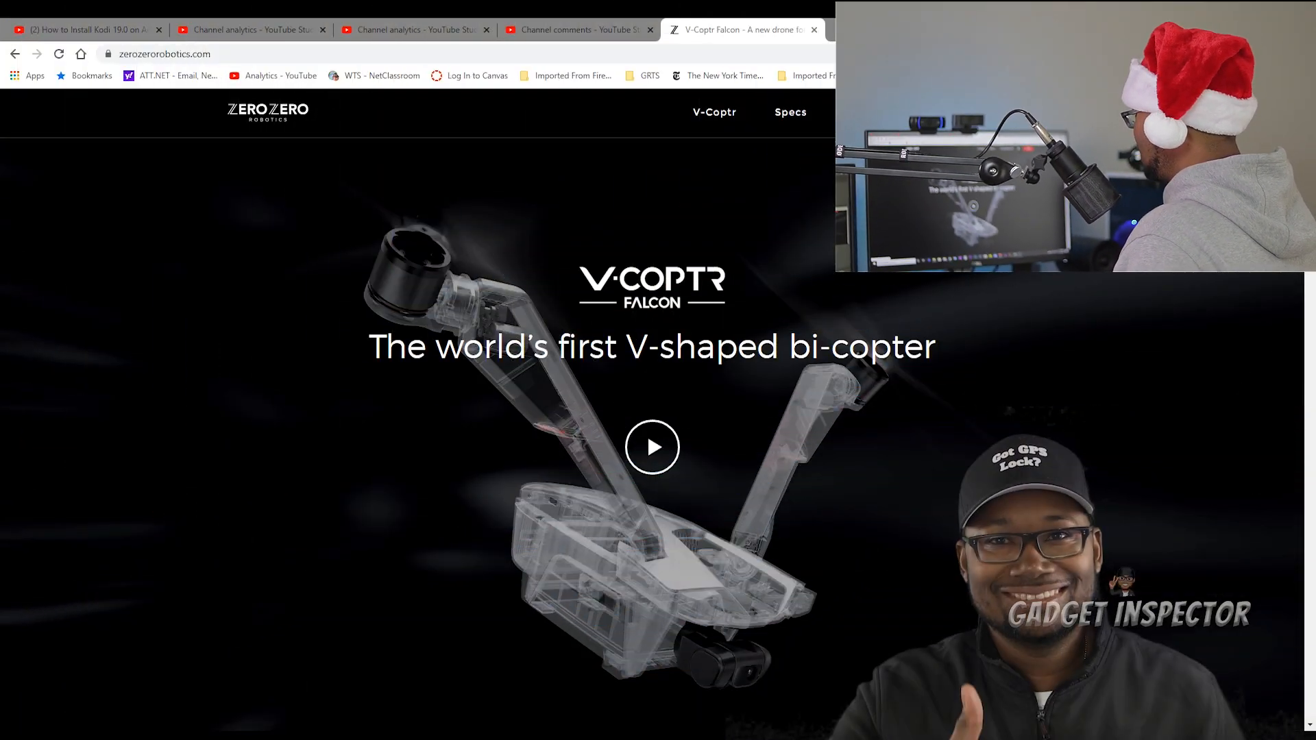
Step: Scroll the V-Coptr Falcon page to the footer and open the Hover 2 product page
scroll("down", 3)
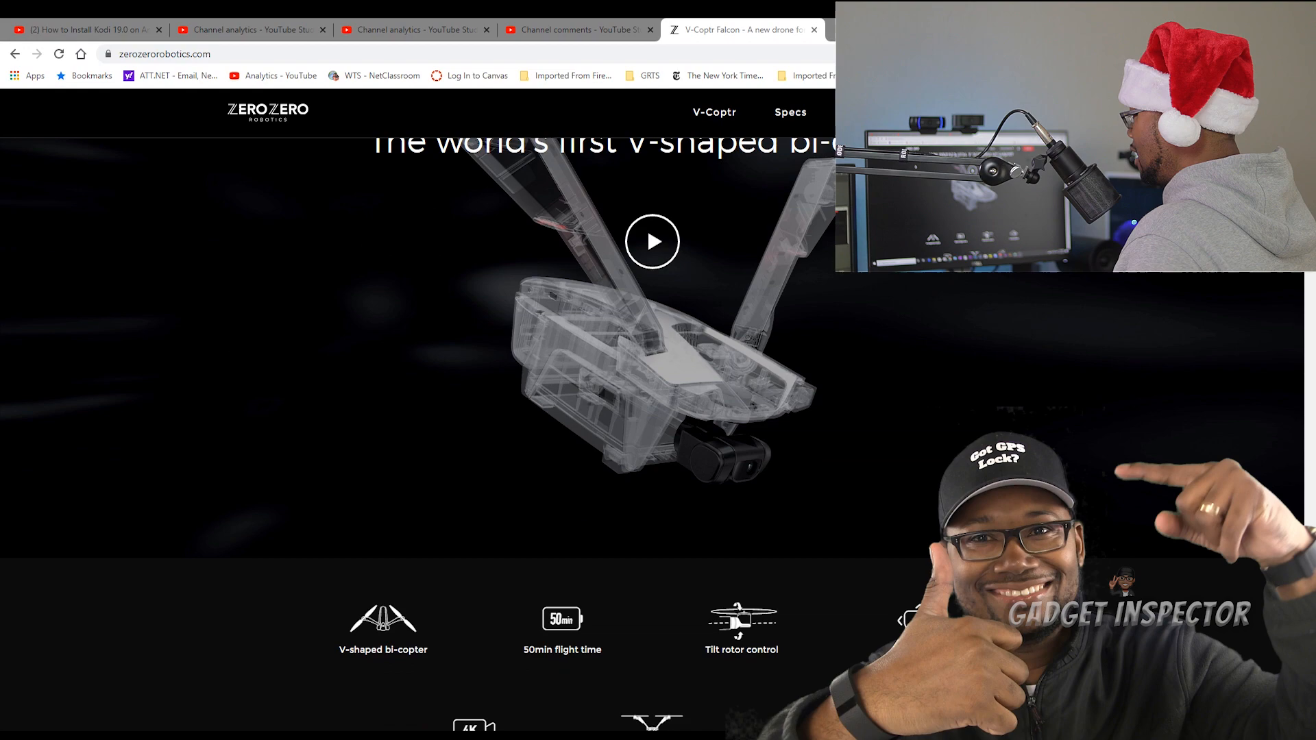
scroll("down", 3)
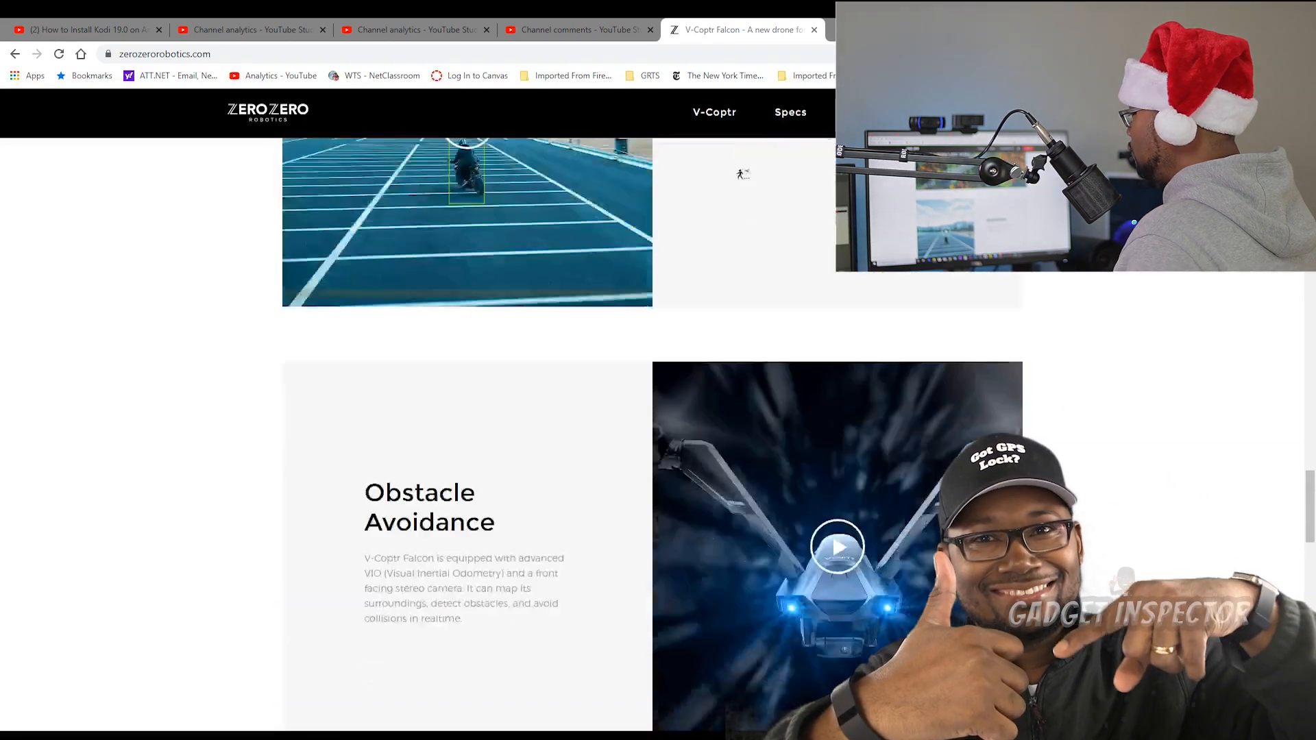
scroll("down", 3)
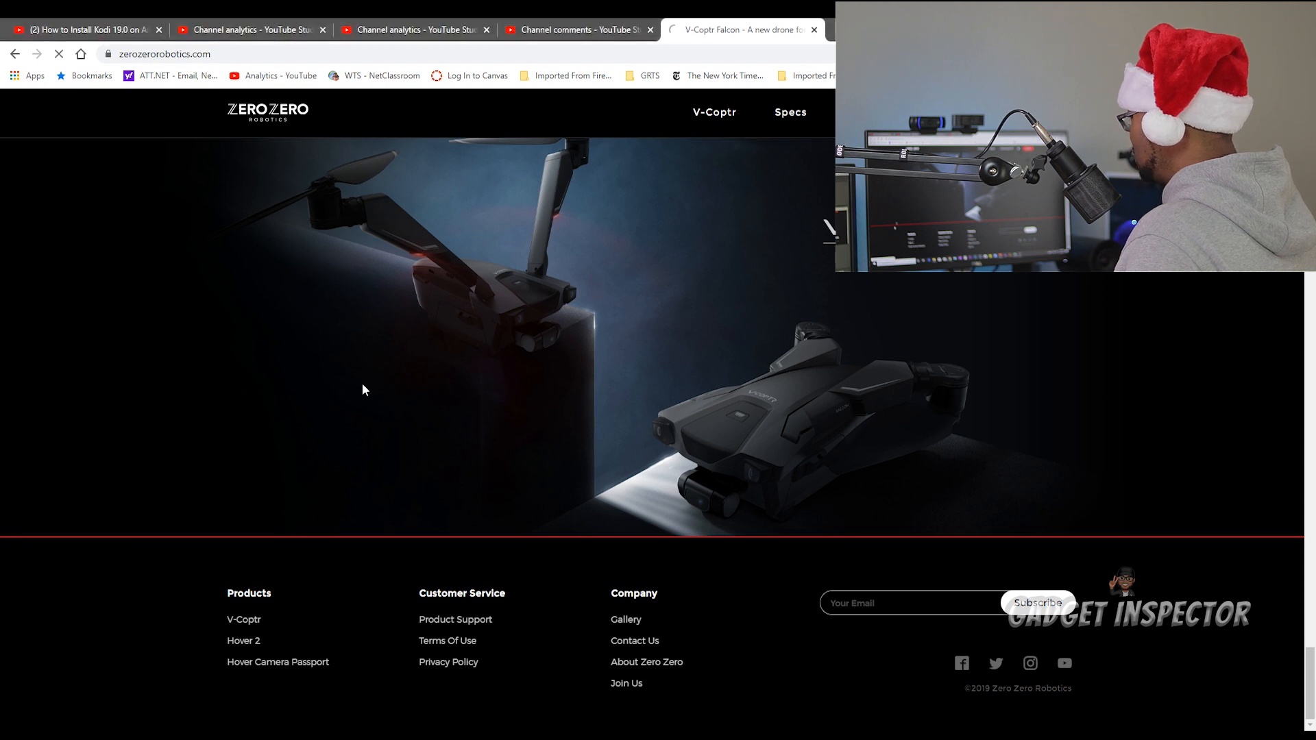
left_click(243, 640)
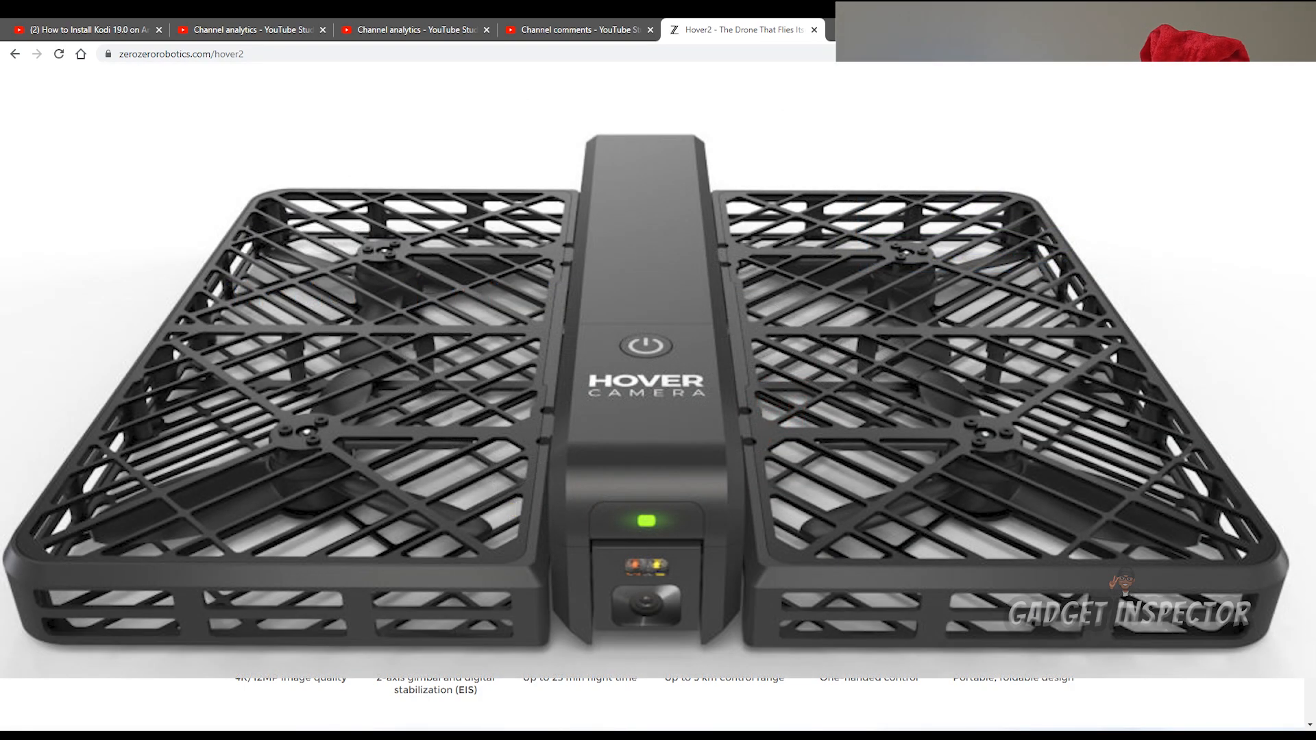
Step: Leave the Hover 2 page and return to the V-Coptr Falcon page via the top navigation
scroll("down", 3)
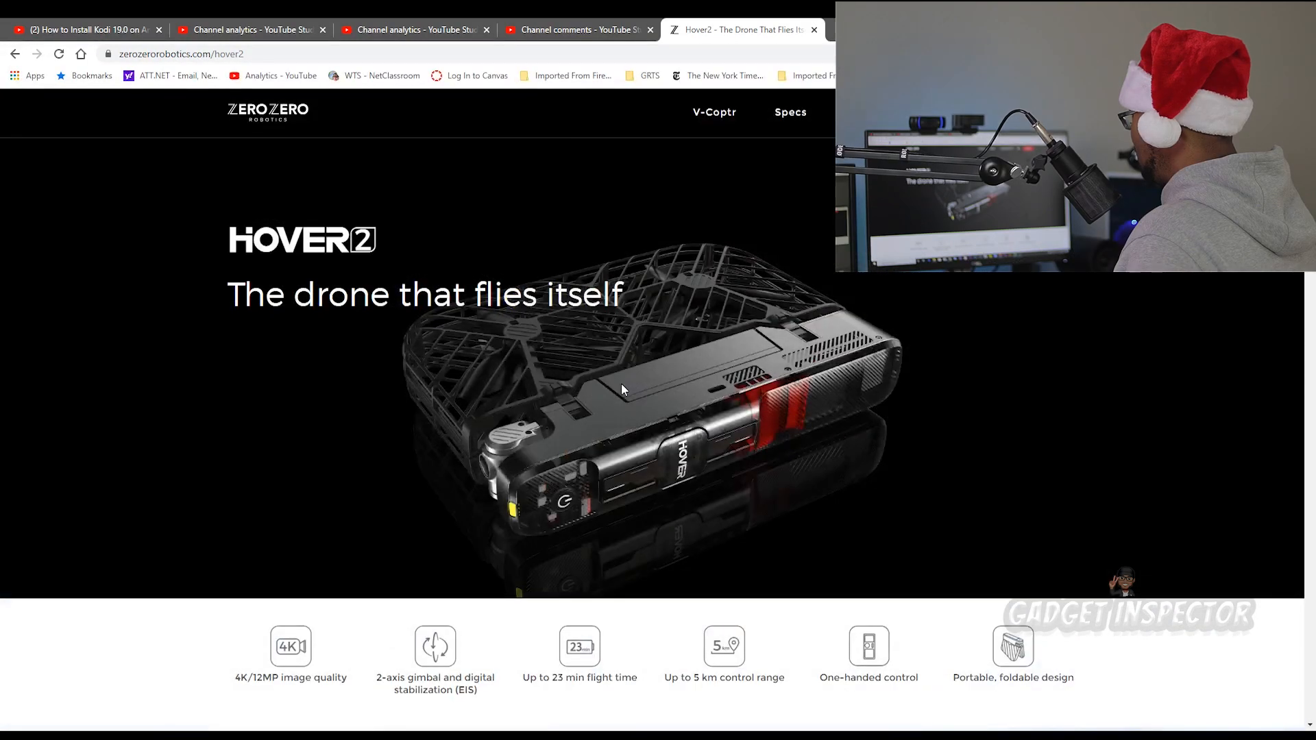
left_click(713, 112)
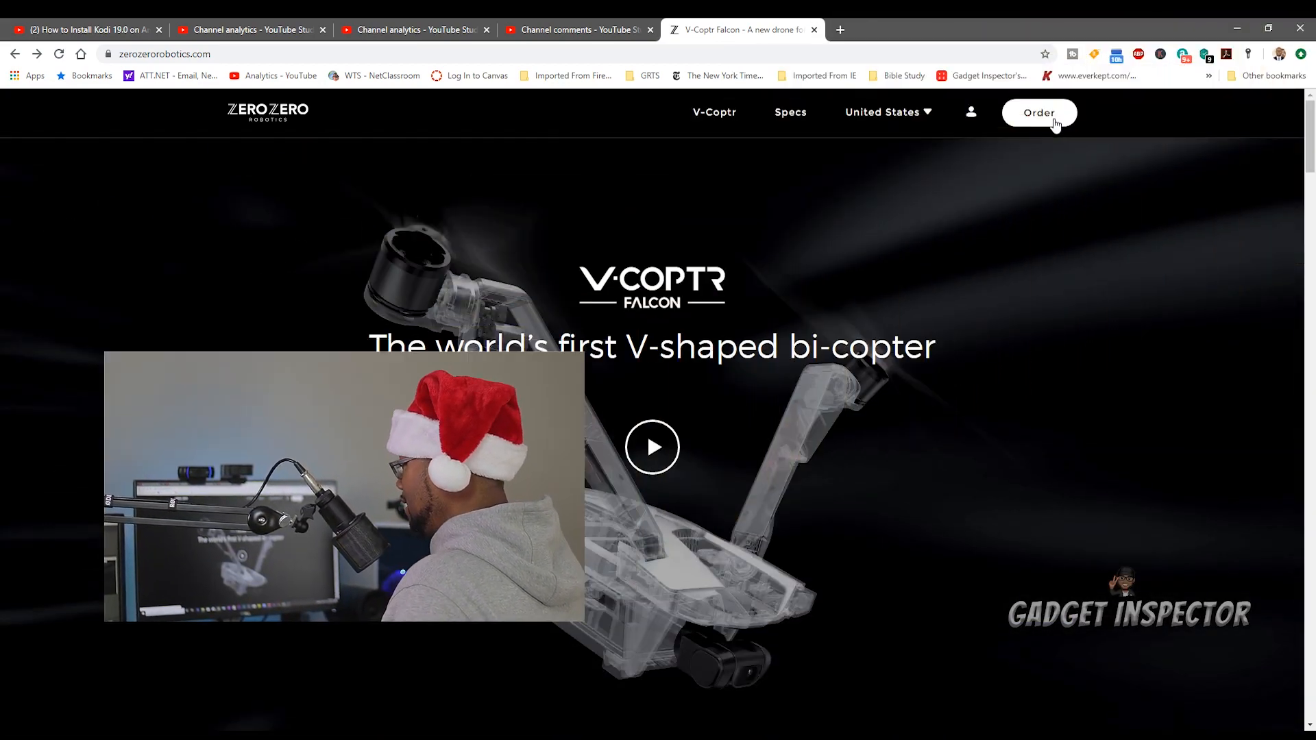
left_click(1038, 113)
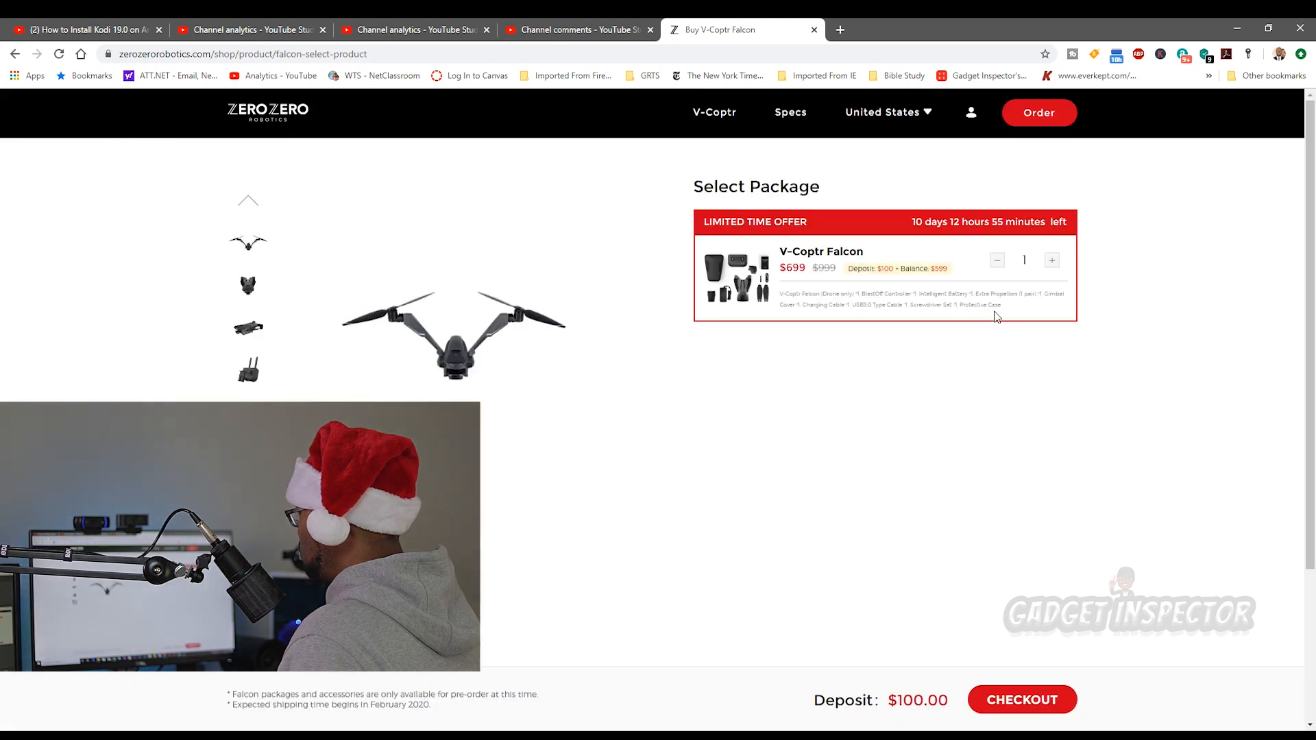
left_click(247, 283)
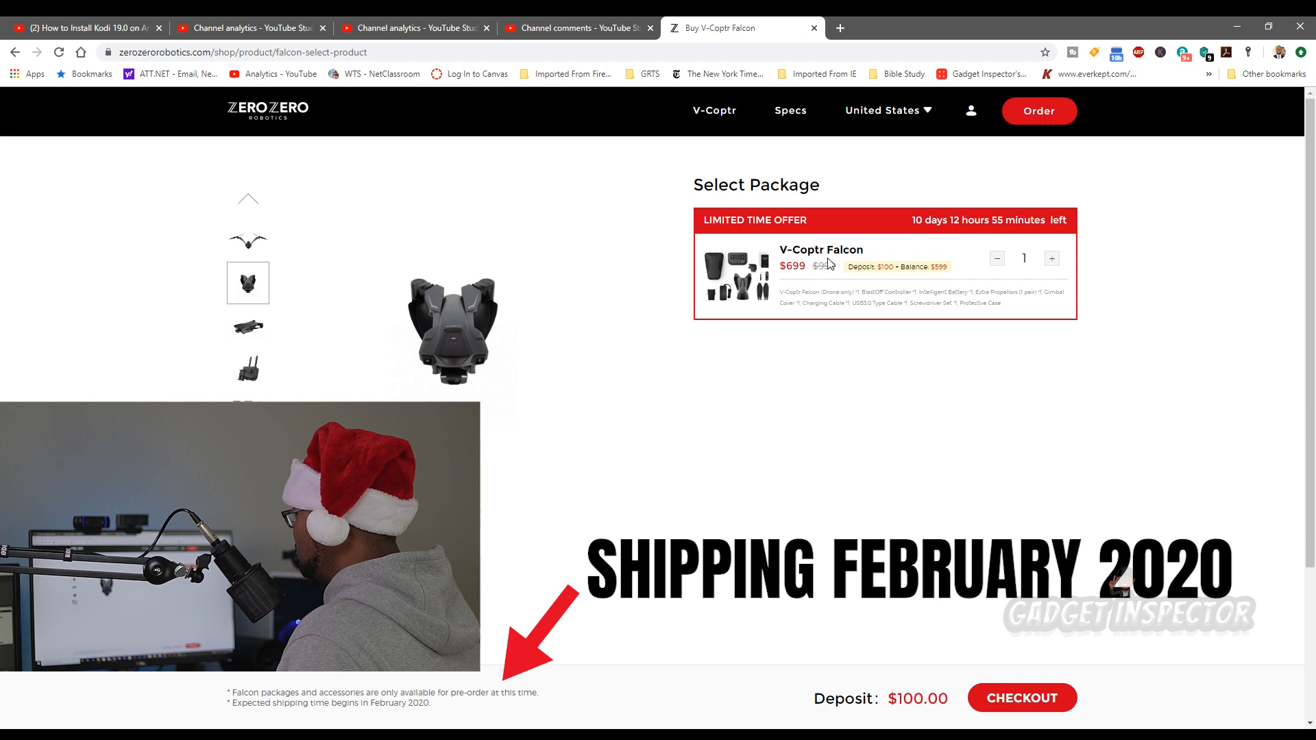
left_click(247, 326)
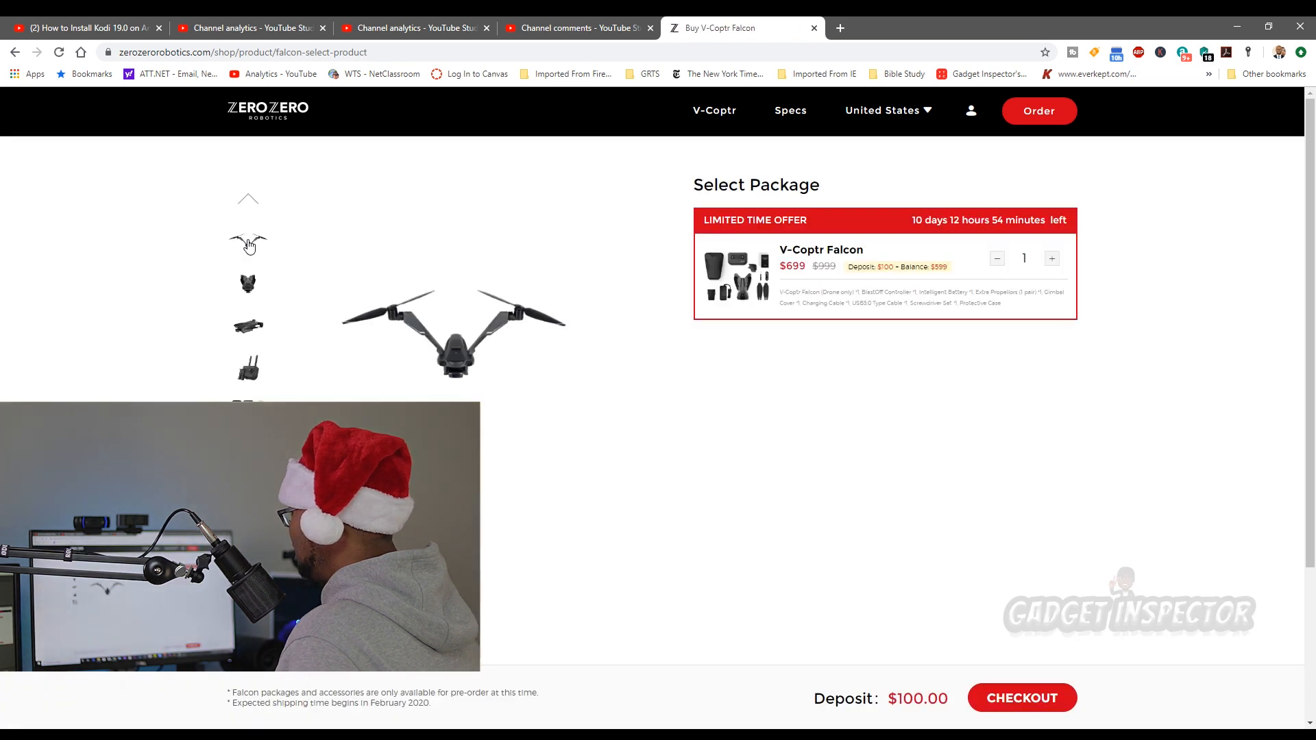
left_click(247, 284)
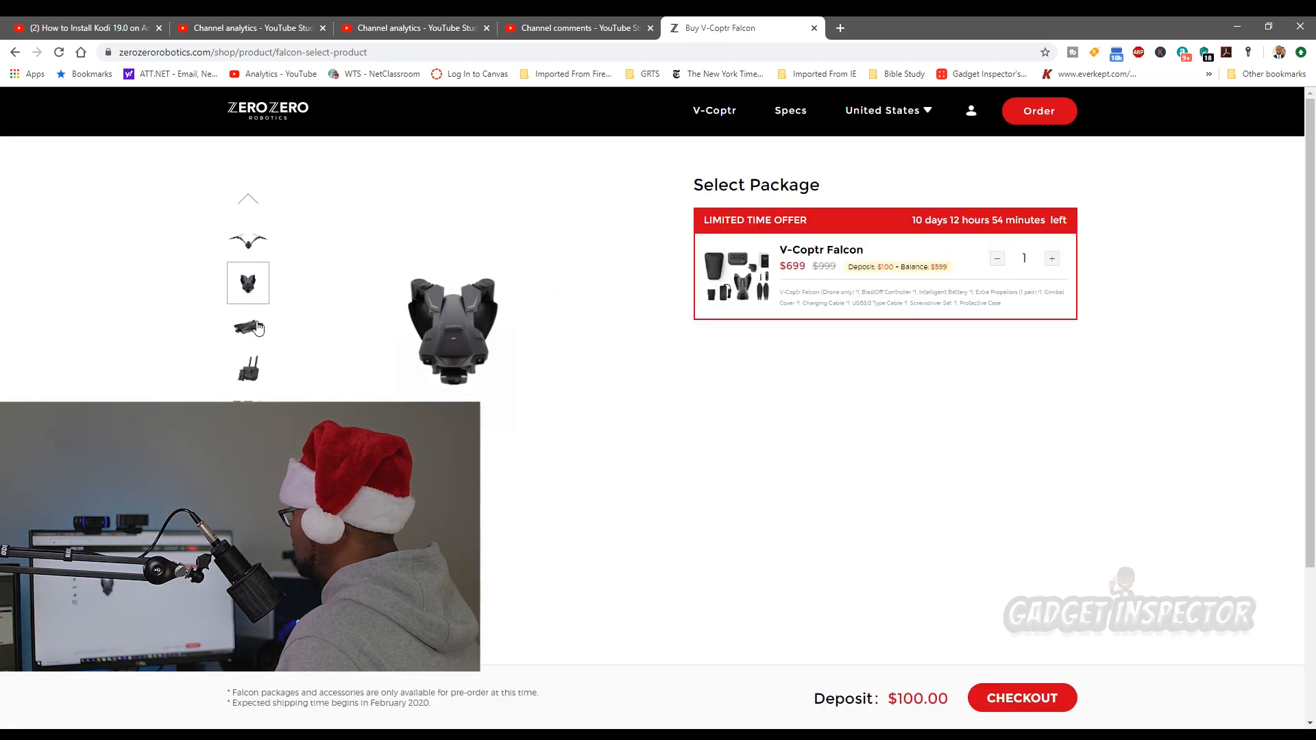
left_click(247, 326)
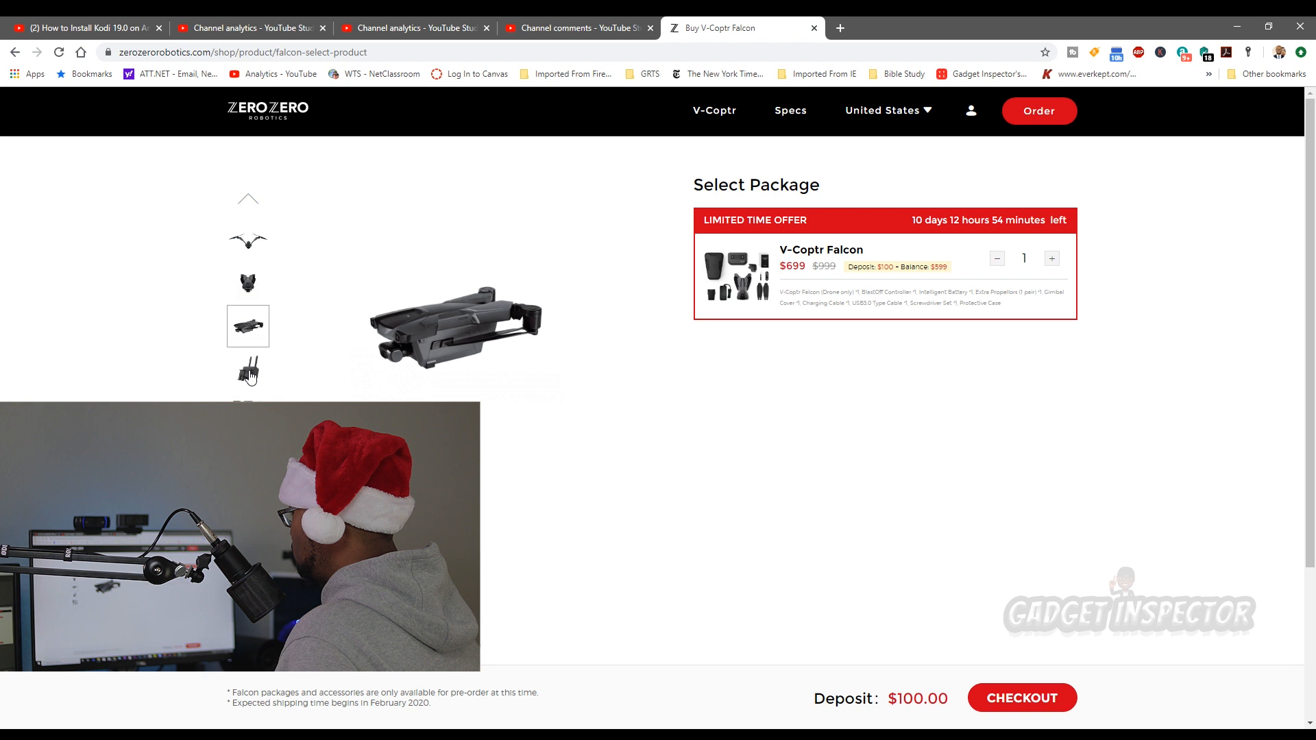
left_click(247, 369)
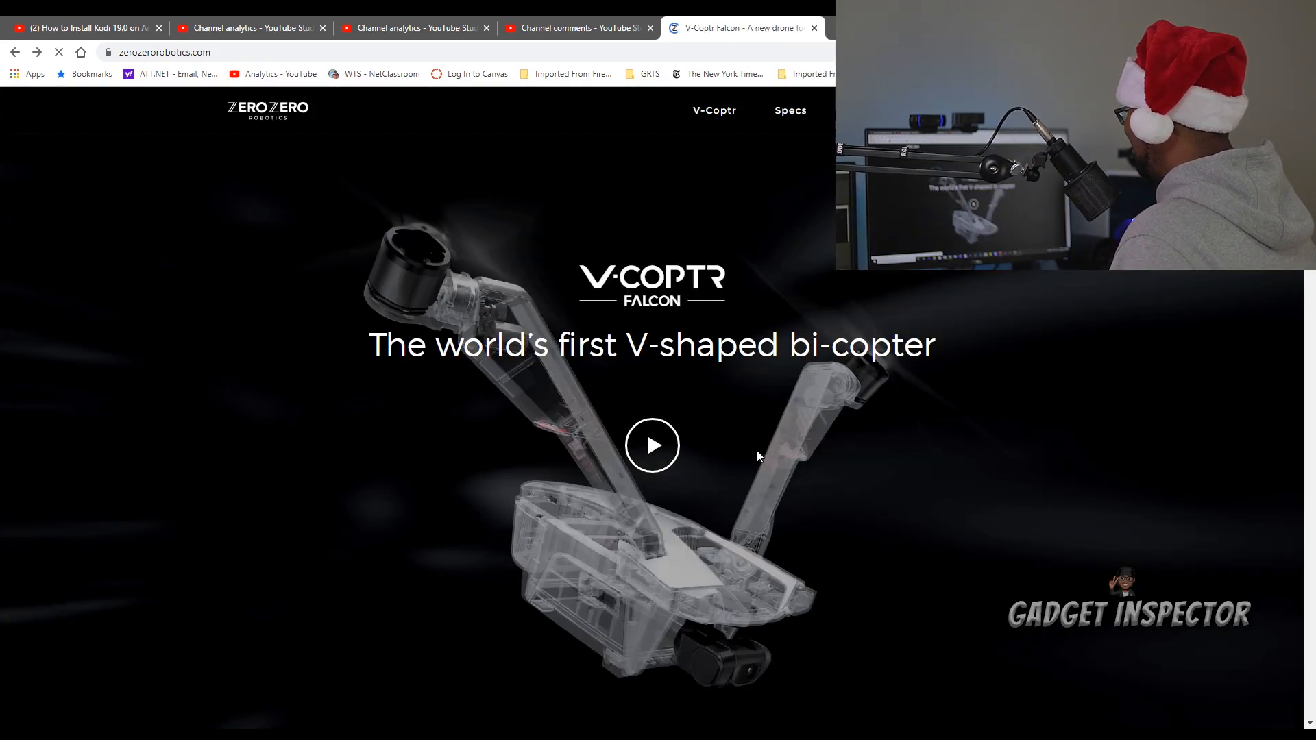
scroll("down", 3)
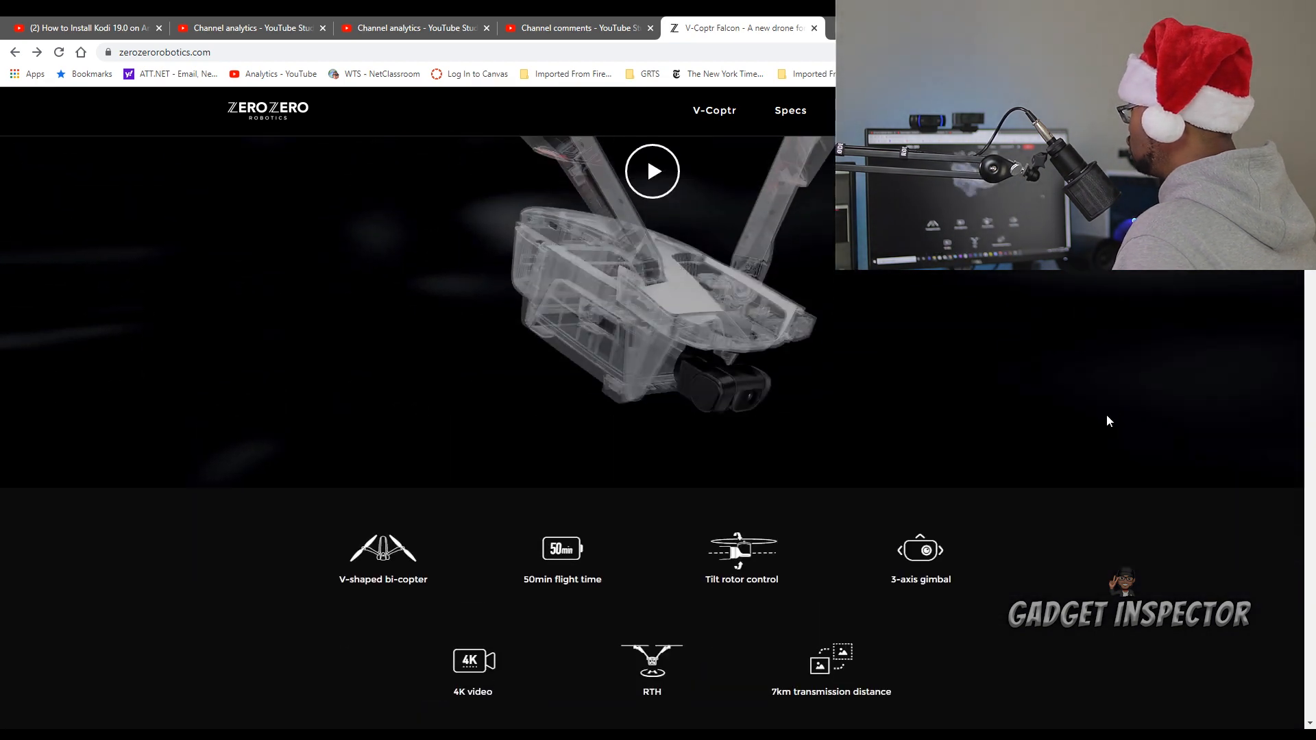
scroll("down", 3)
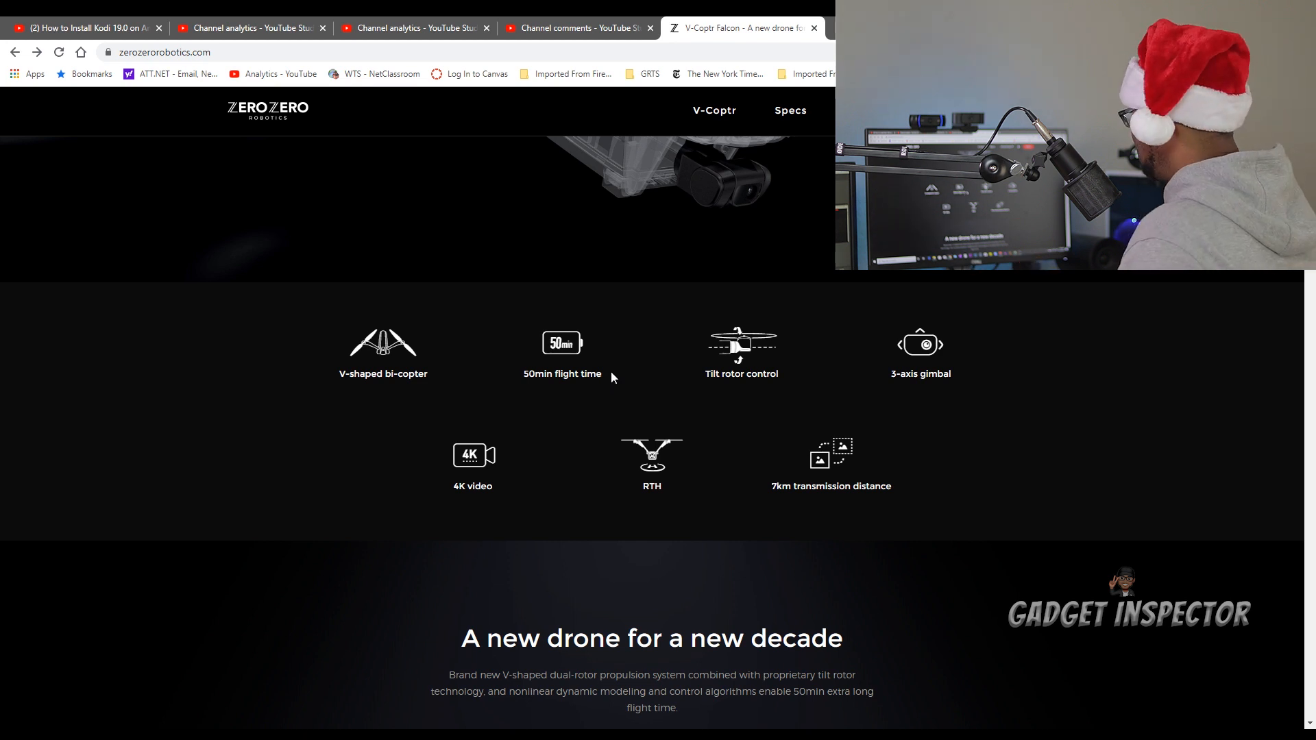
mouse_move(755, 400)
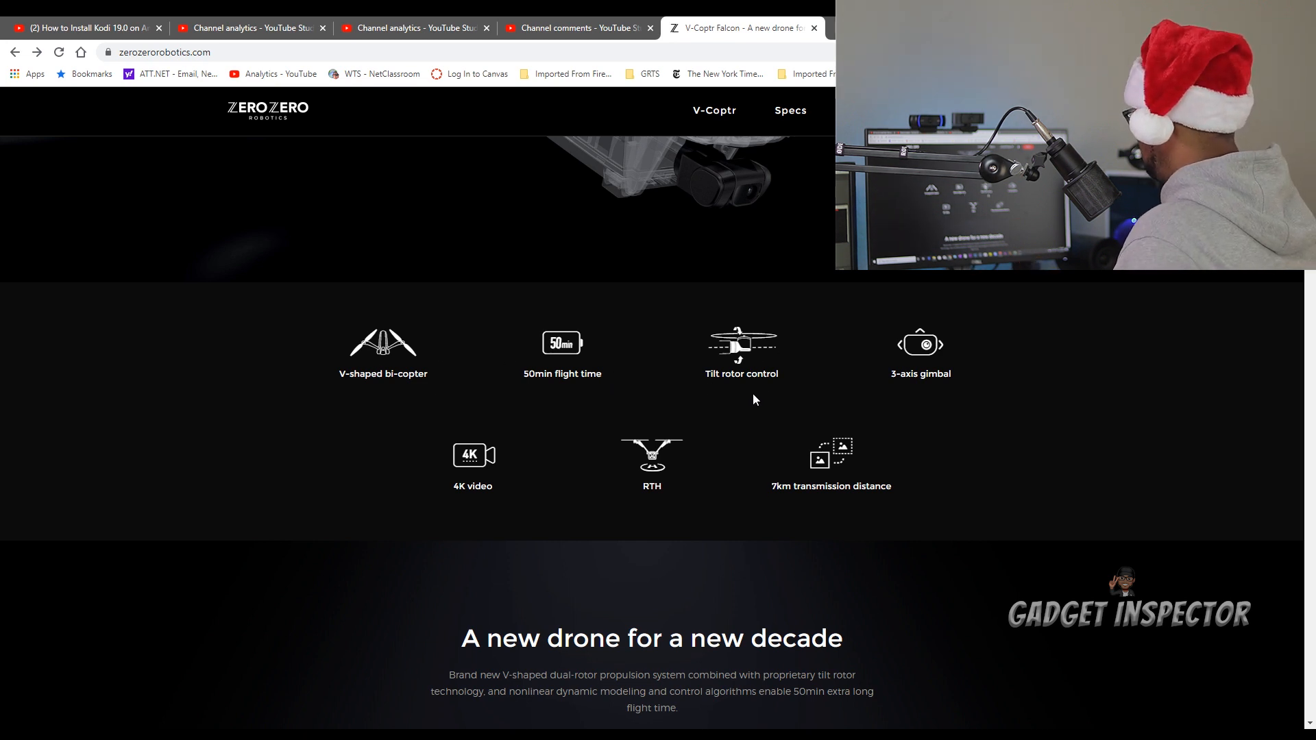
scroll("down", 3)
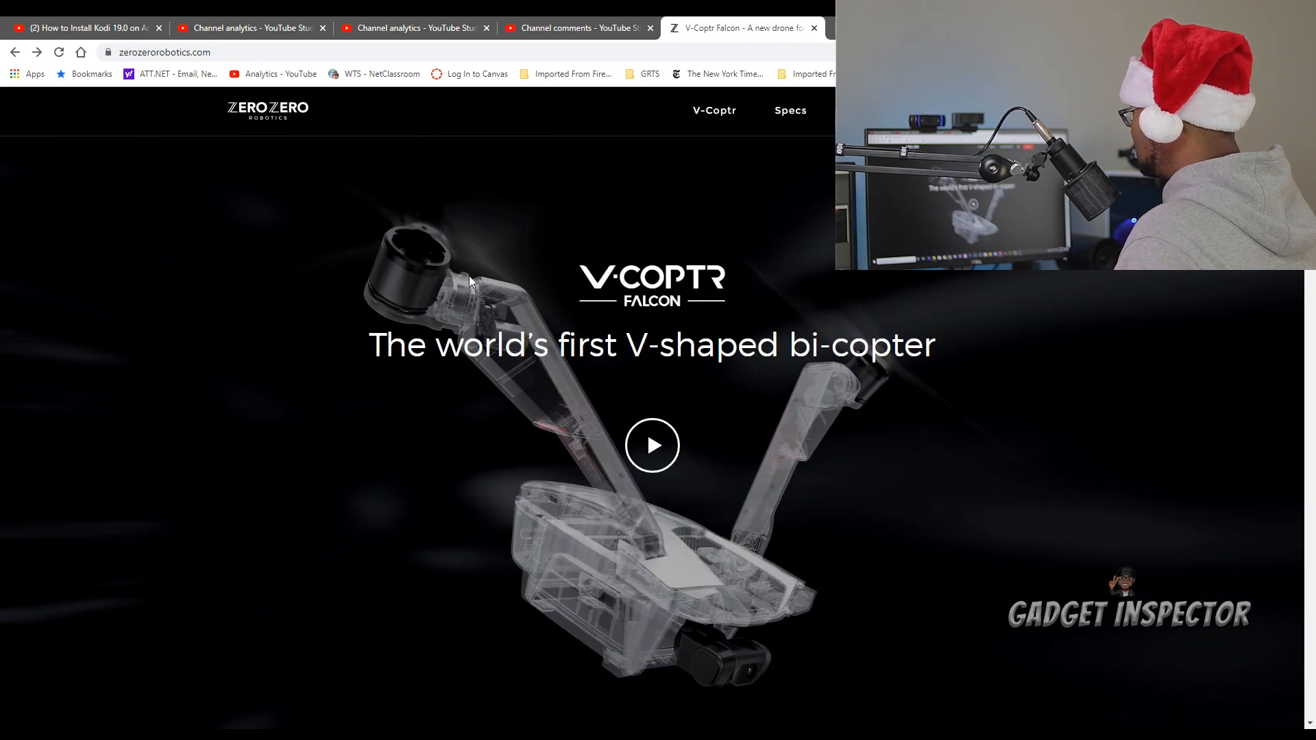
scroll("down", 3)
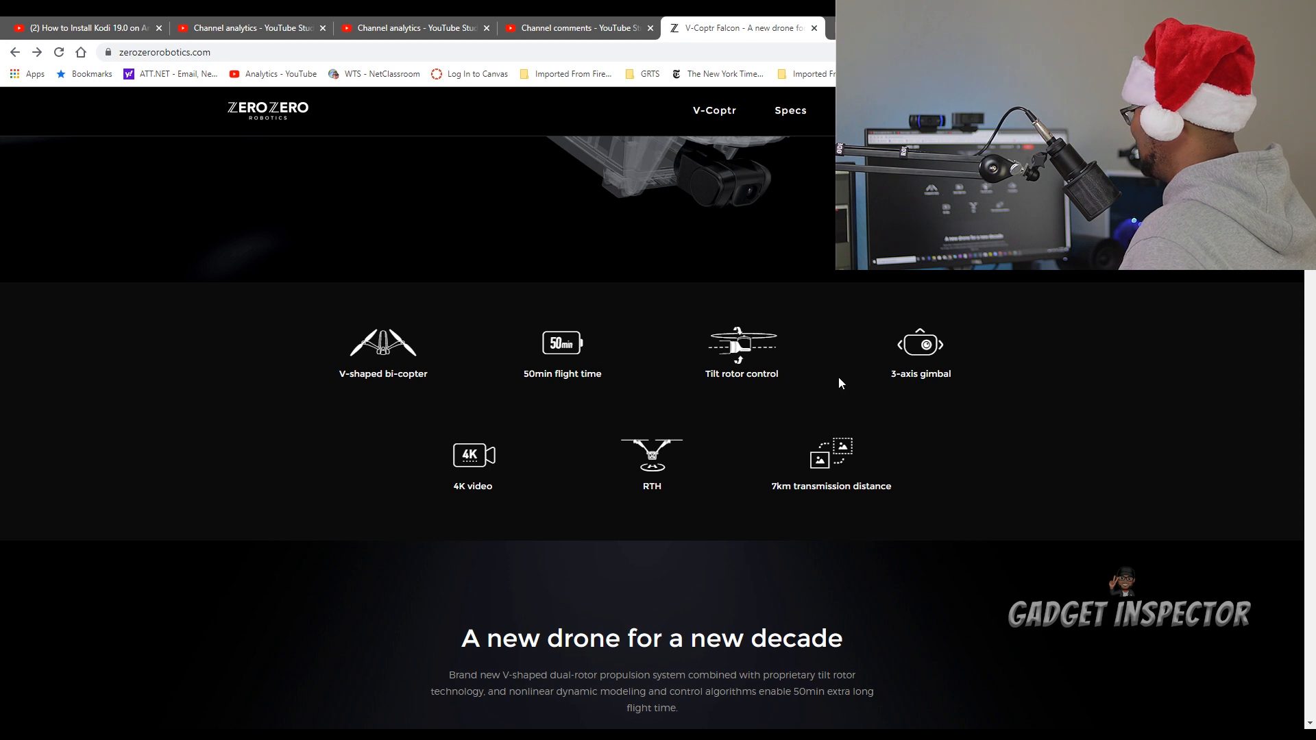
scroll("down", 3)
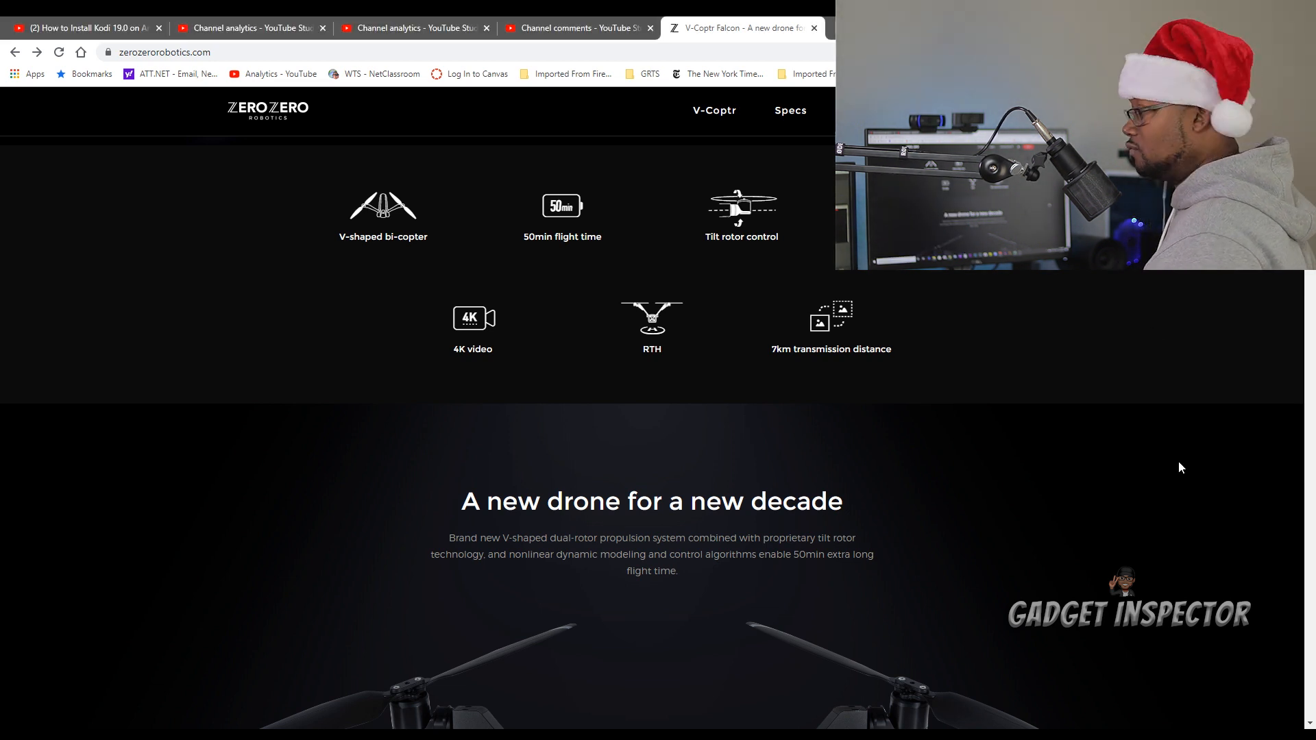
scroll("down", 3)
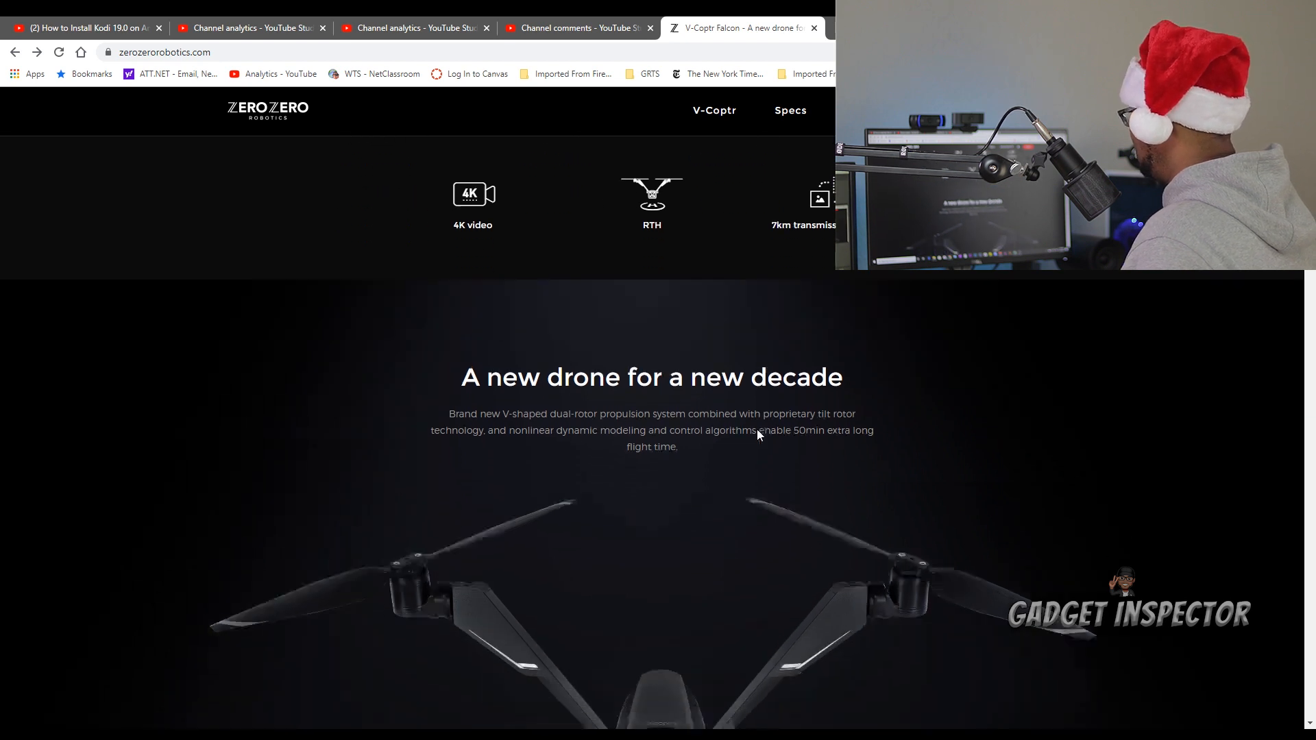
scroll("down", 3)
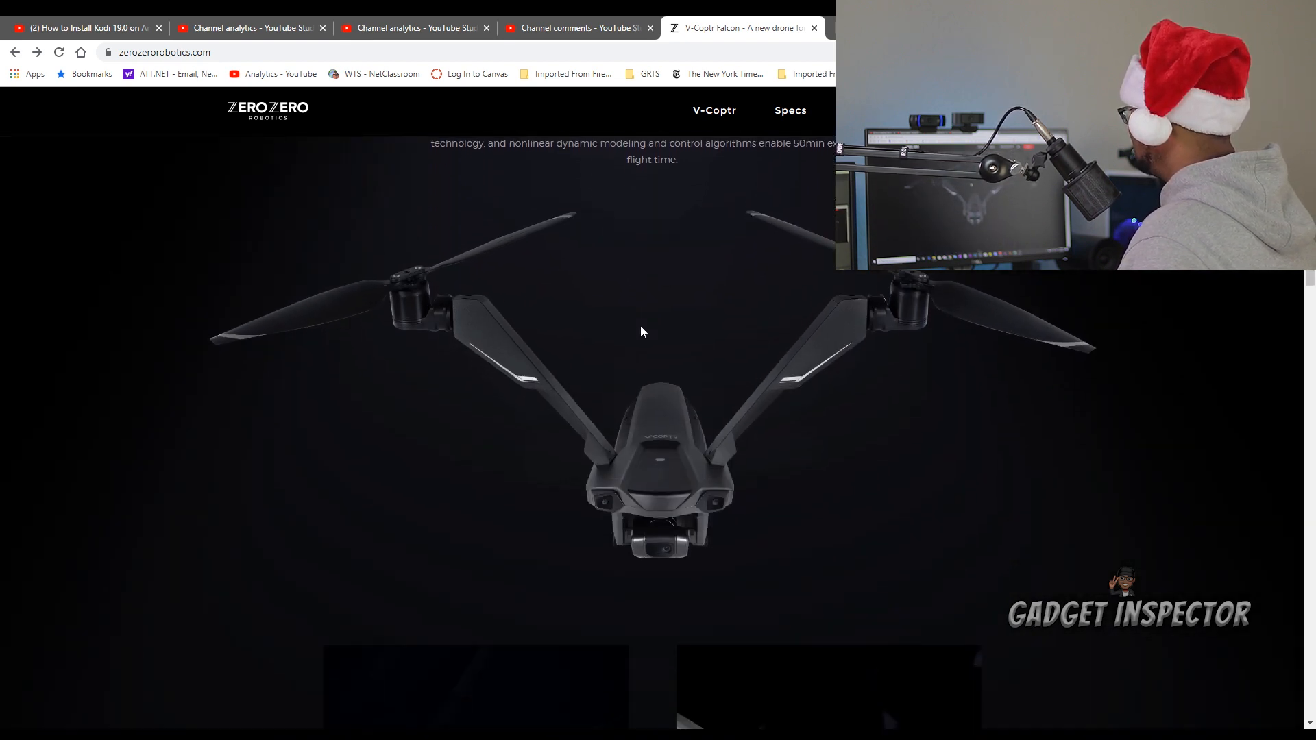
scroll("down", 3)
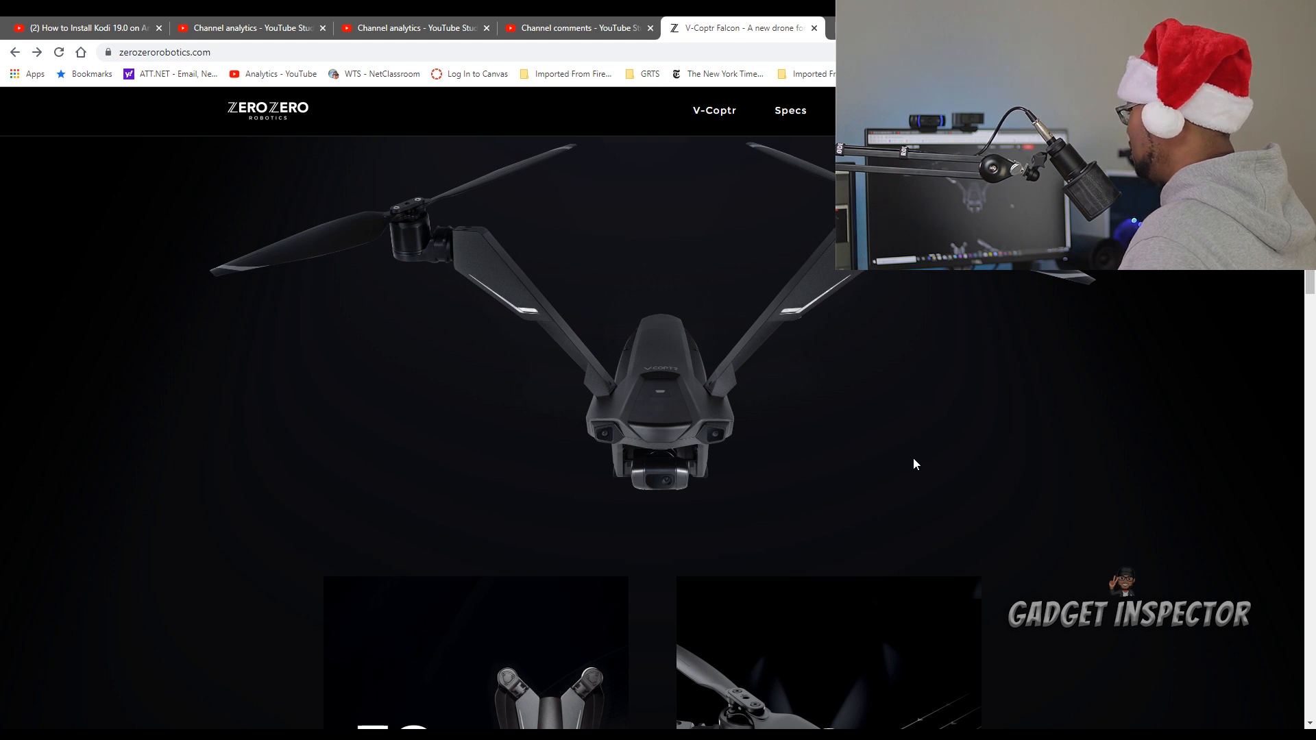
scroll("down", 3)
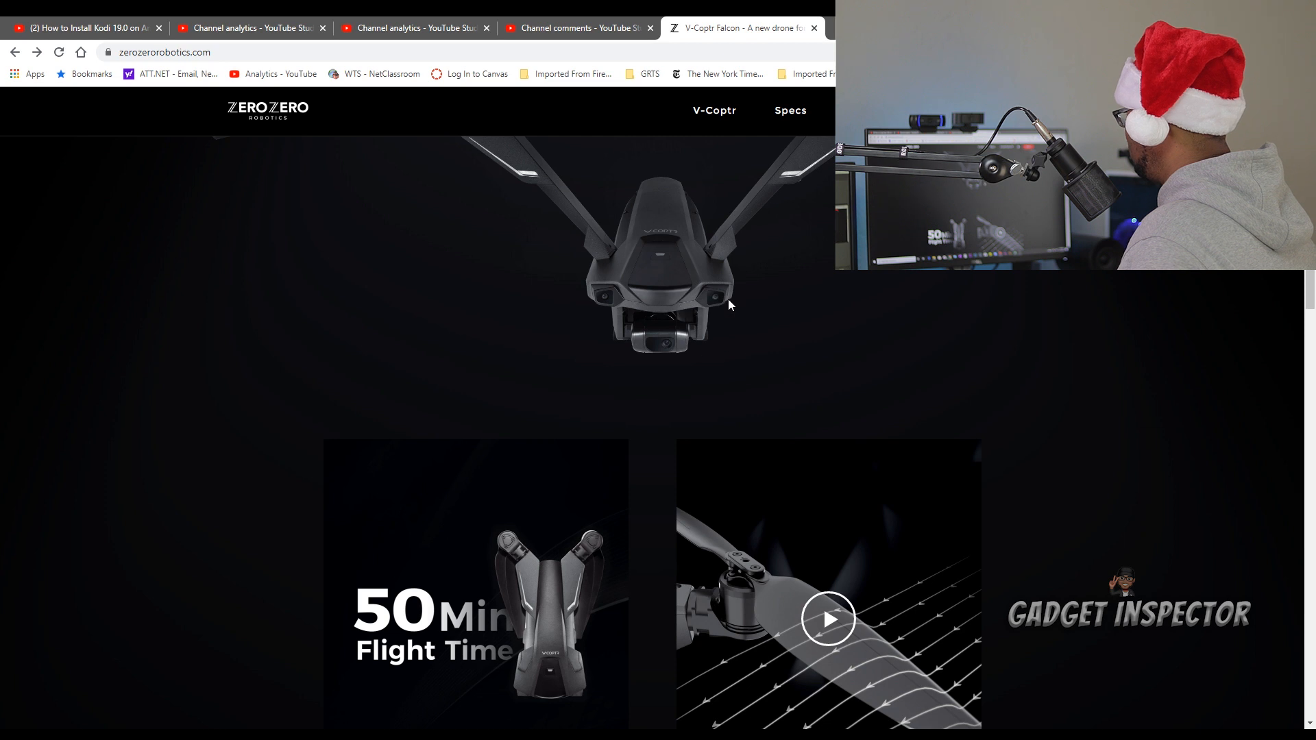
mouse_move(591, 319)
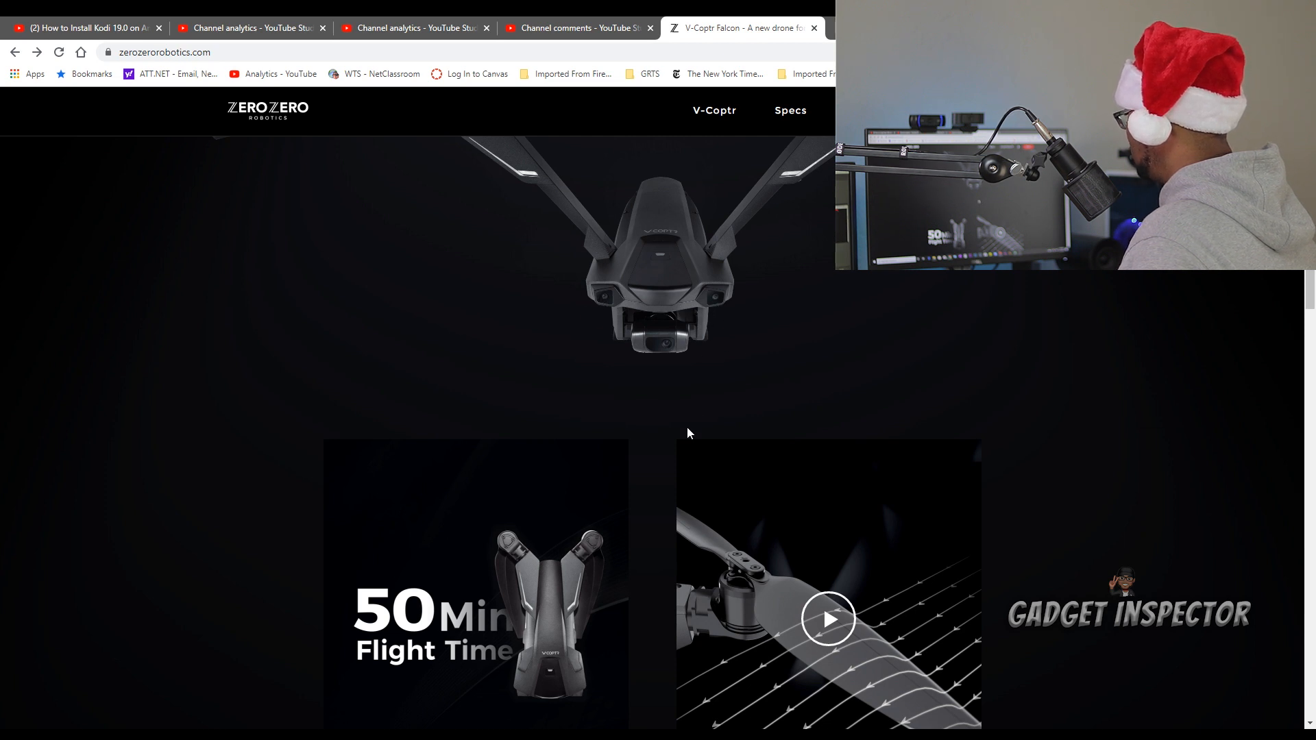
scroll("down", 3)
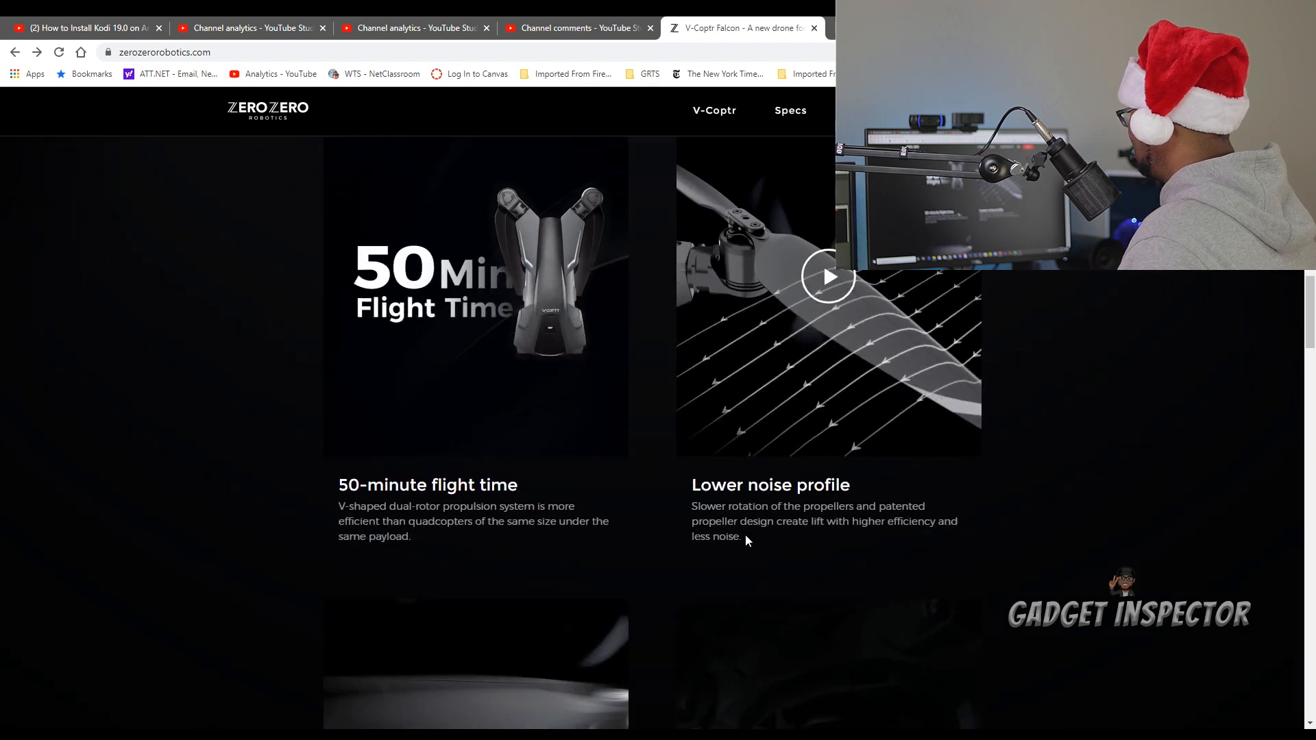
scroll("down", 3)
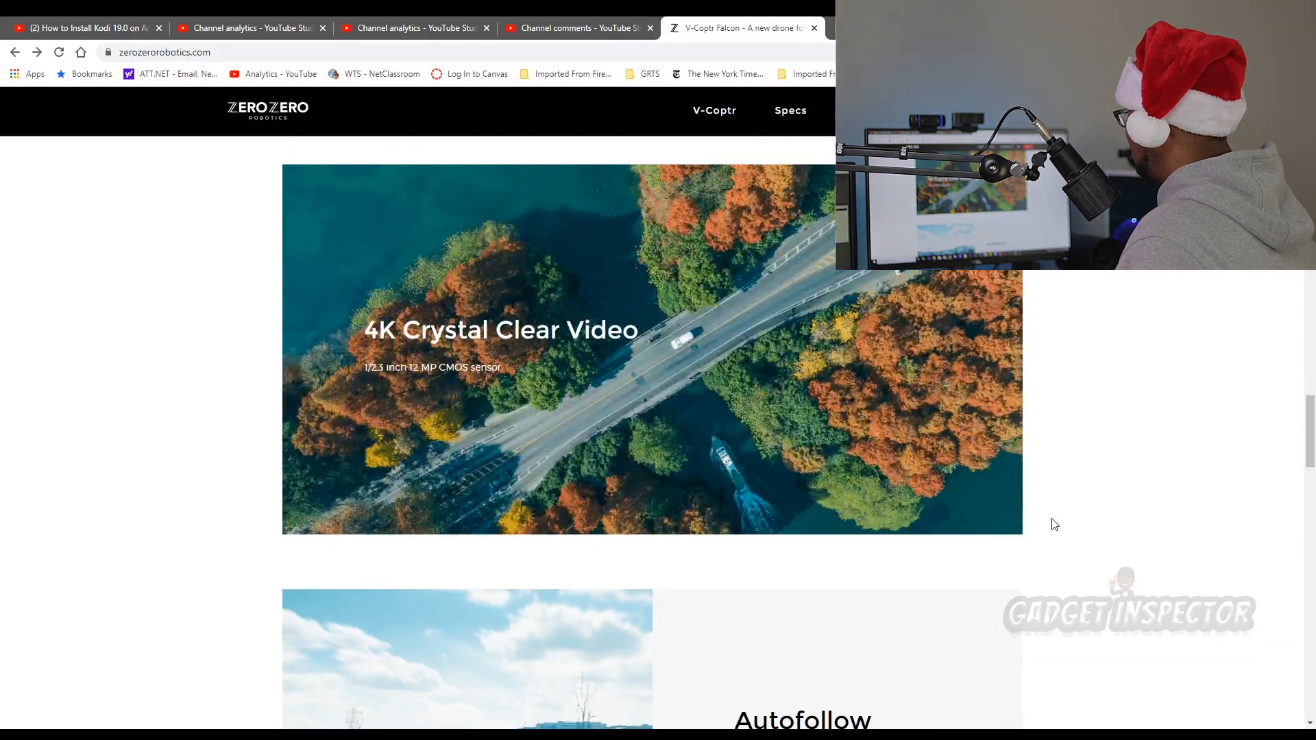
Step: Scroll down the Falcon product page and play the Autofollow demo video
scroll("down", 3)
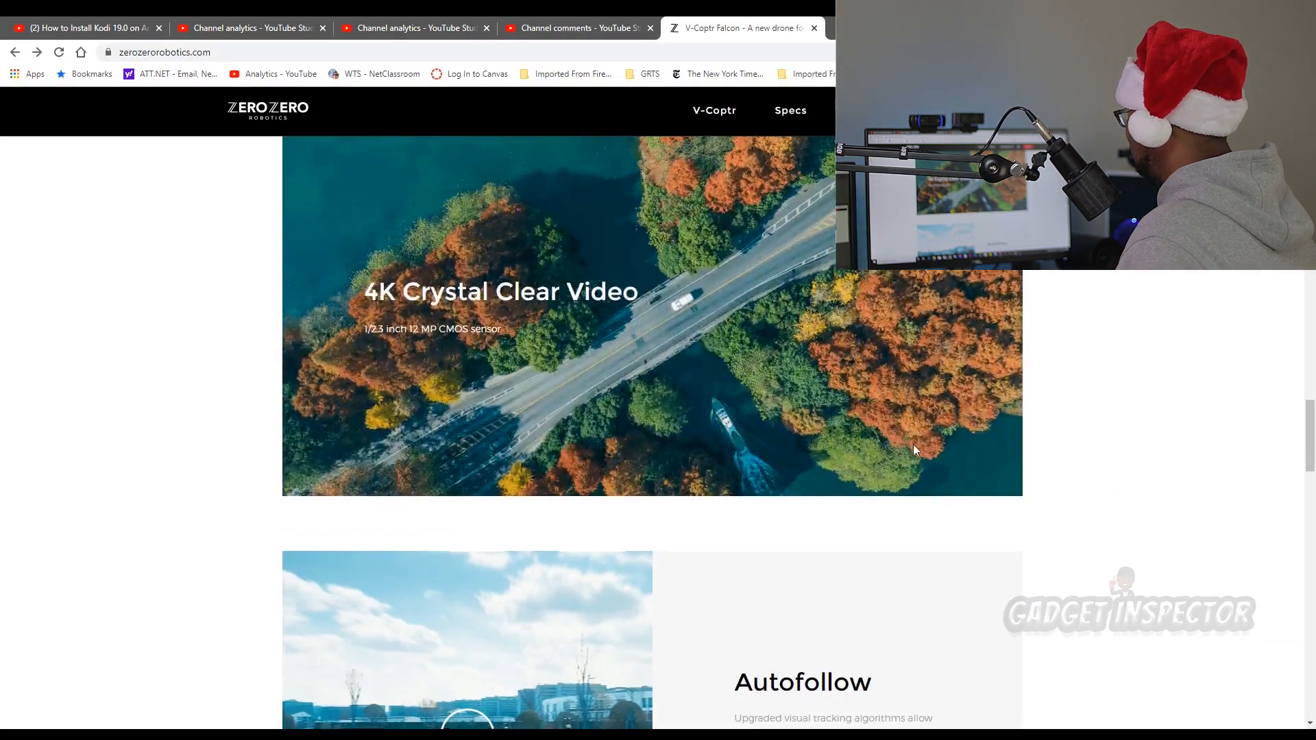
scroll("down", 3)
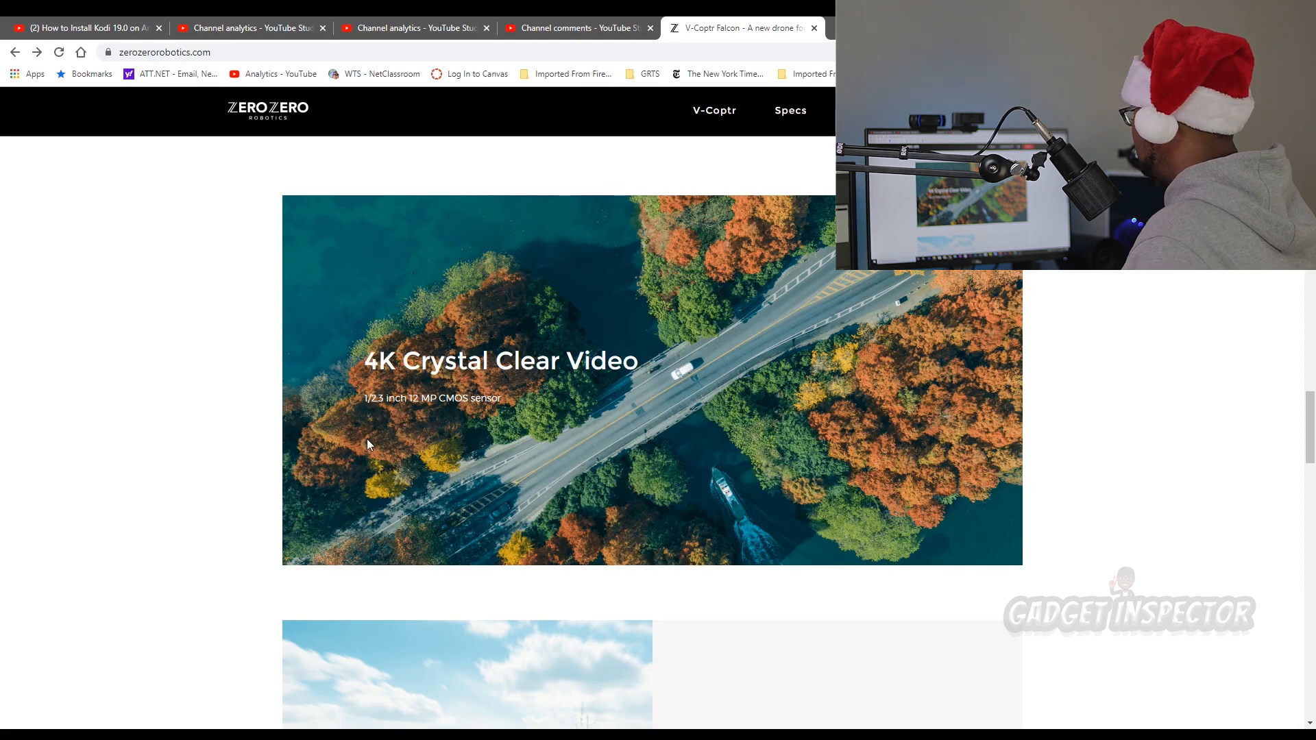
scroll("down", 3)
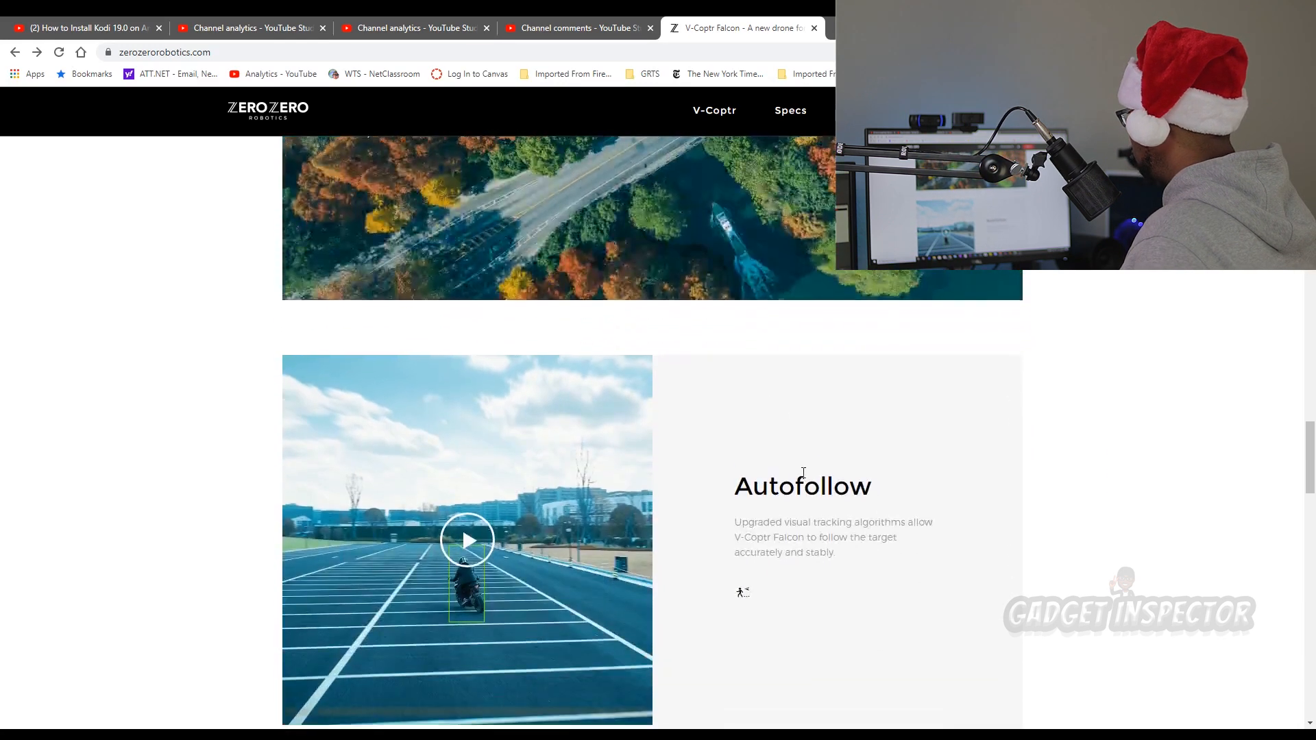
scroll("down", 3)
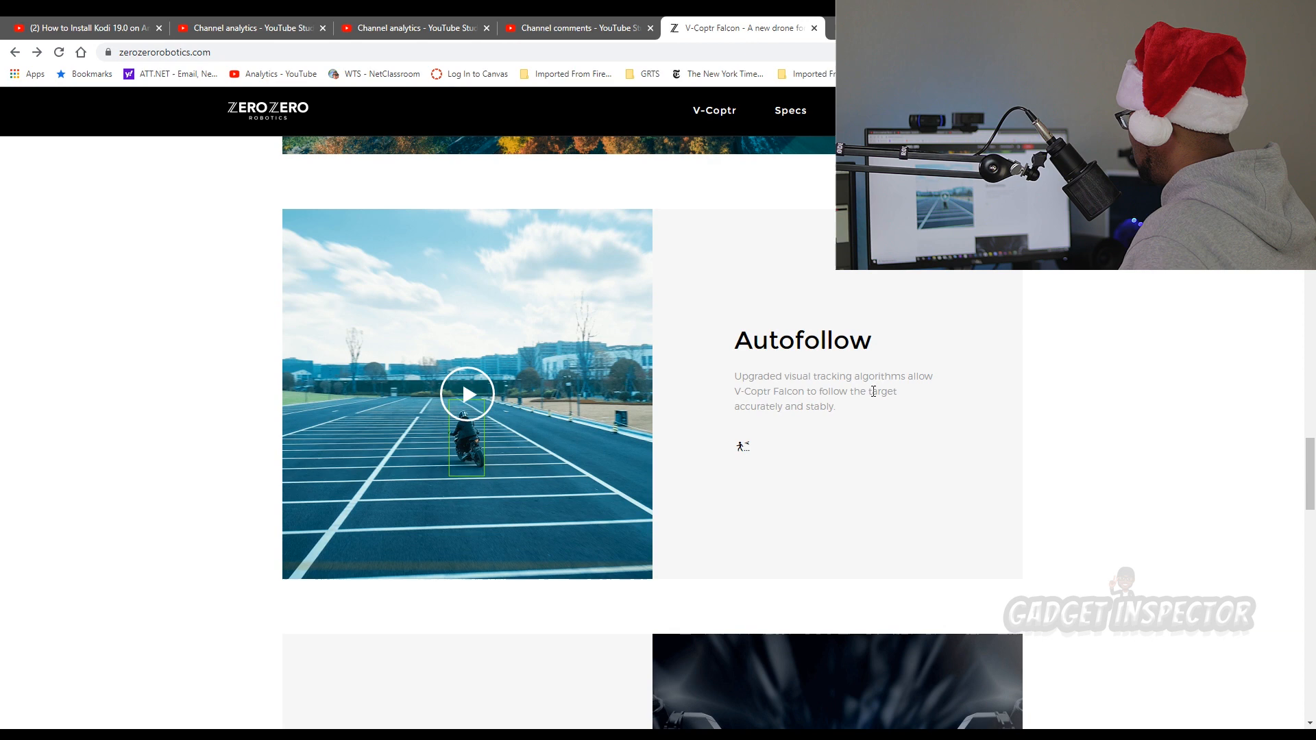
scroll("down", 3)
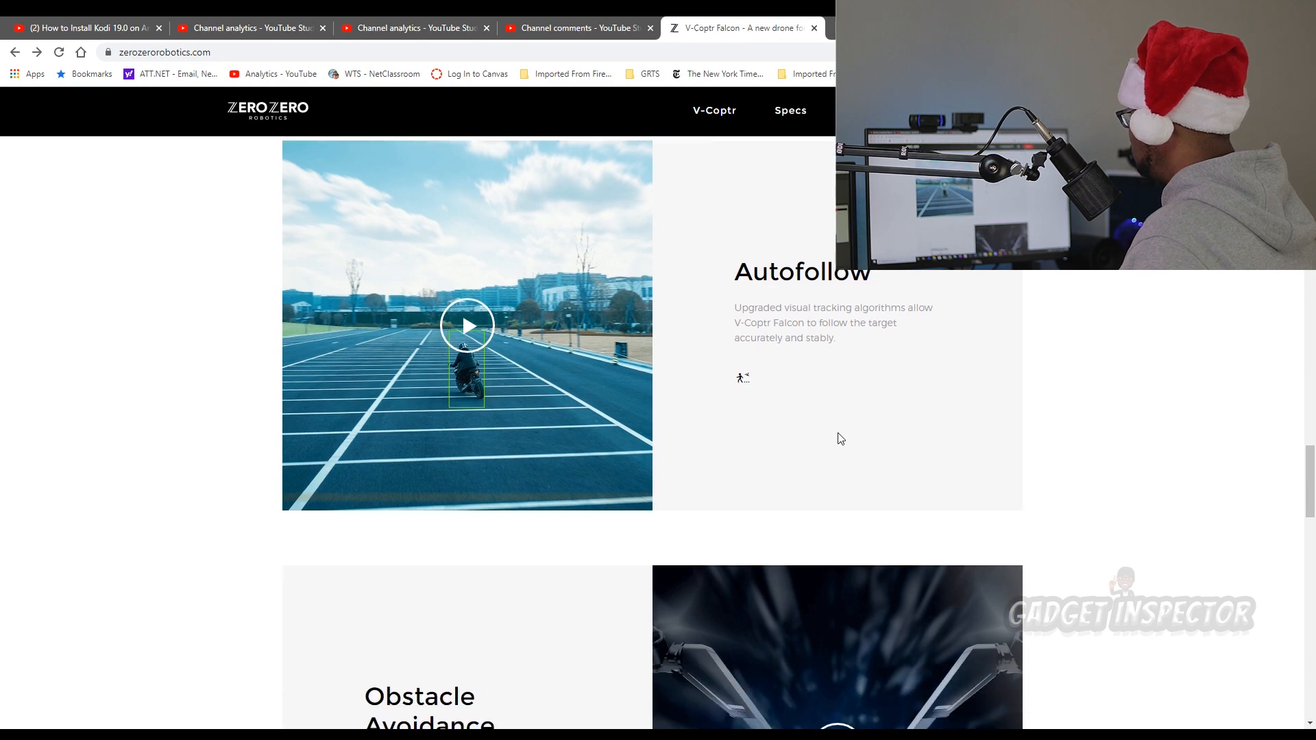
left_click(467, 325)
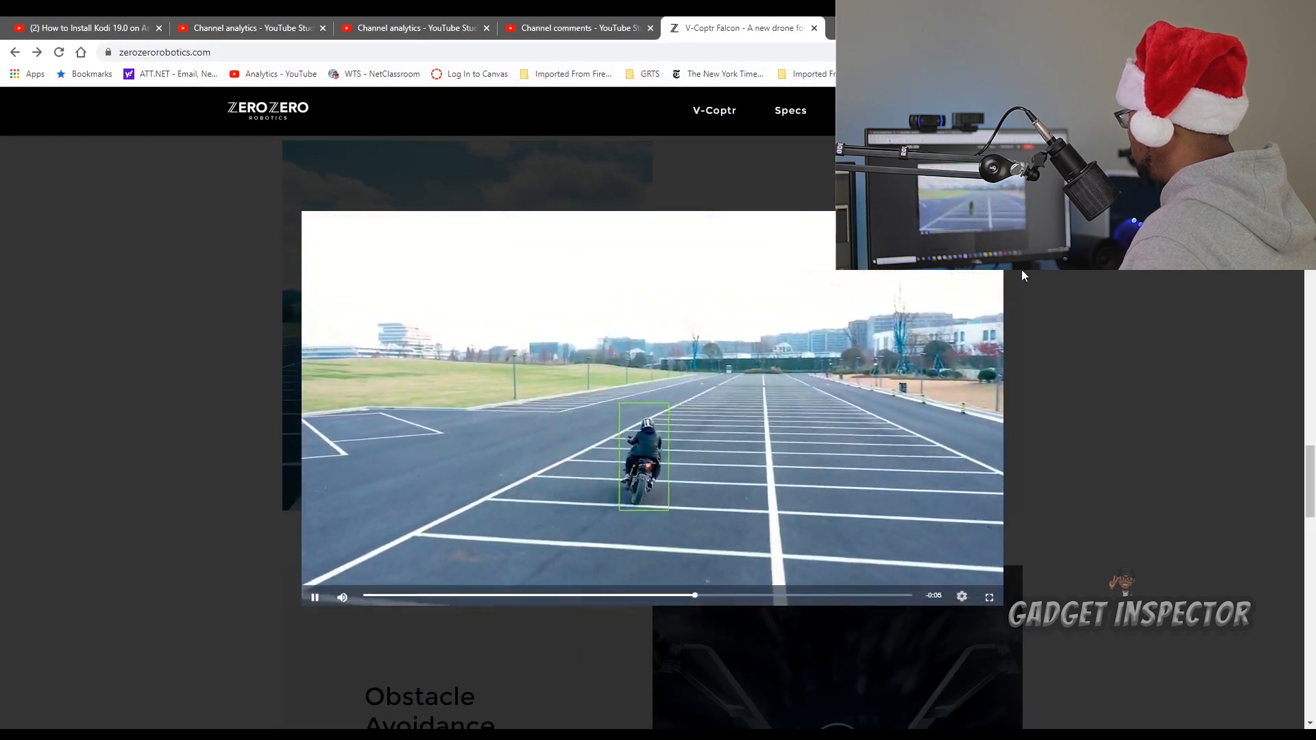
Step: Scroll further through the product page, then bring up the V-Coptr Falcon Specs page
scroll("down", 3)
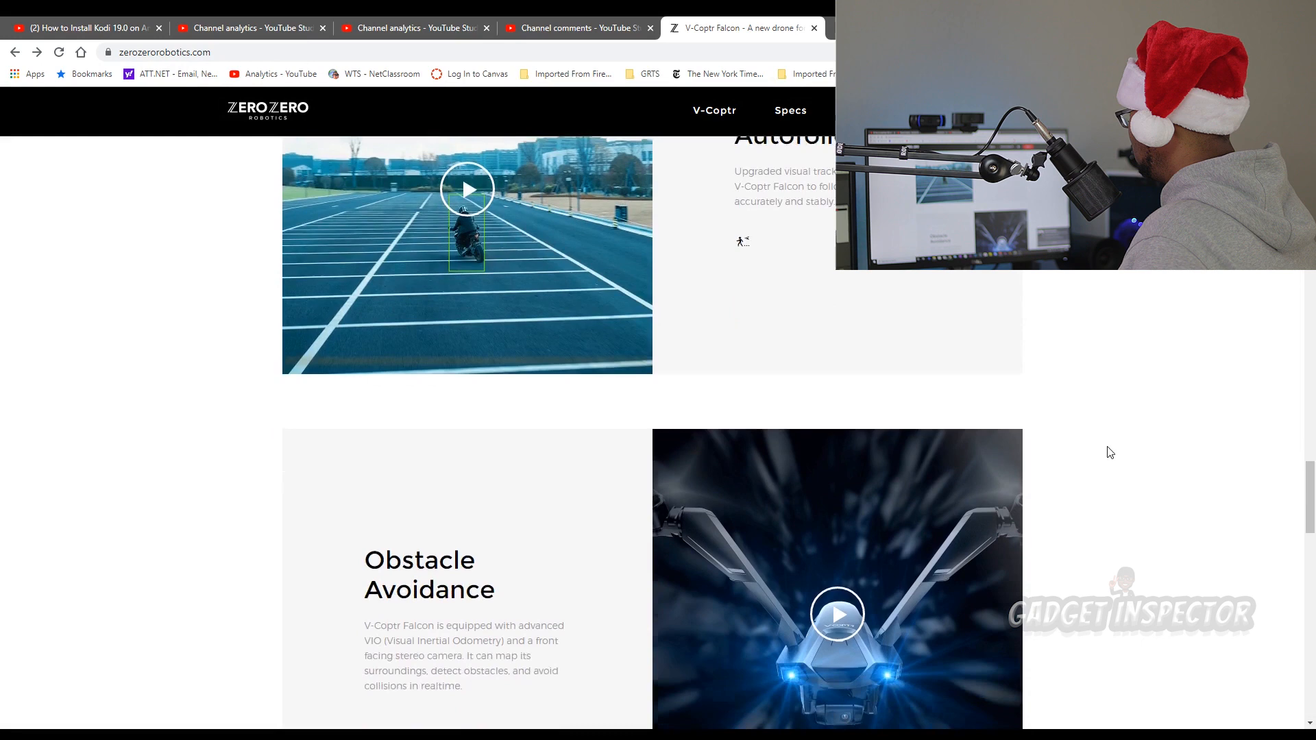
scroll("down", 3)
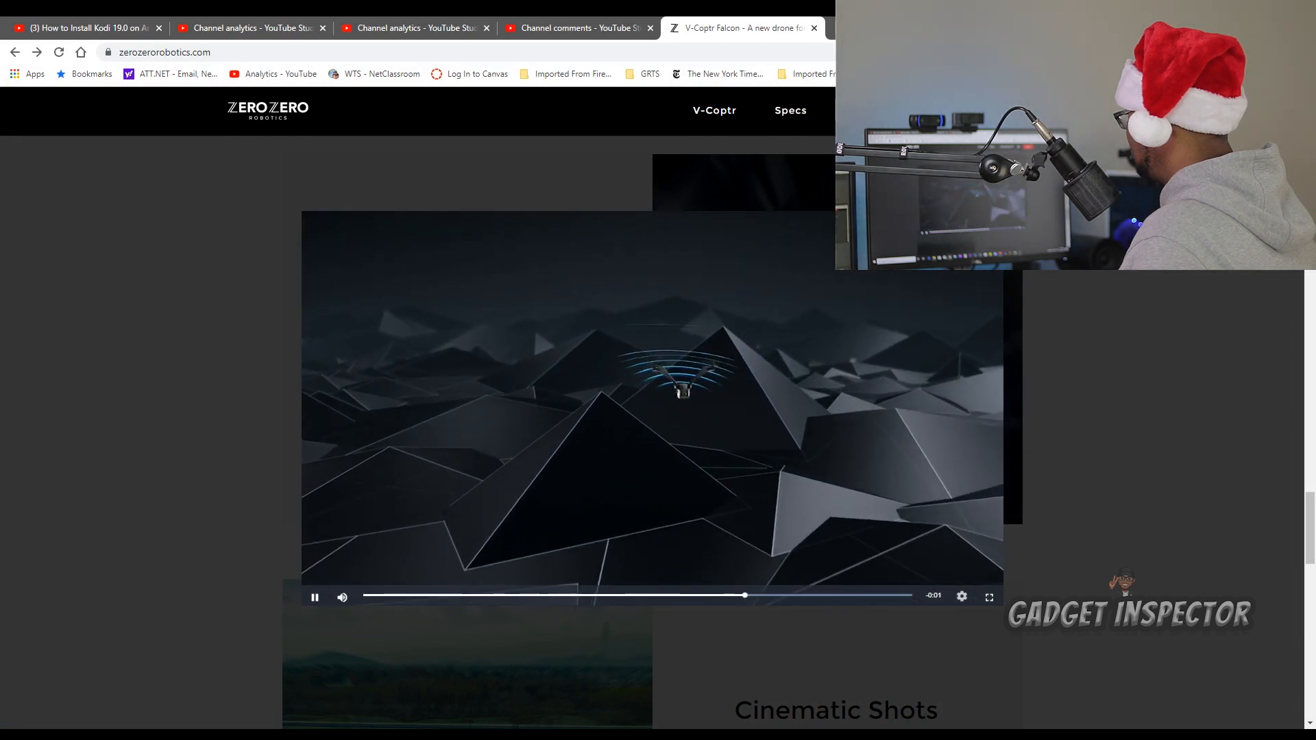
scroll("down", 3)
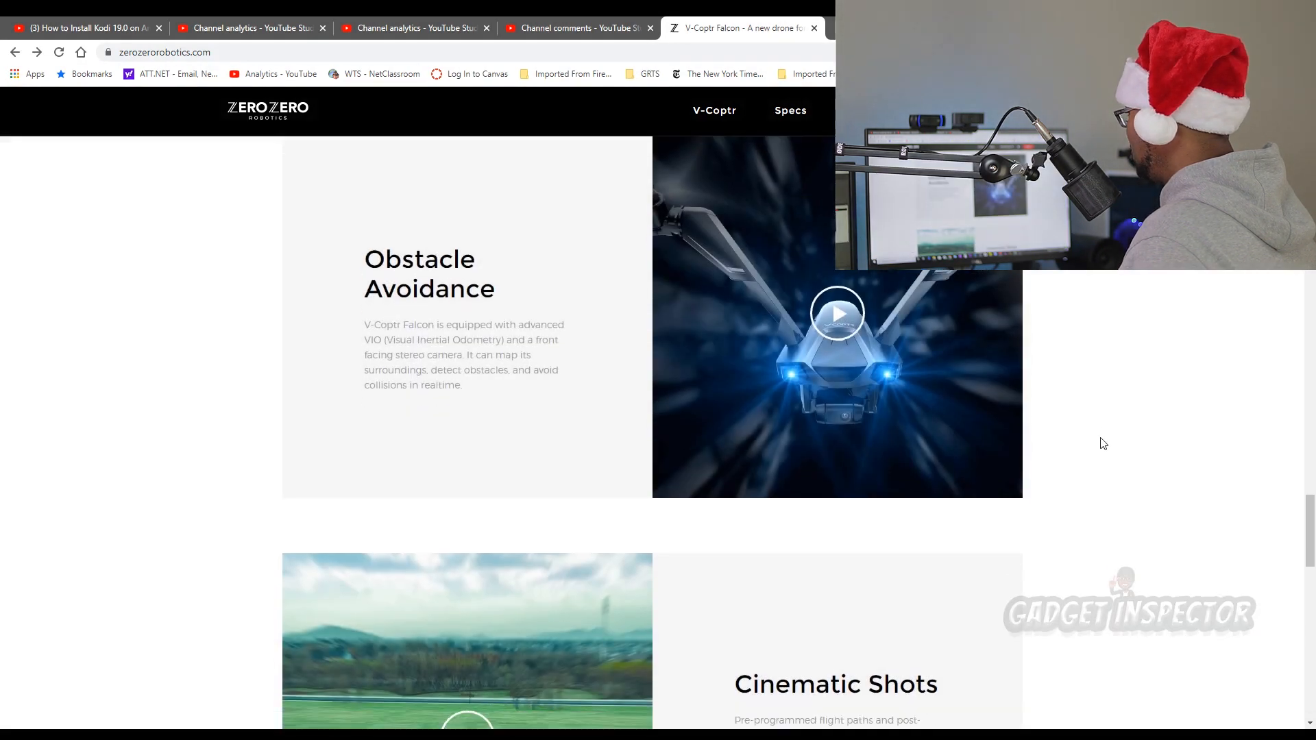
scroll("down", 3)
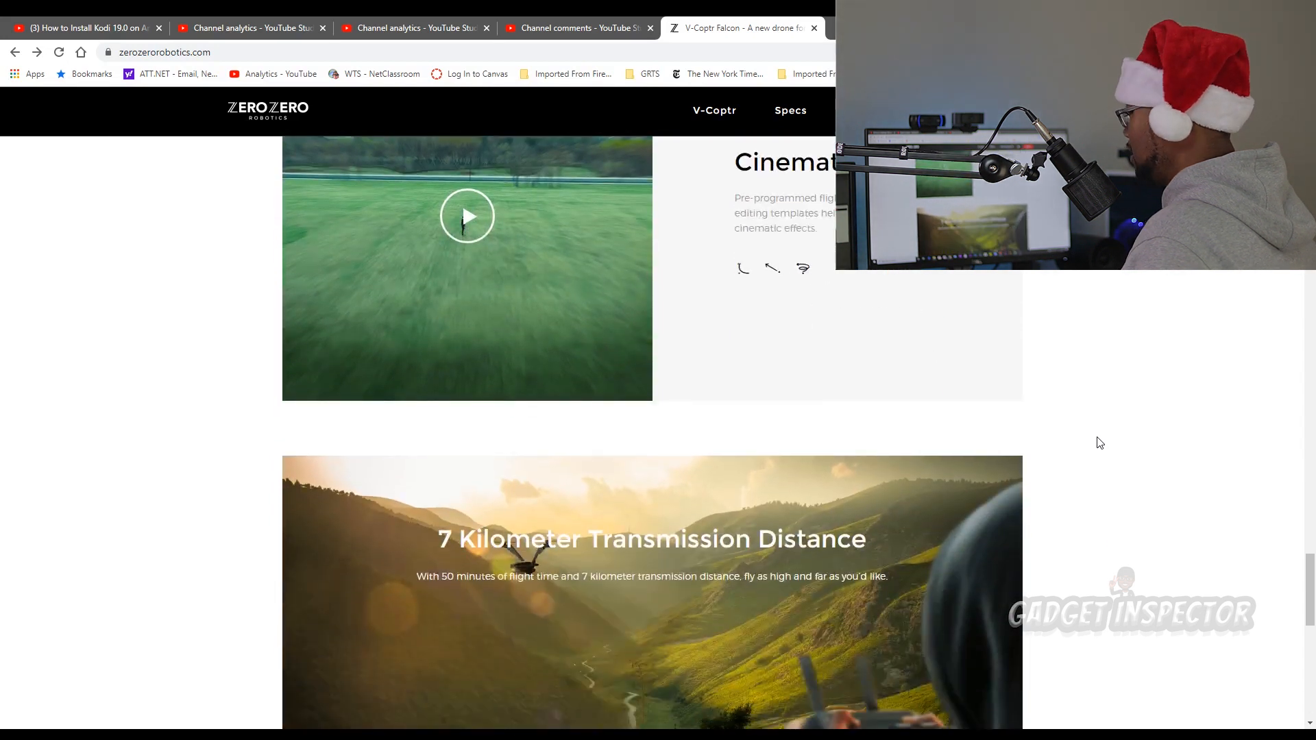
scroll("down", 3)
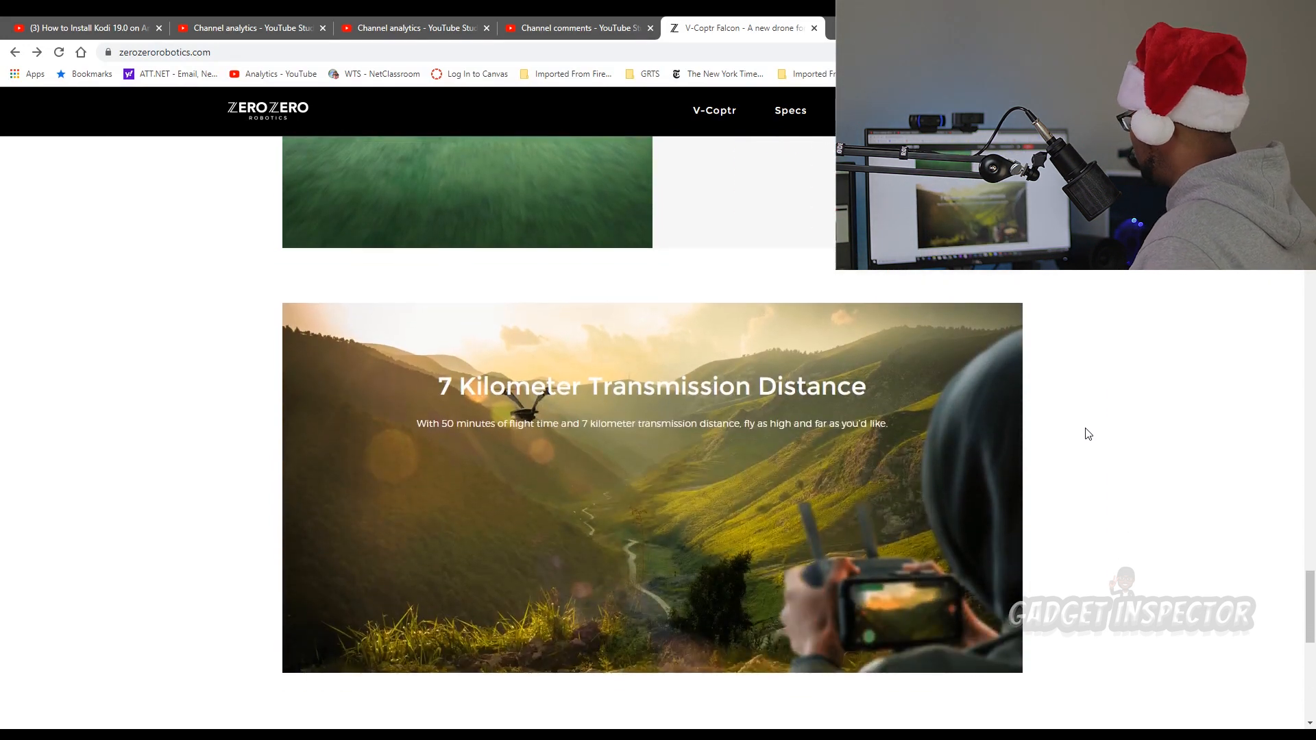
scroll("down", 3)
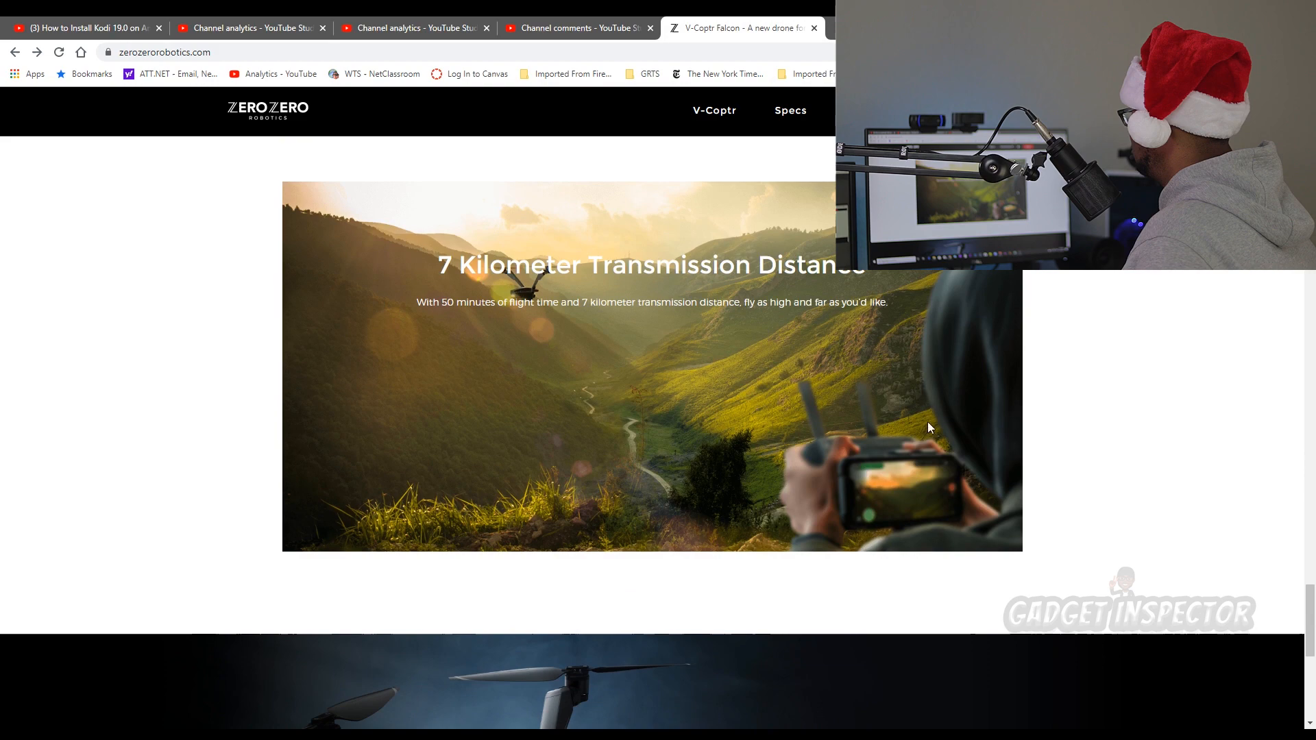
scroll("down", 3)
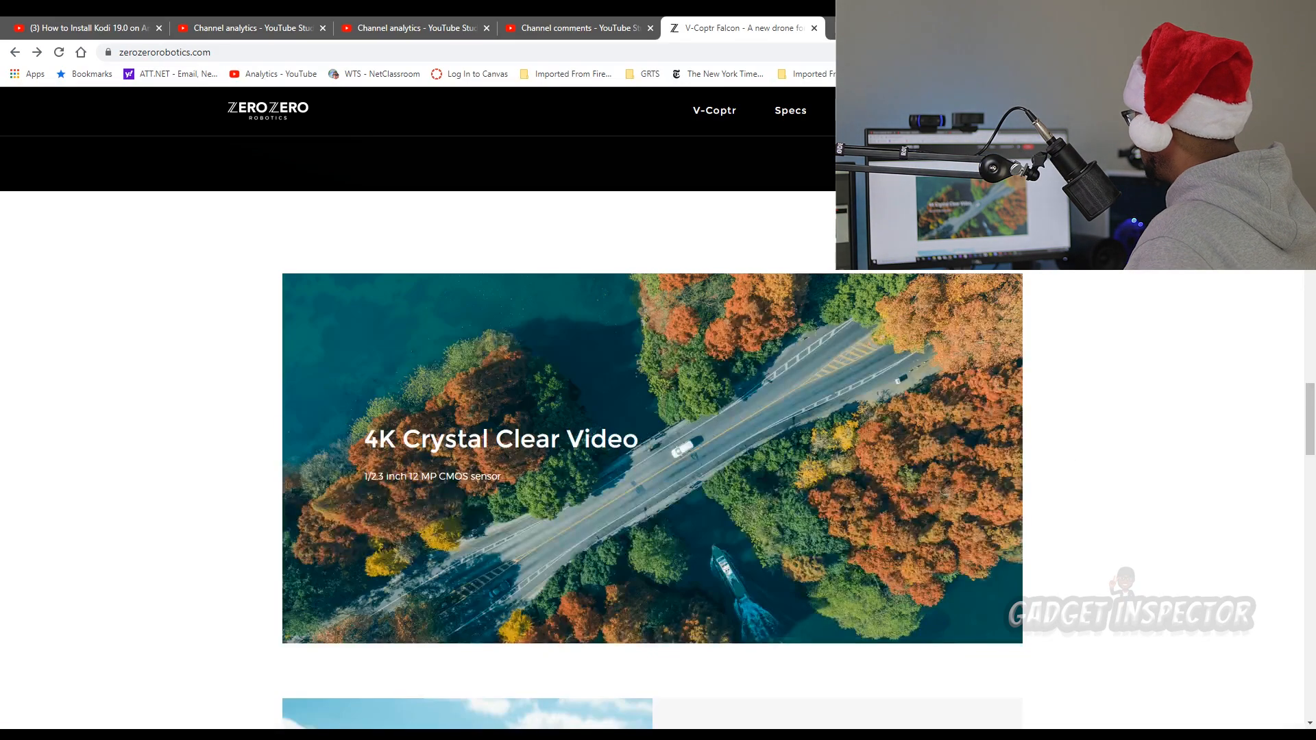
left_click(789, 109)
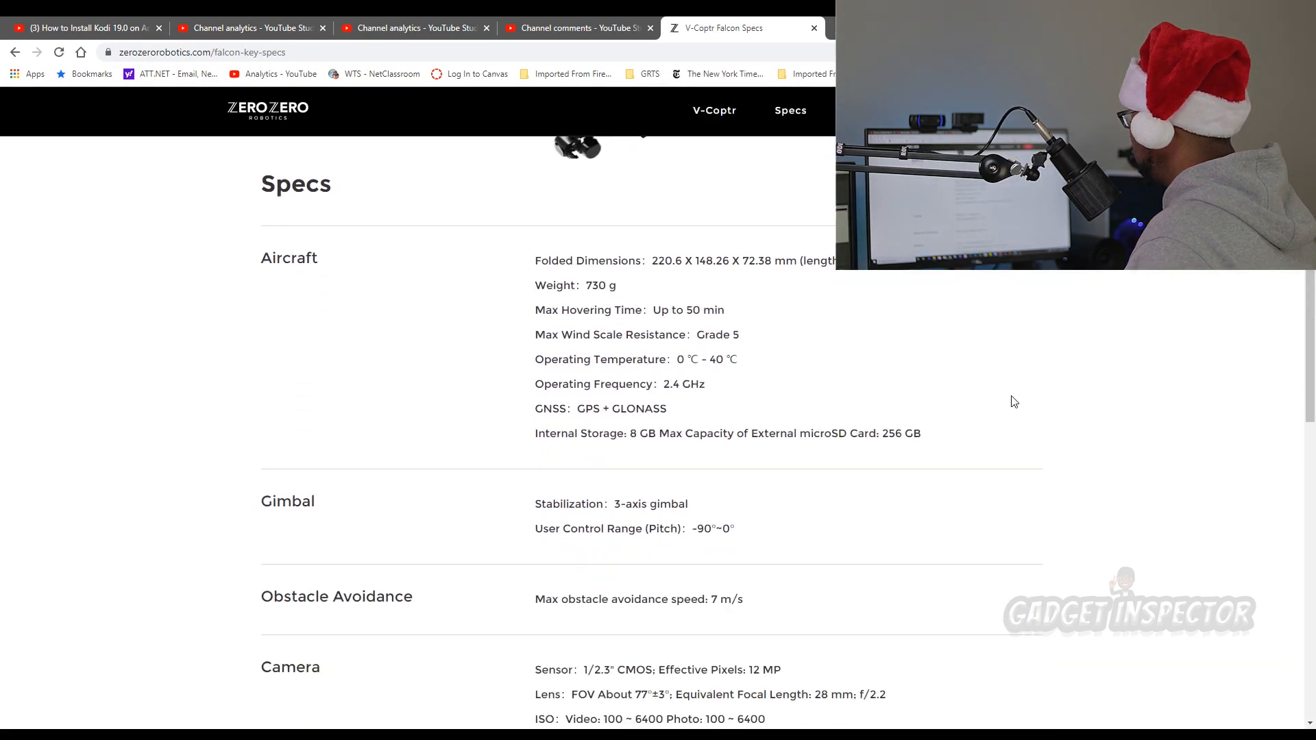
mouse_move(793, 325)
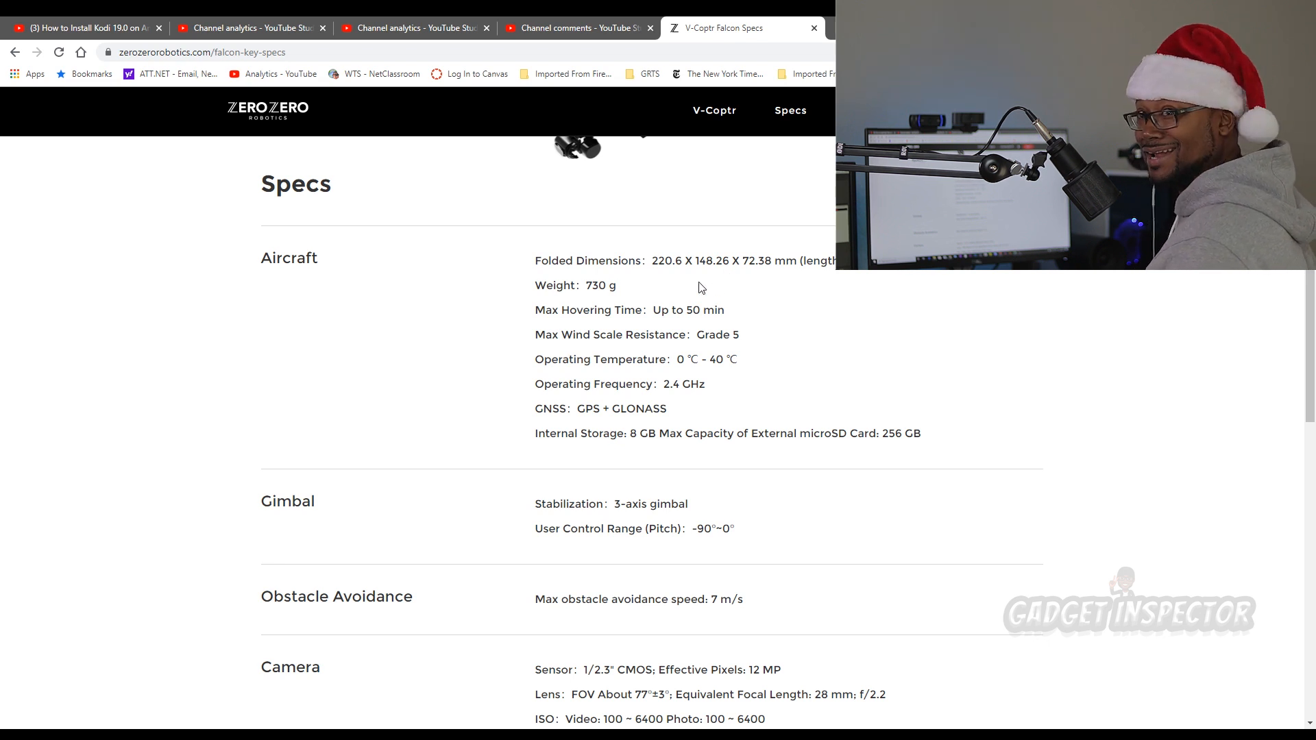
scroll("down", 3)
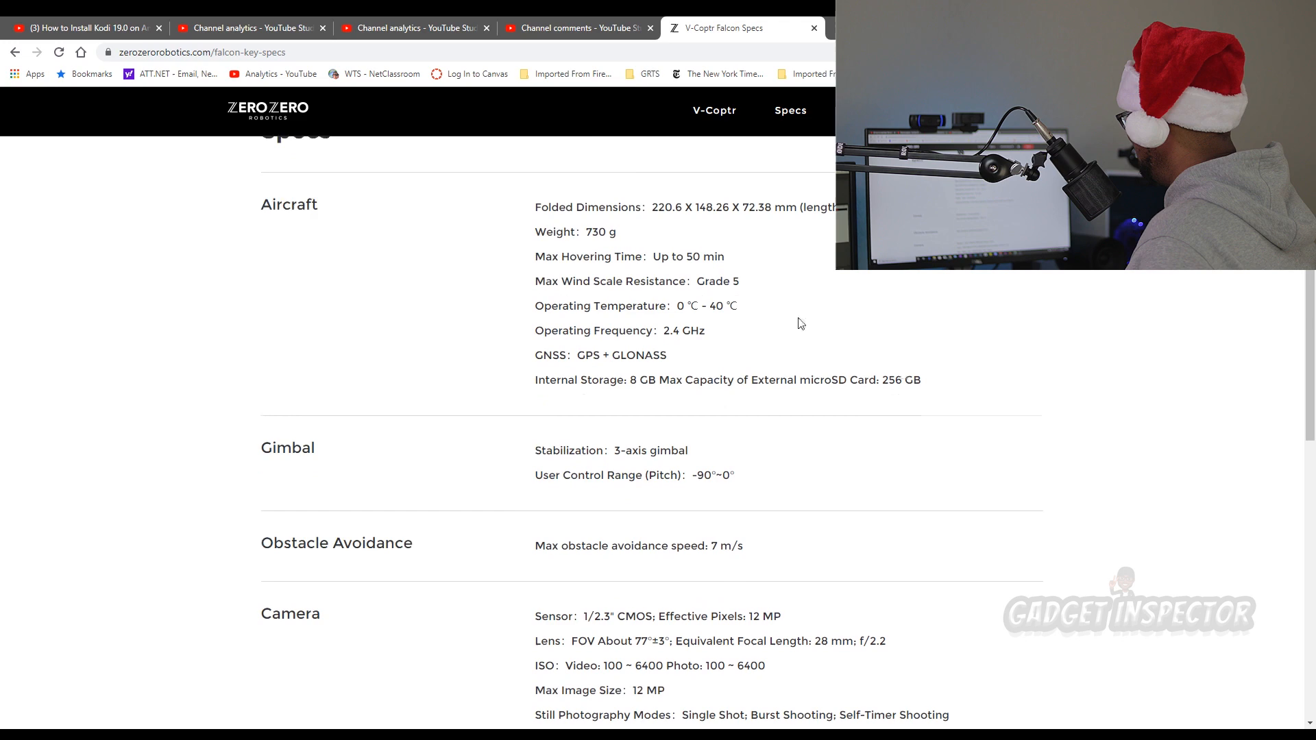
scroll("down", 3)
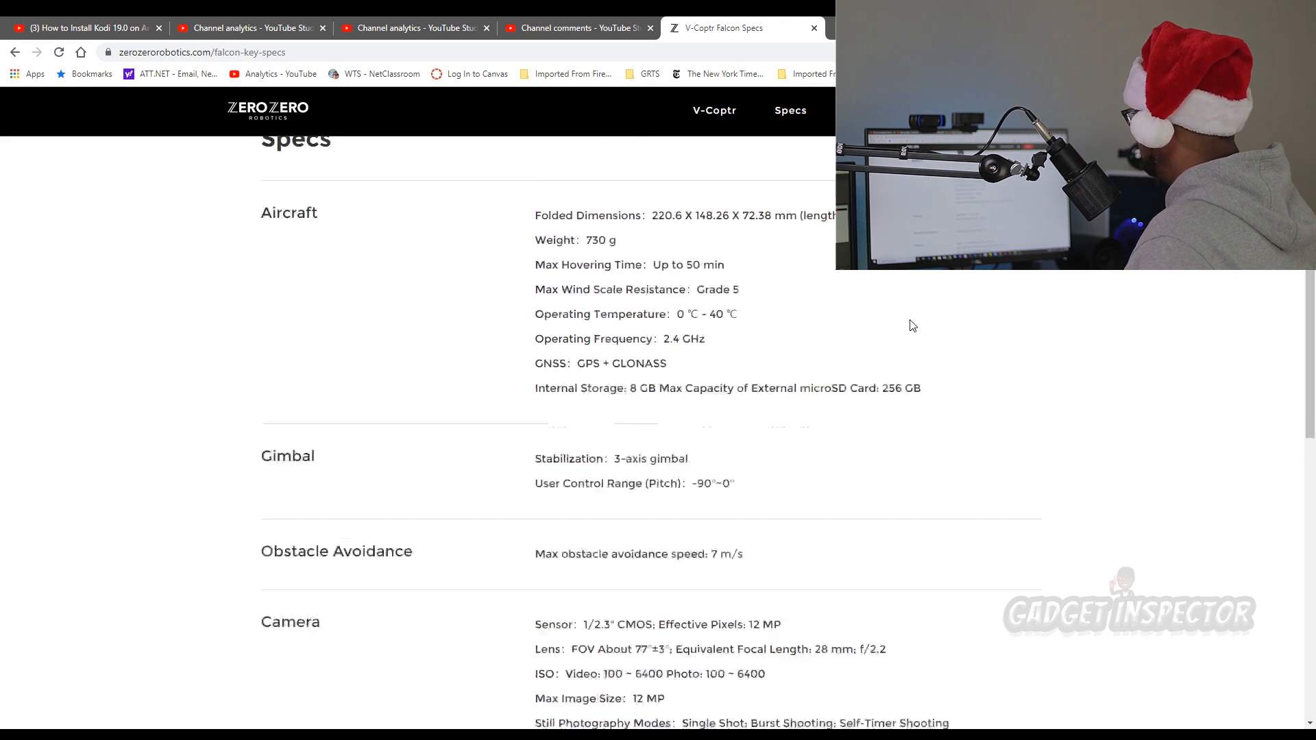
scroll("down", 3)
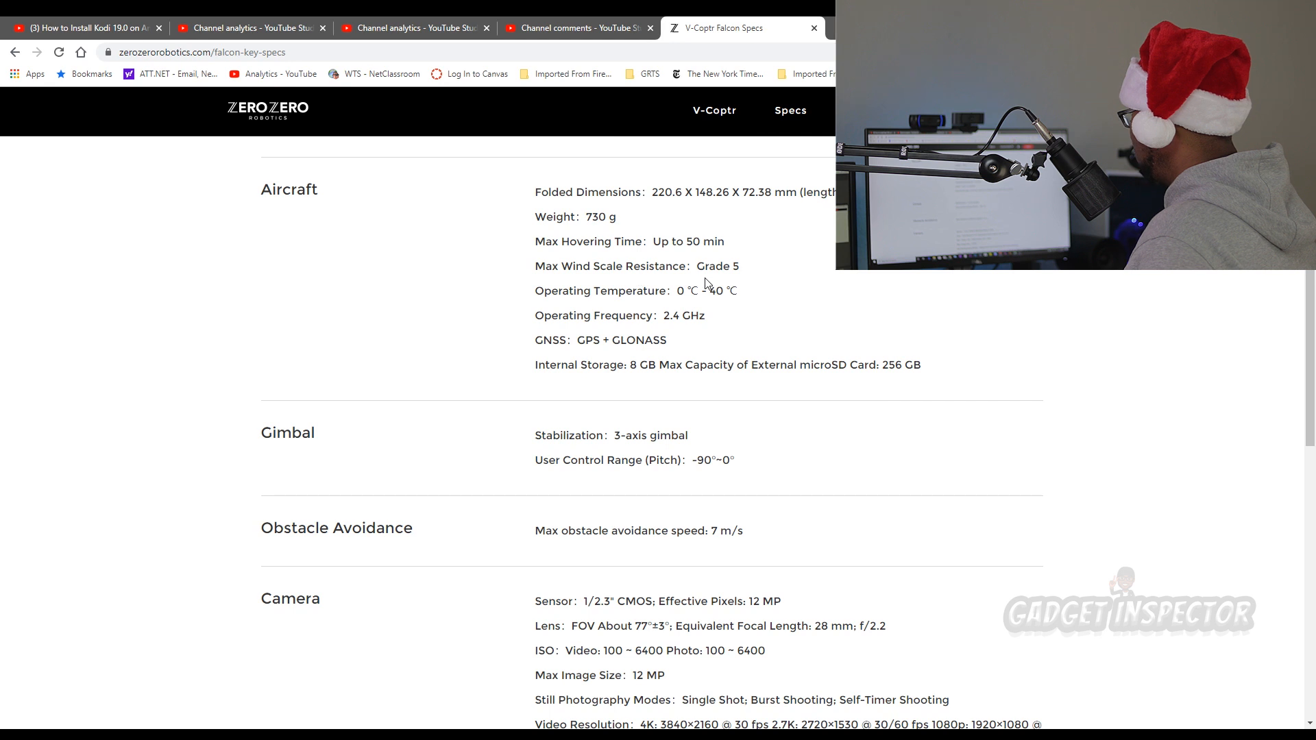
mouse_move(747, 280)
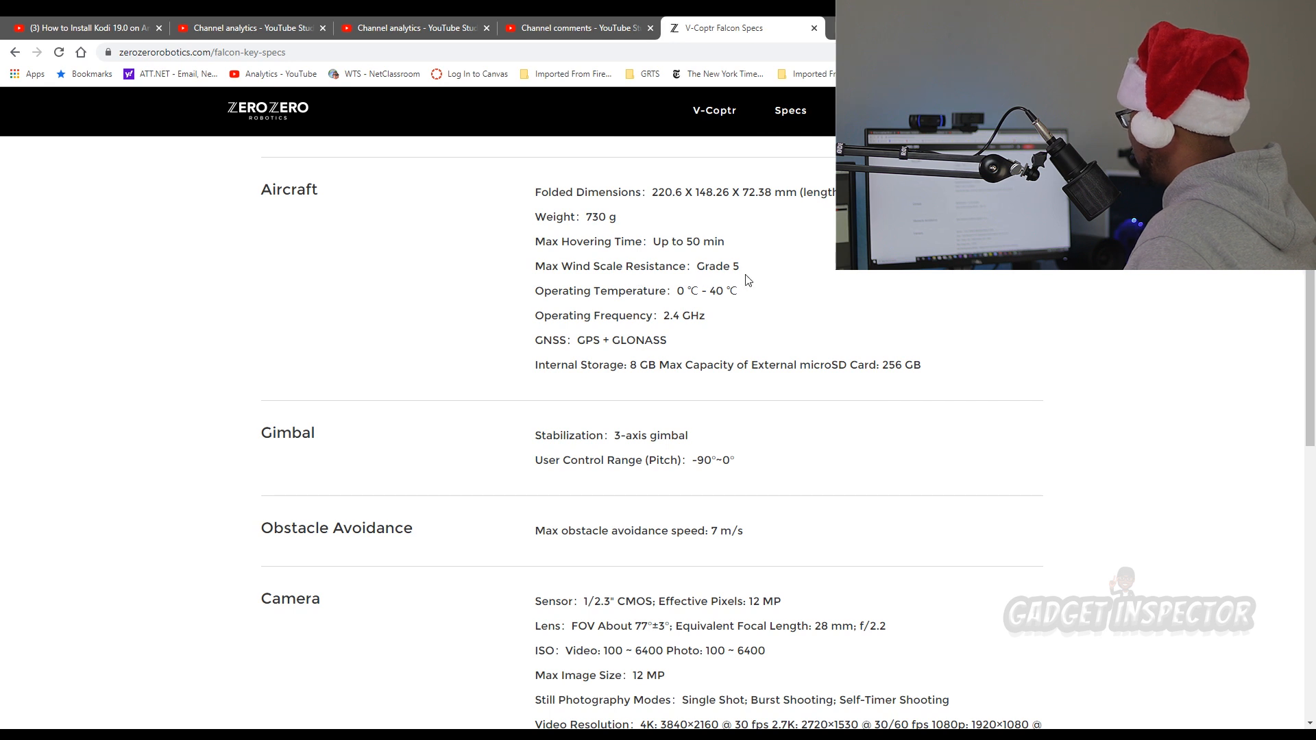
mouse_move(753, 164)
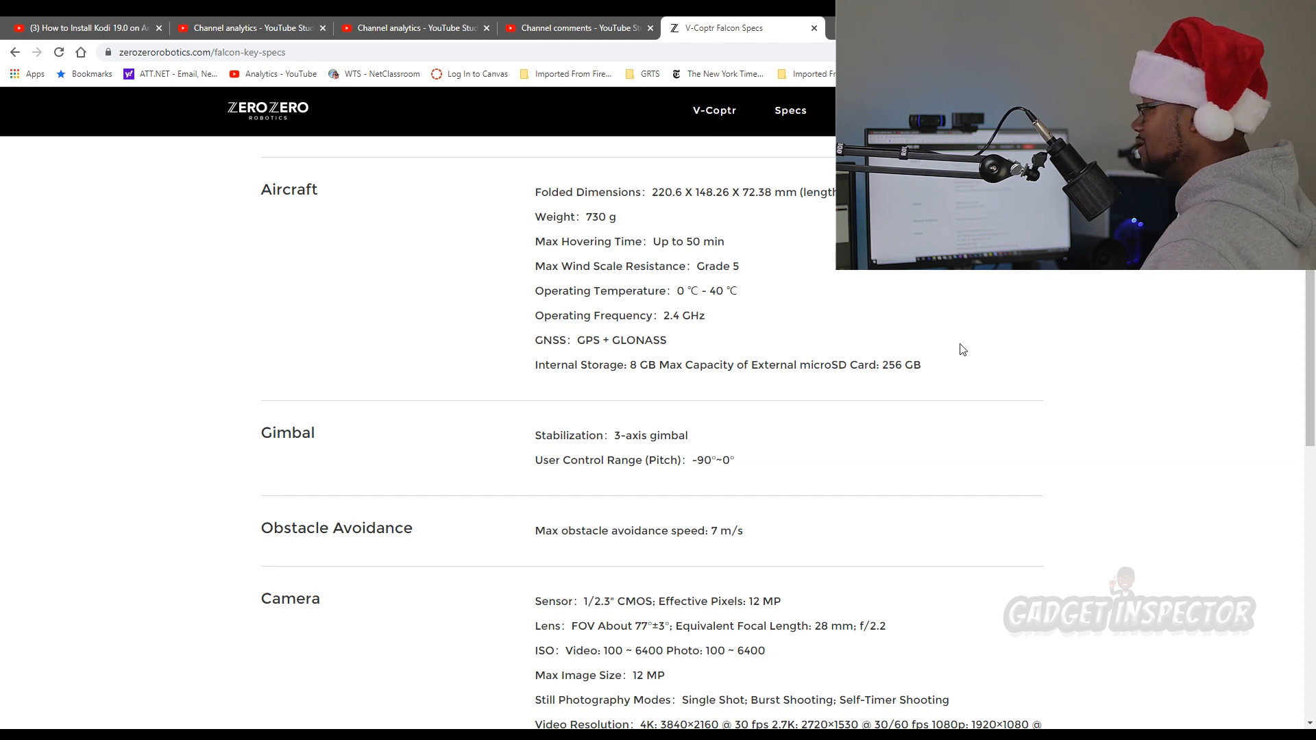
mouse_move(952, 352)
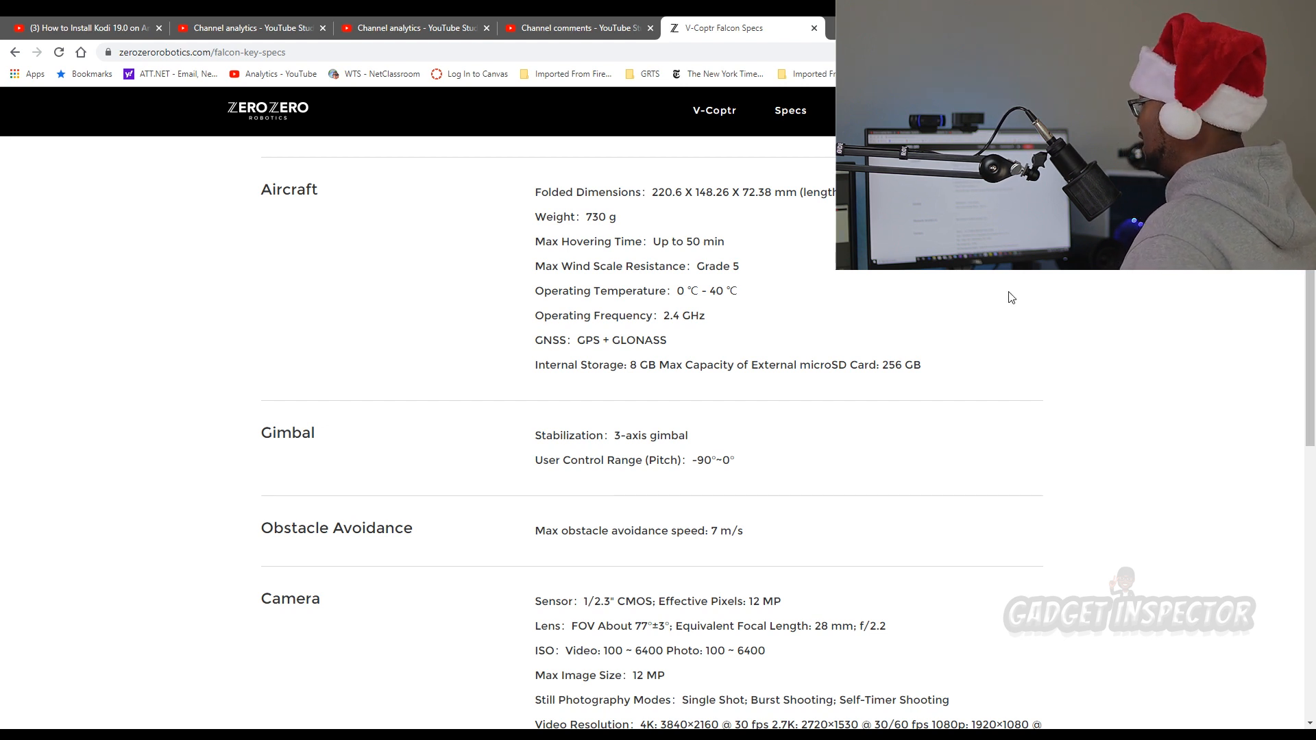
double_click(715, 266)
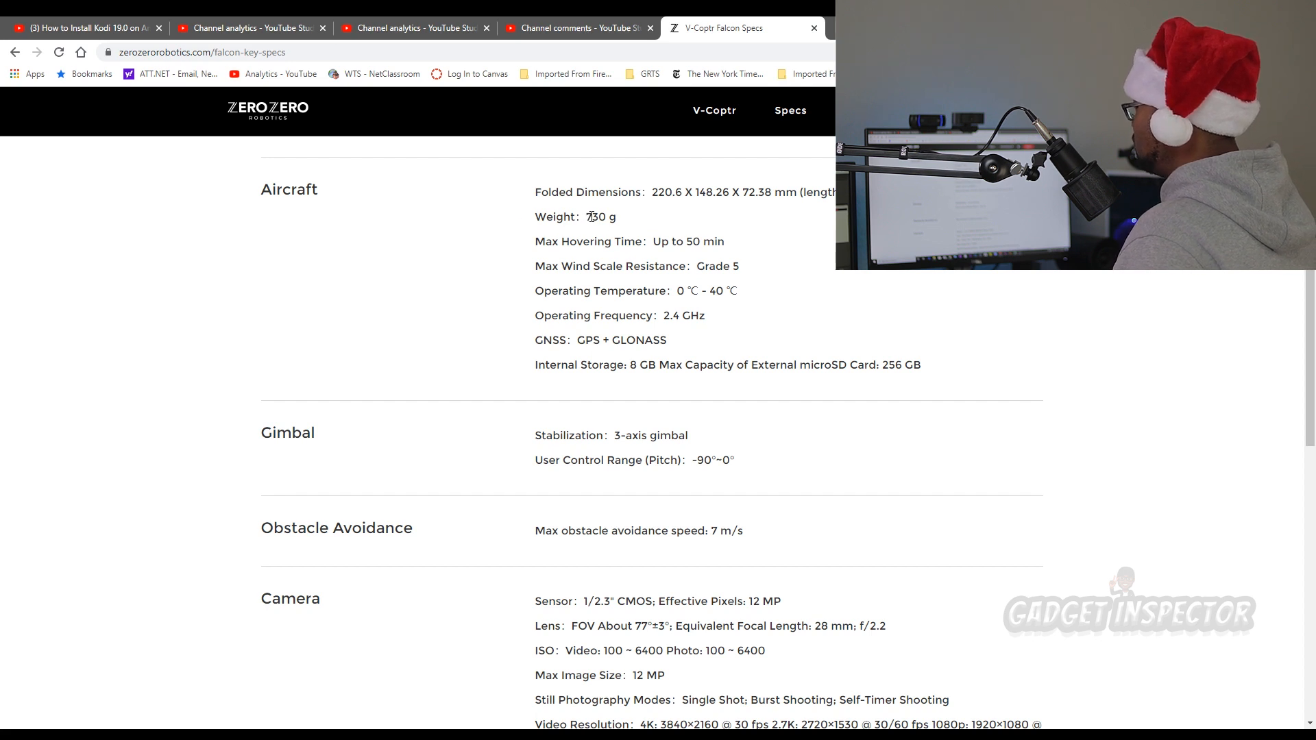
double_click(601, 217)
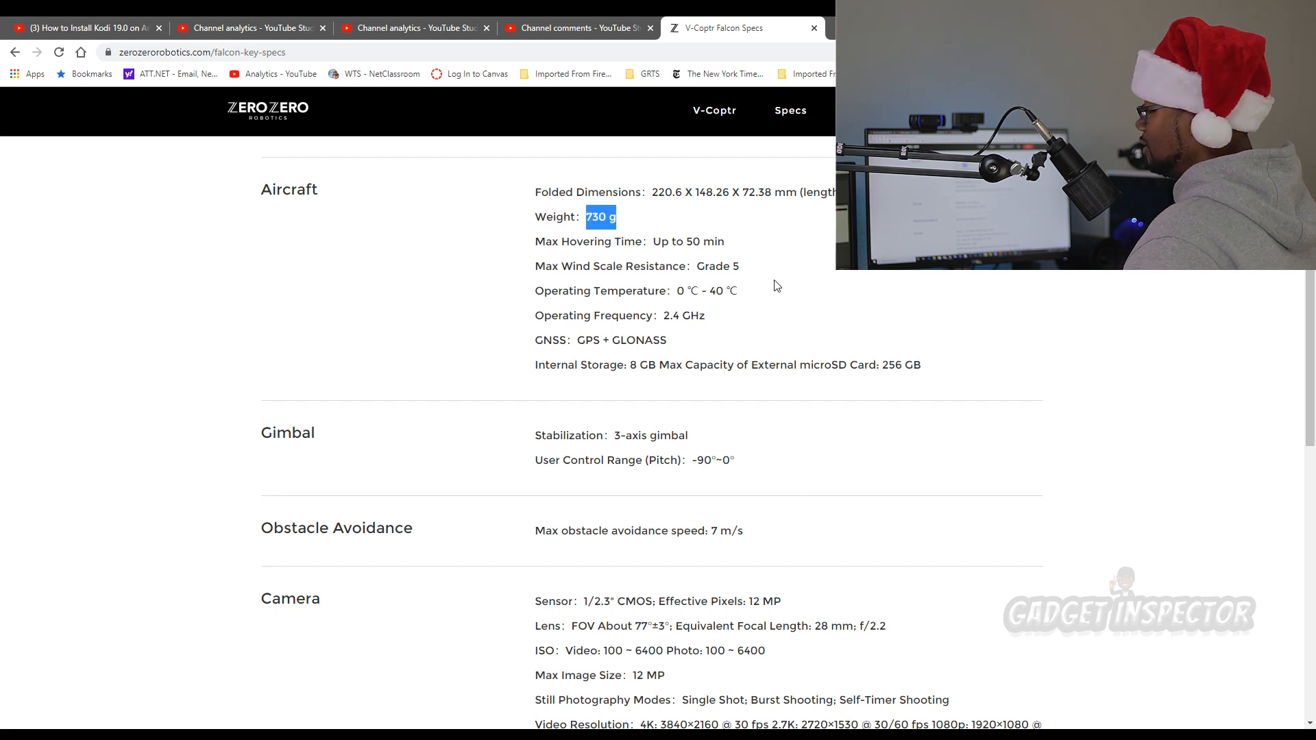
mouse_move(734, 278)
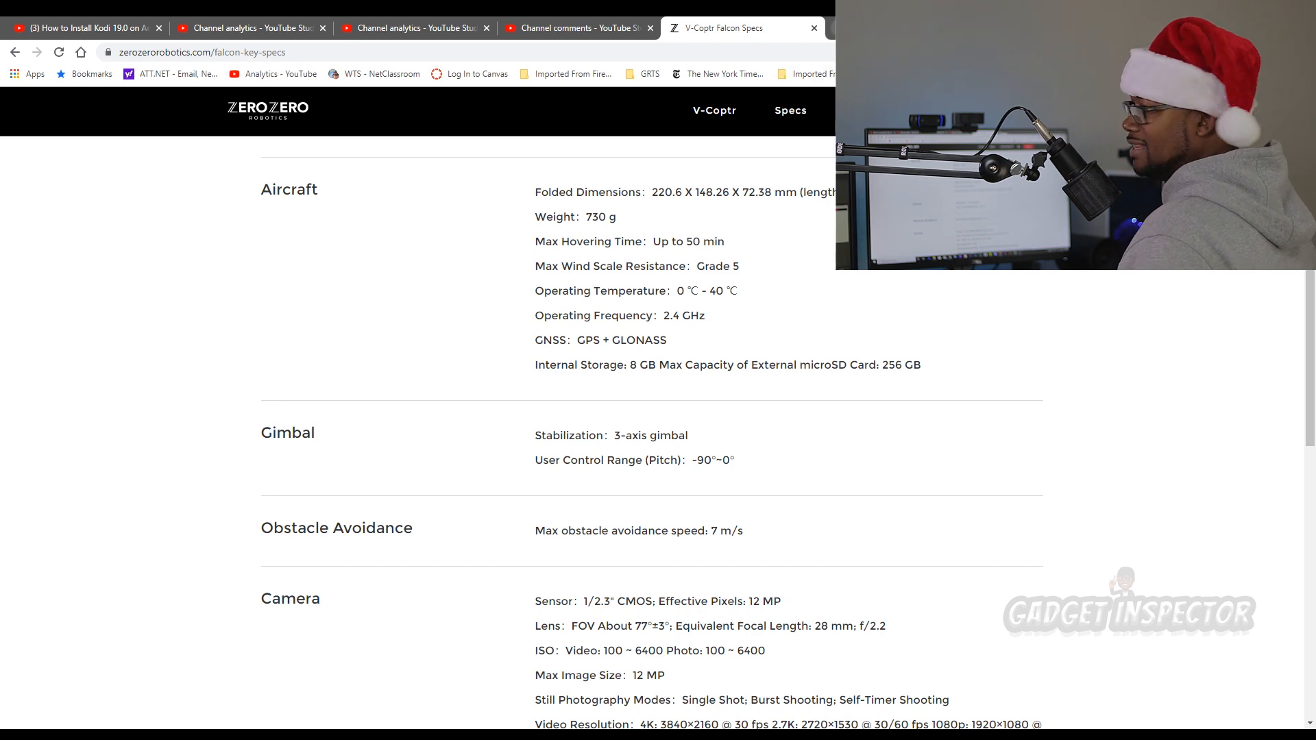
Step: Search Google for a drone's weight in a new tab, then return to the Falcon Specs tab
left_click(839, 27)
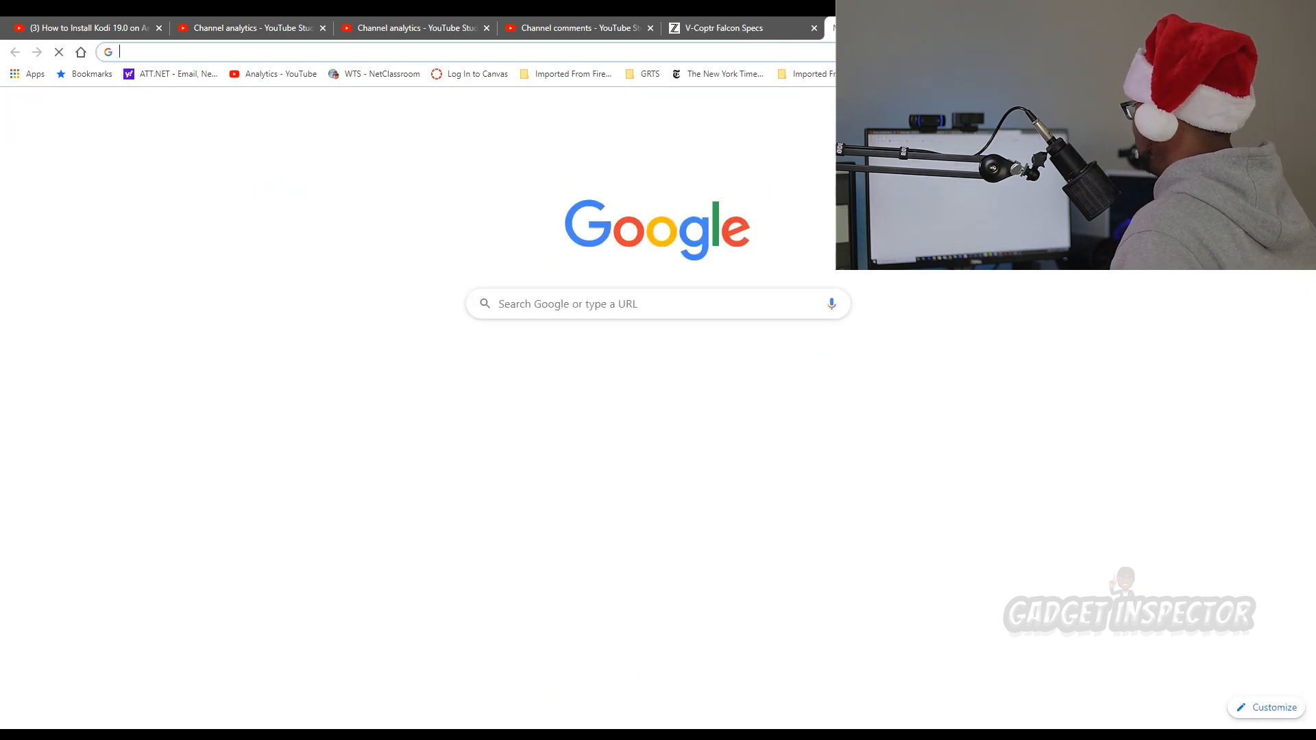
type("mavic")
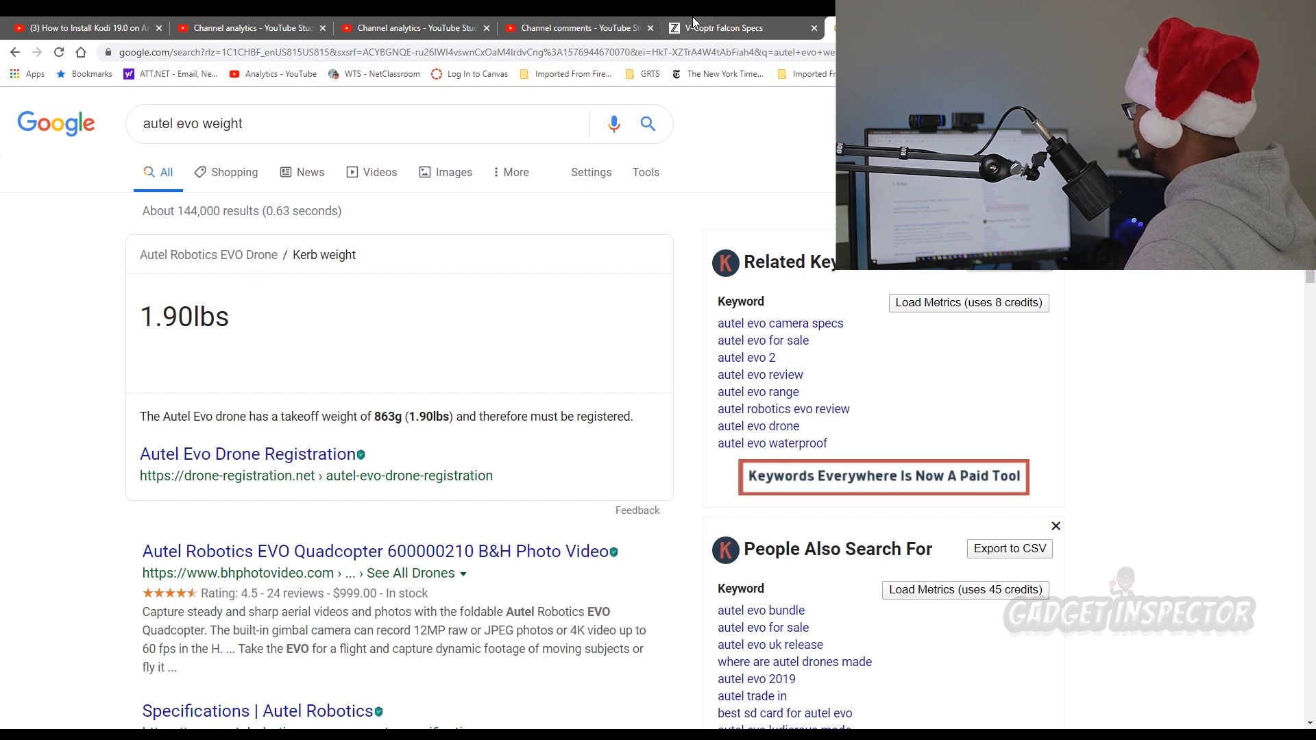
left_click(722, 27)
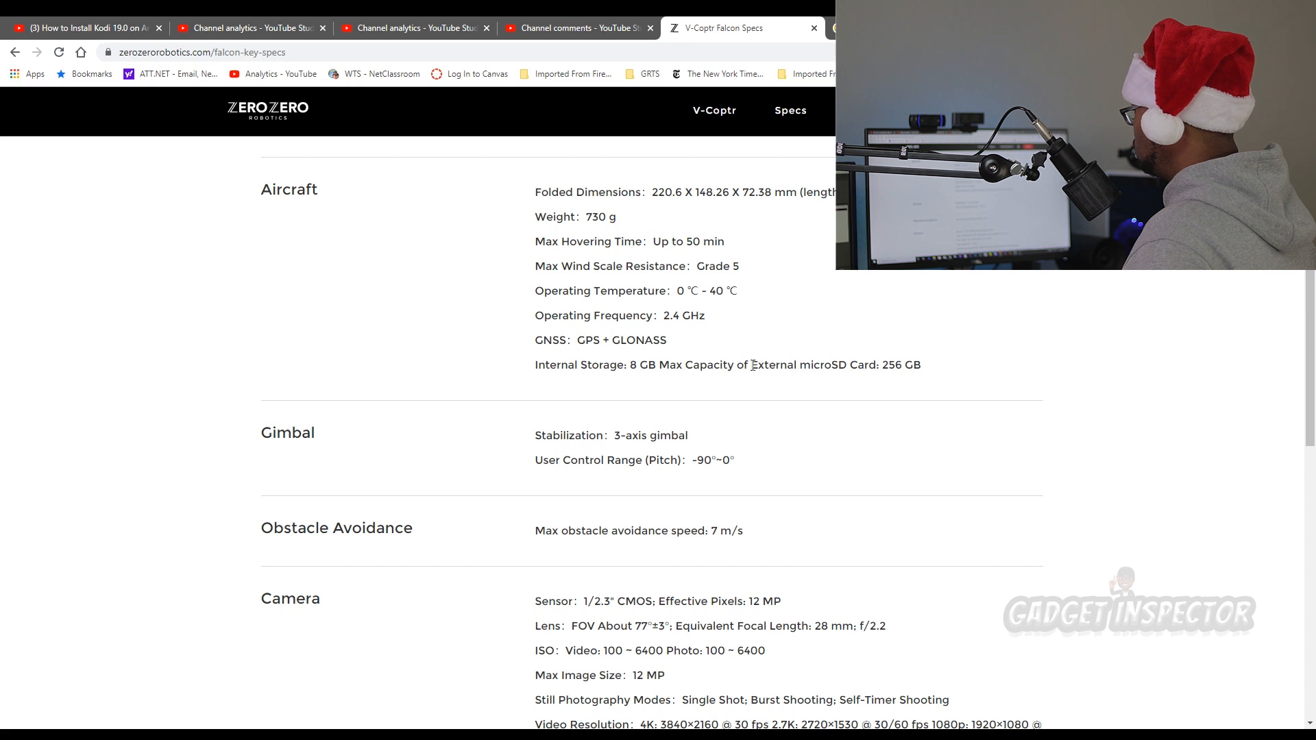
mouse_move(850, 382)
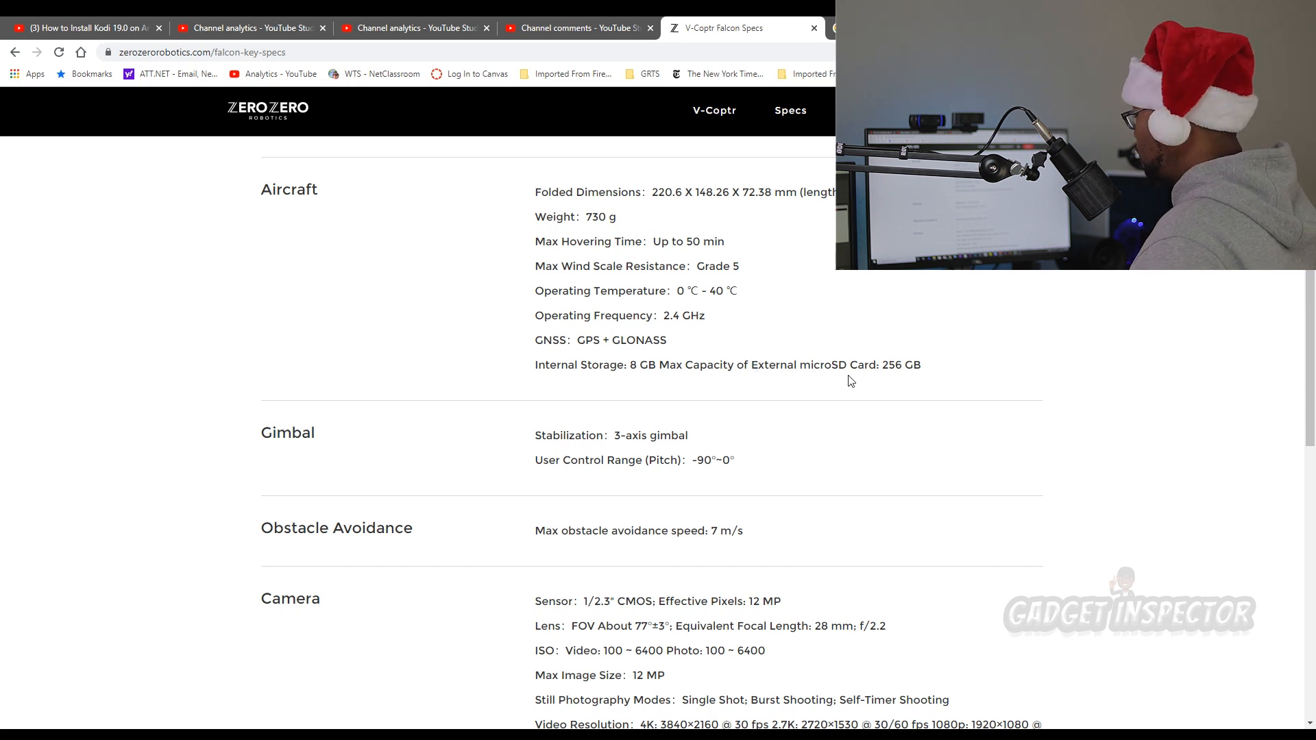
mouse_move(897, 384)
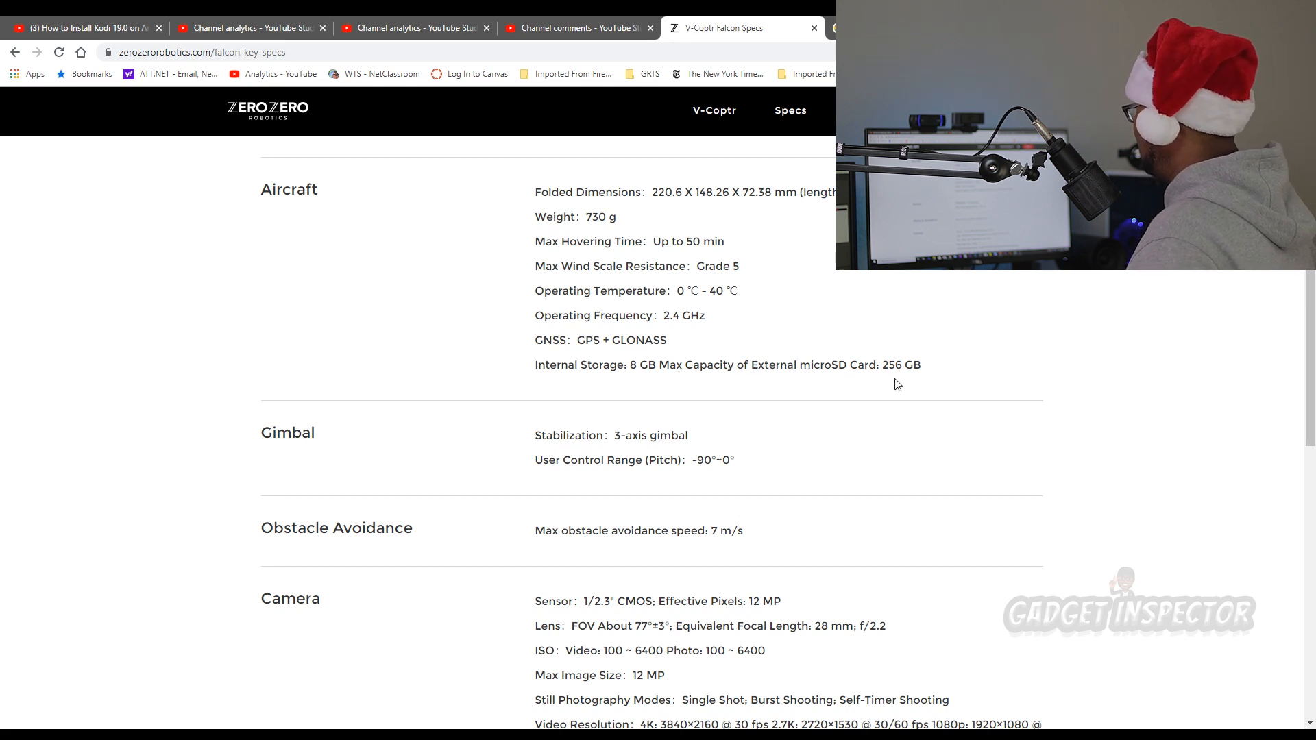
mouse_move(911, 382)
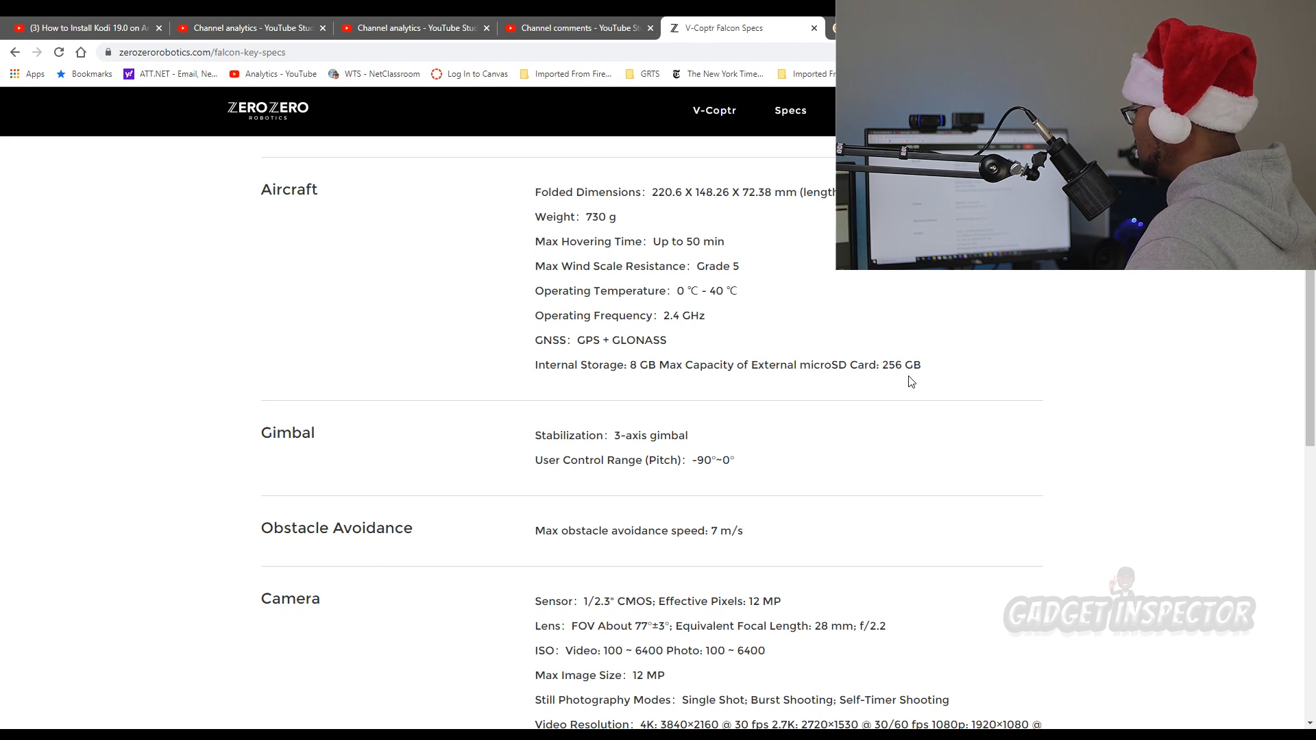
mouse_move(765, 382)
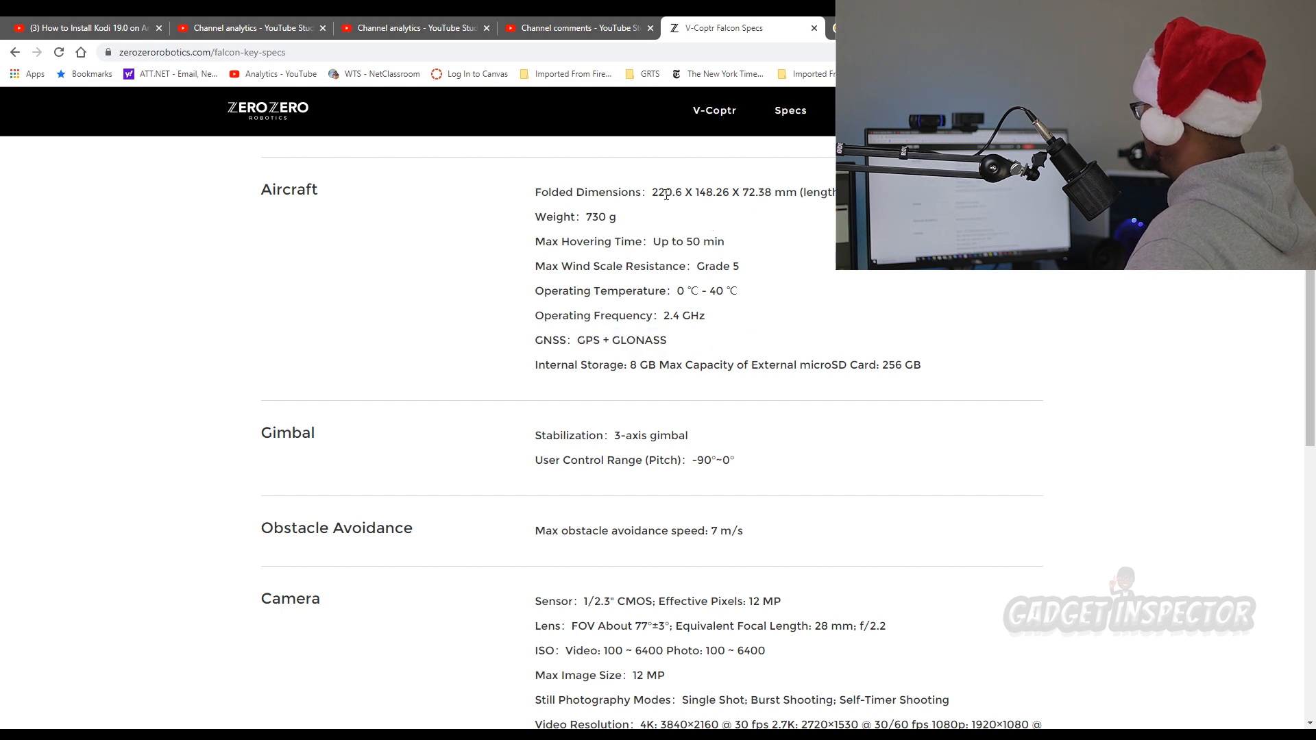
Step: Scroll the Falcon specs through the Camera, controller and Intelligent Battery sections
scroll("down", 3)
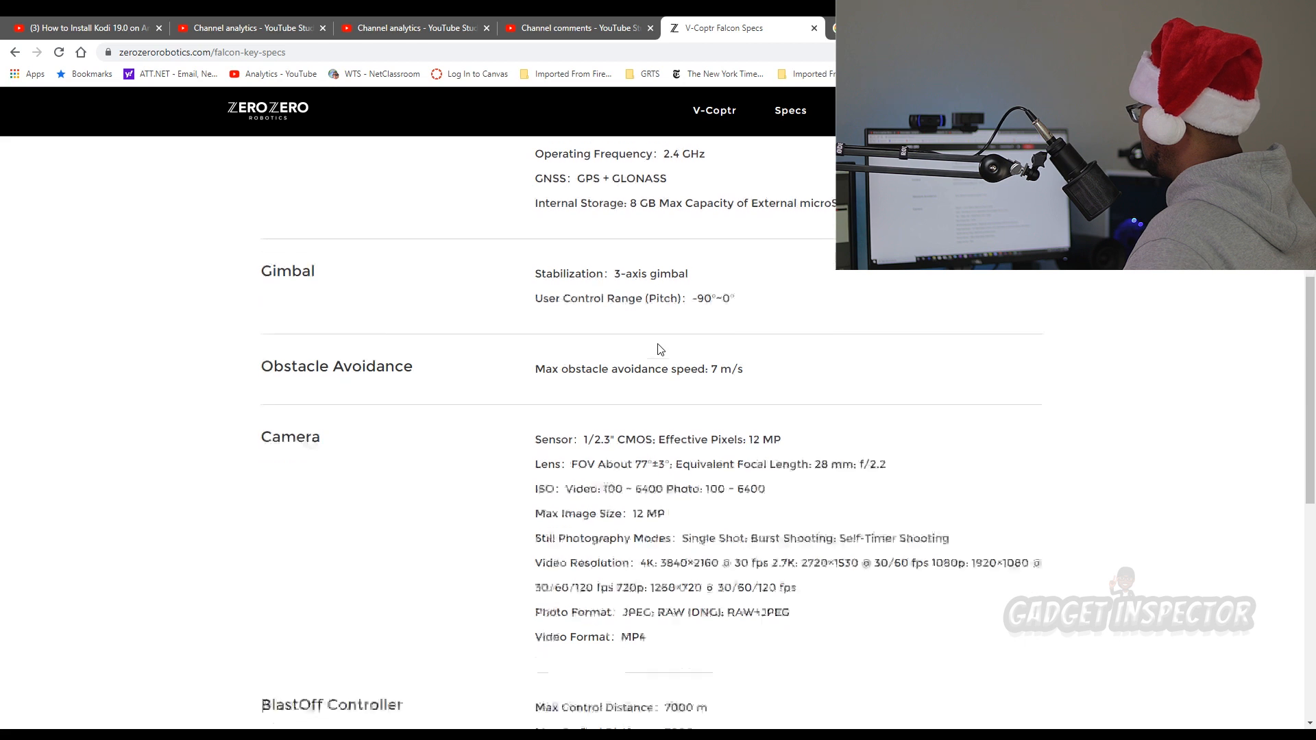
scroll("down", 3)
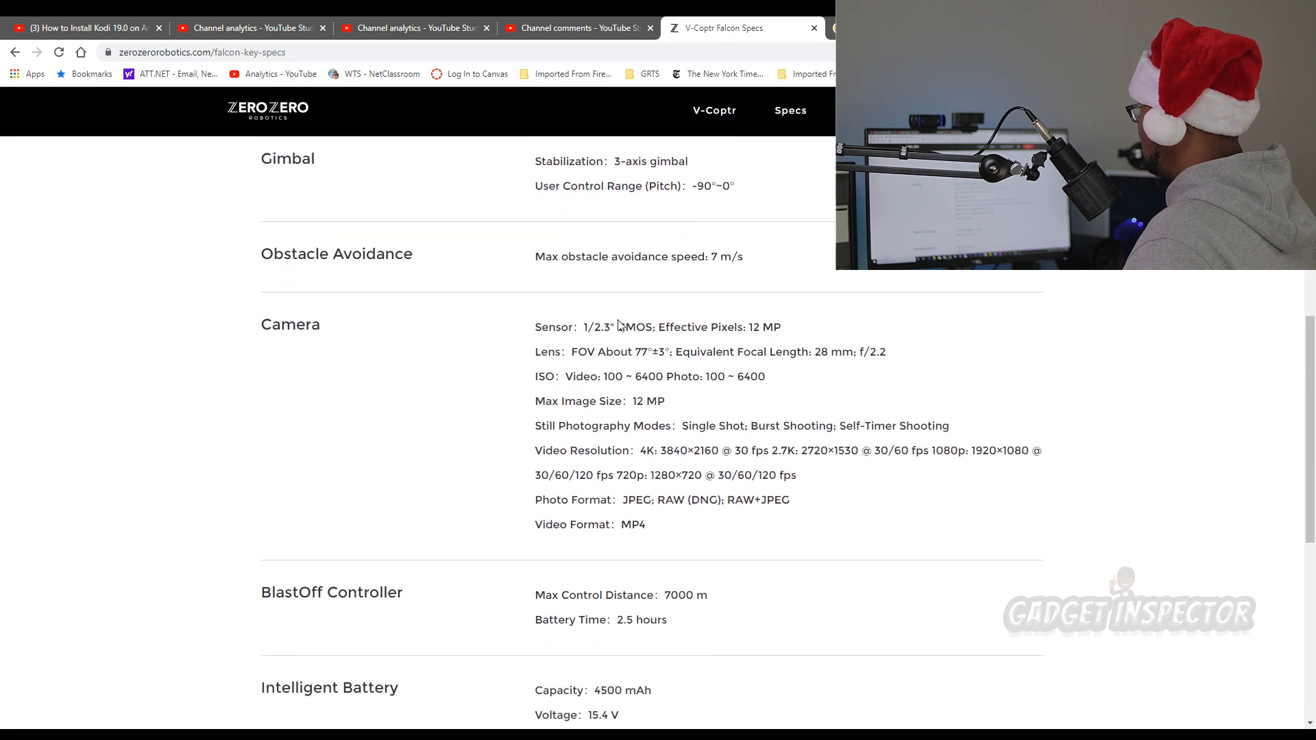
mouse_move(587, 275)
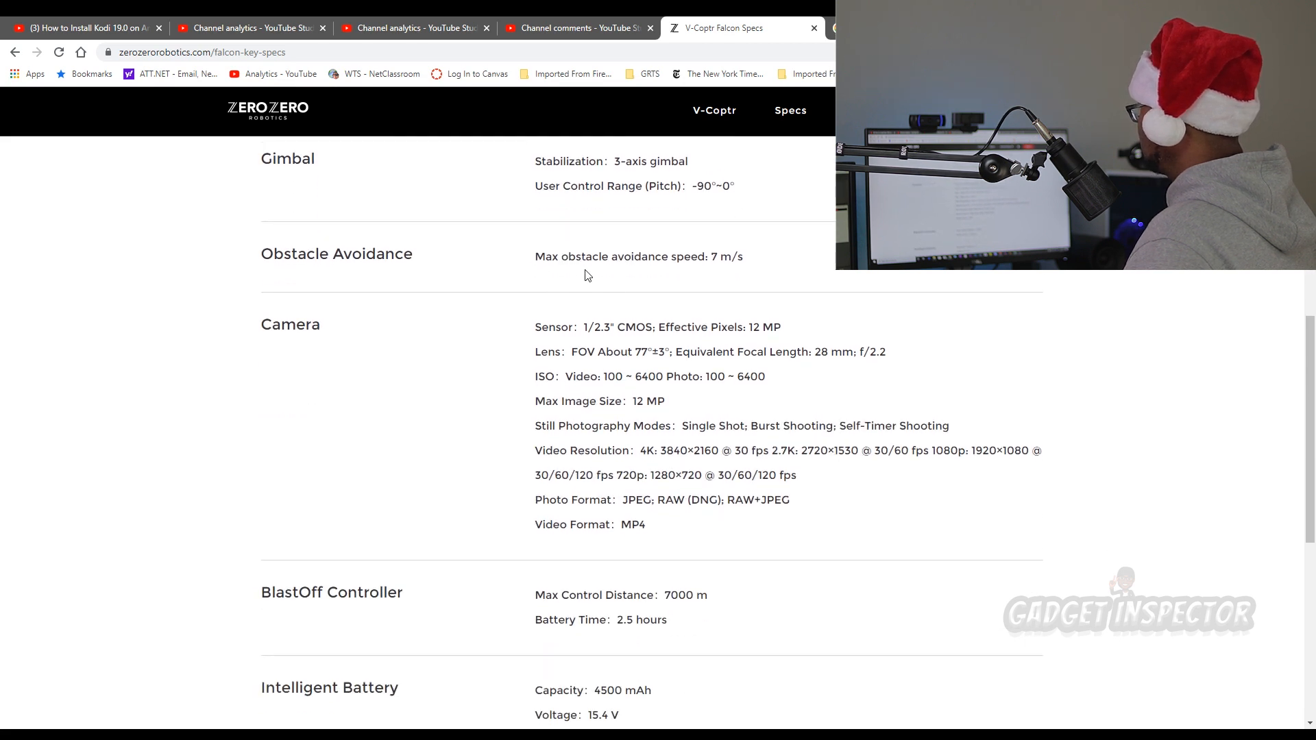
mouse_move(671, 276)
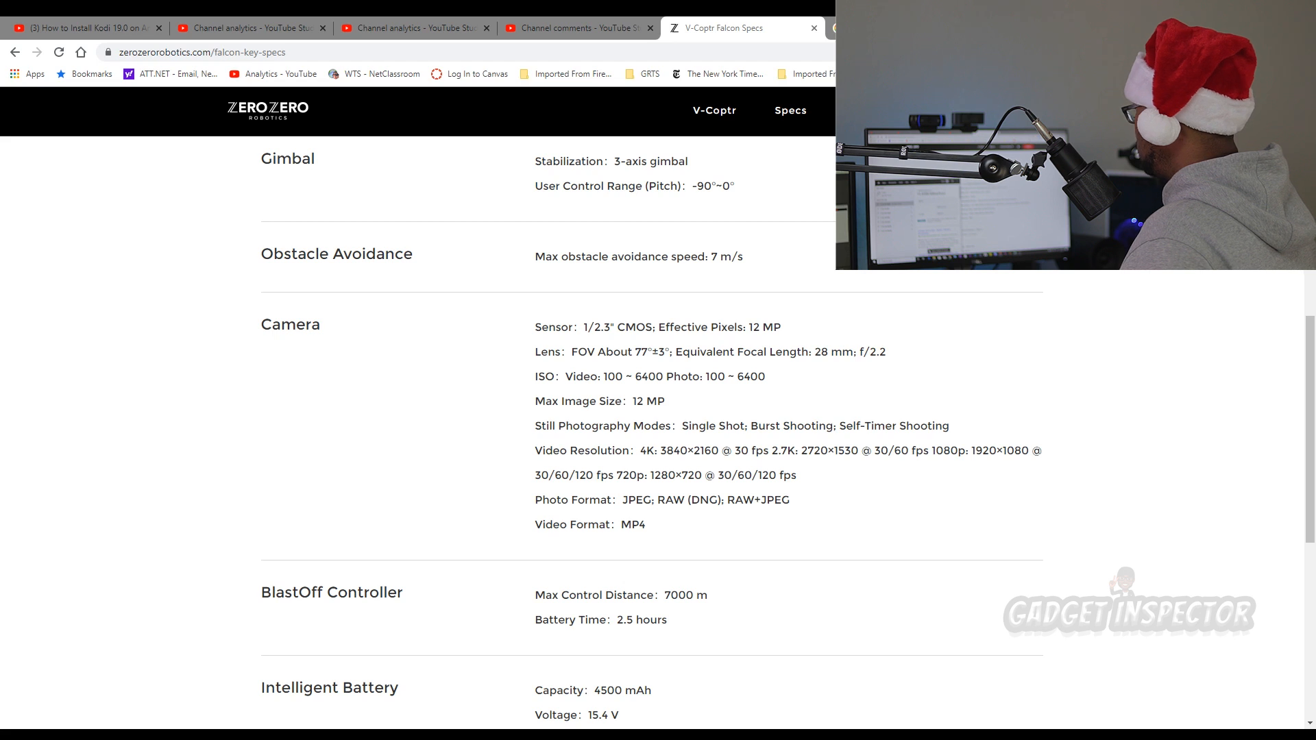
scroll("down", 3)
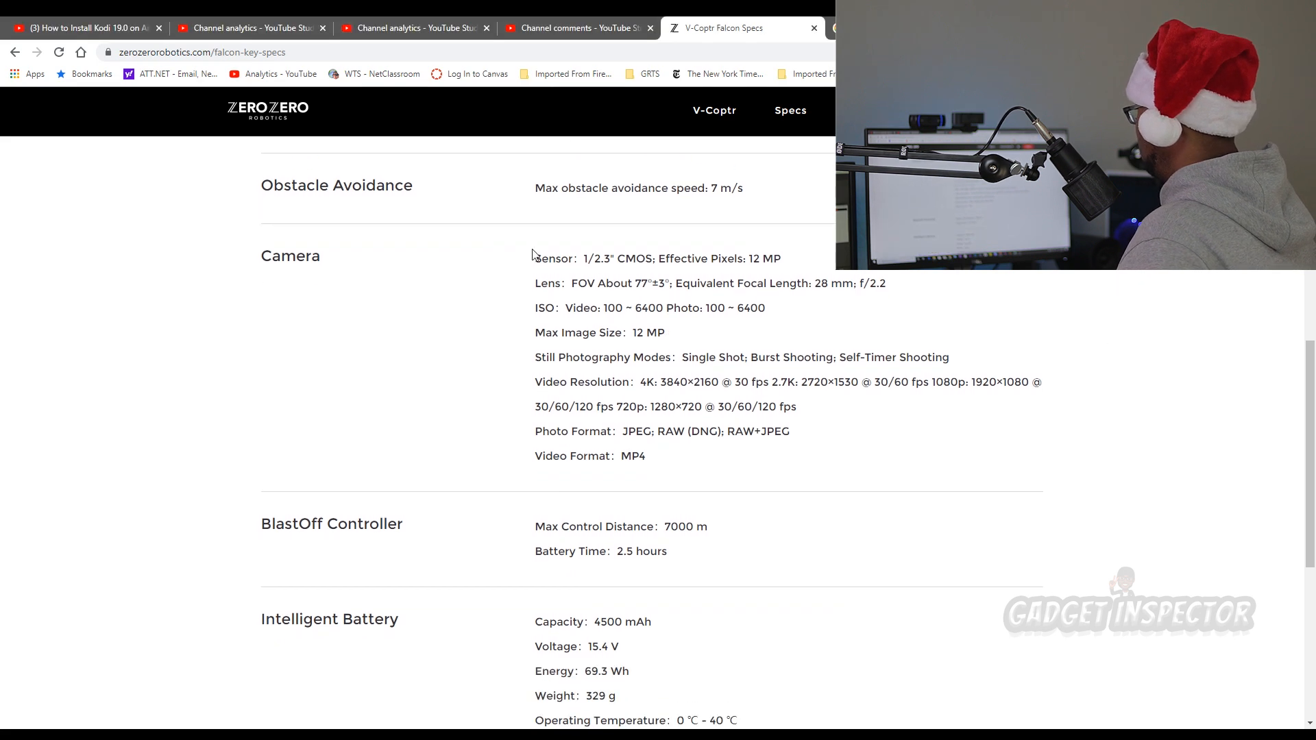
scroll("down", 3)
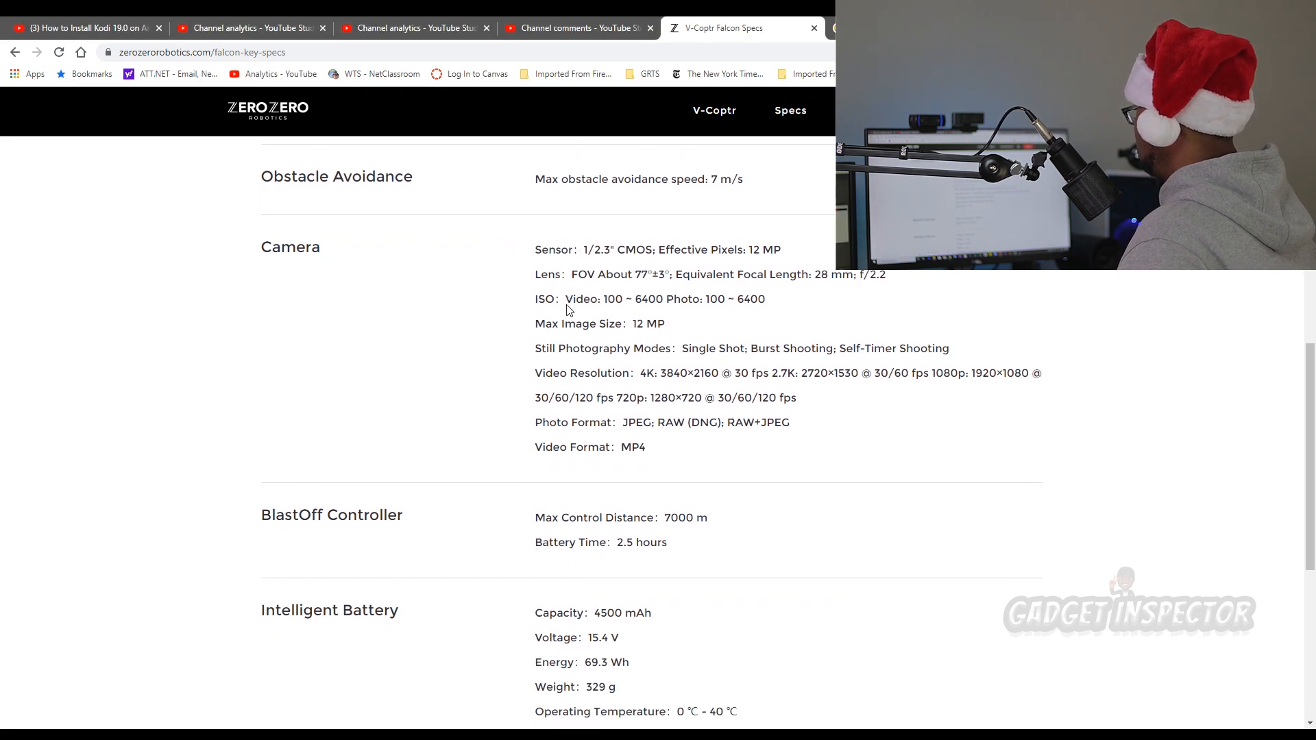
scroll("down", 3)
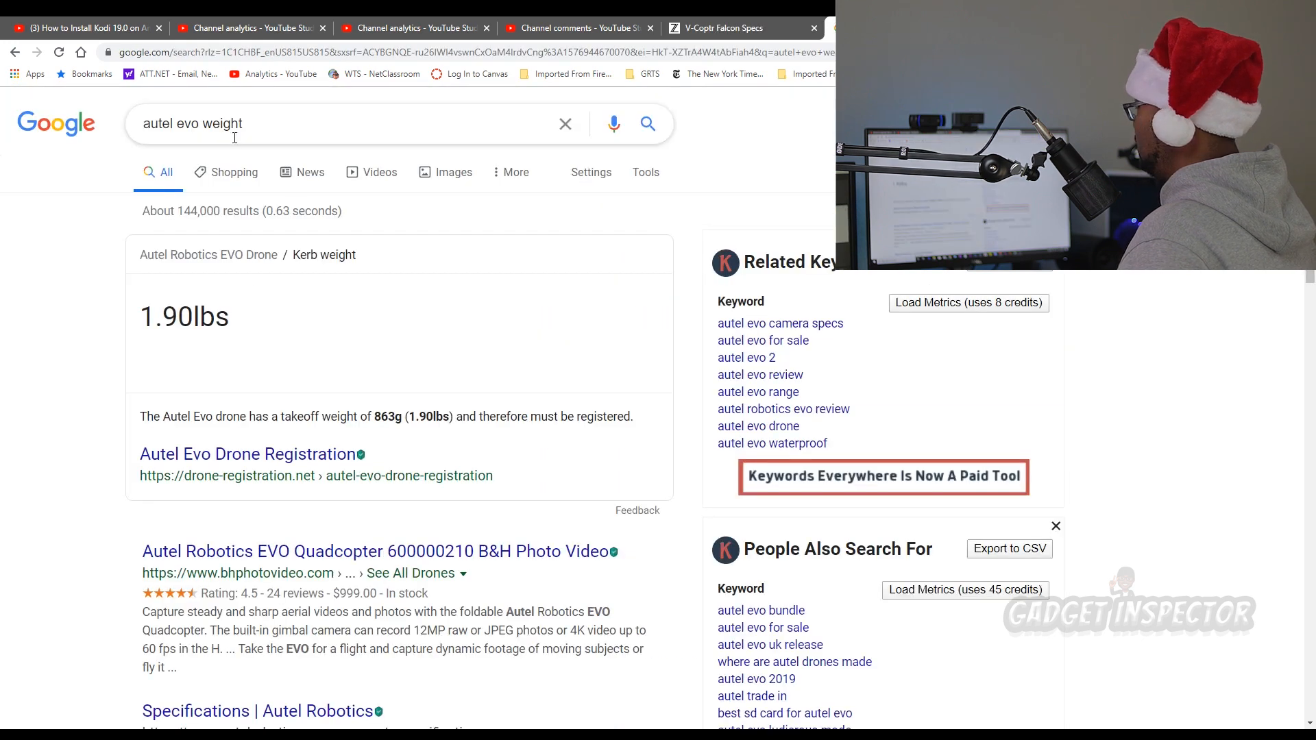
Step: Replace the search with 'autel evo field of view' (94 degrees), then return to the Falcon specs
double_click(221, 123)
type("field of vie")
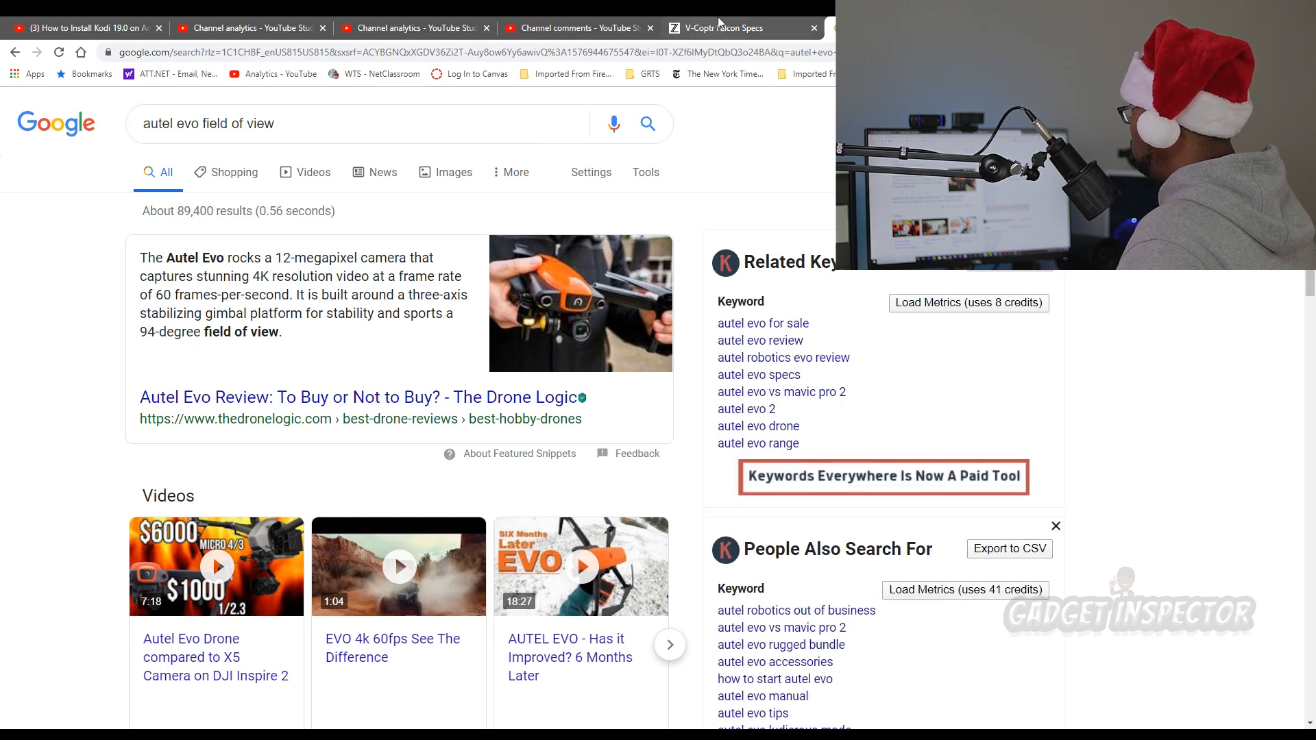
left_click(718, 27)
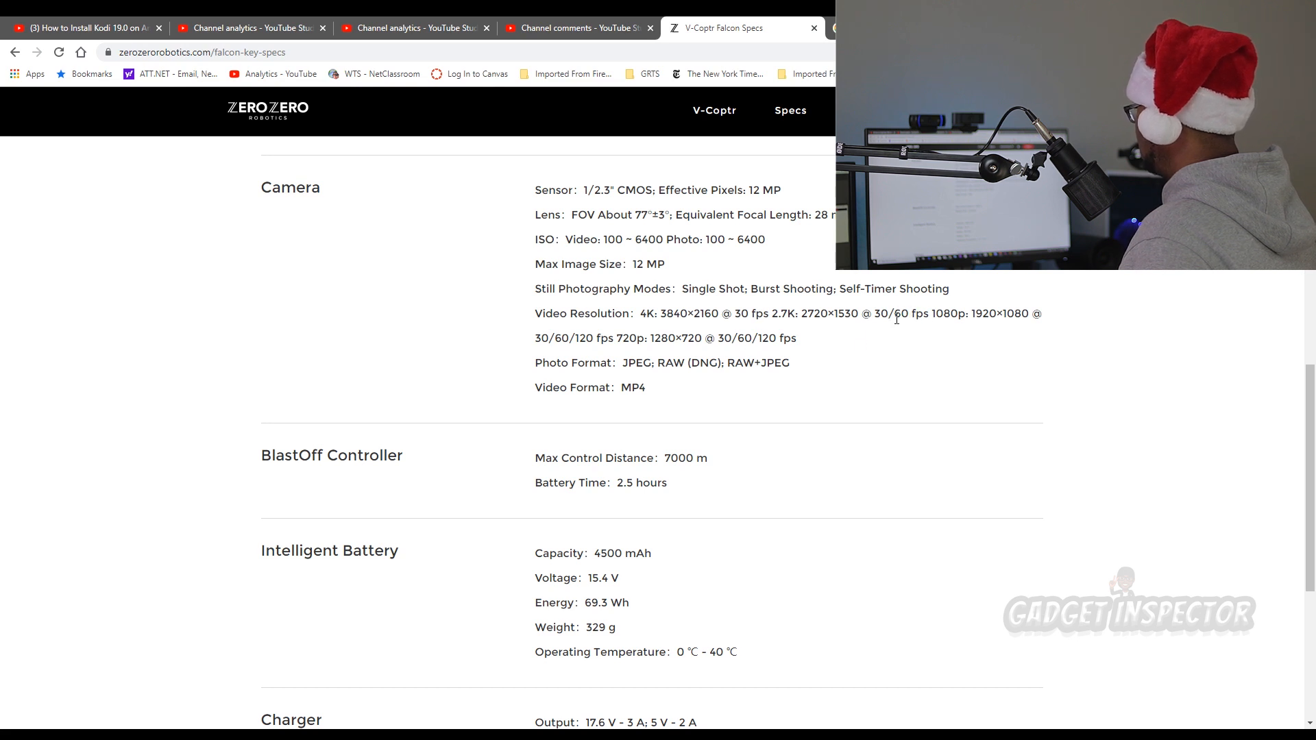
mouse_move(1018, 319)
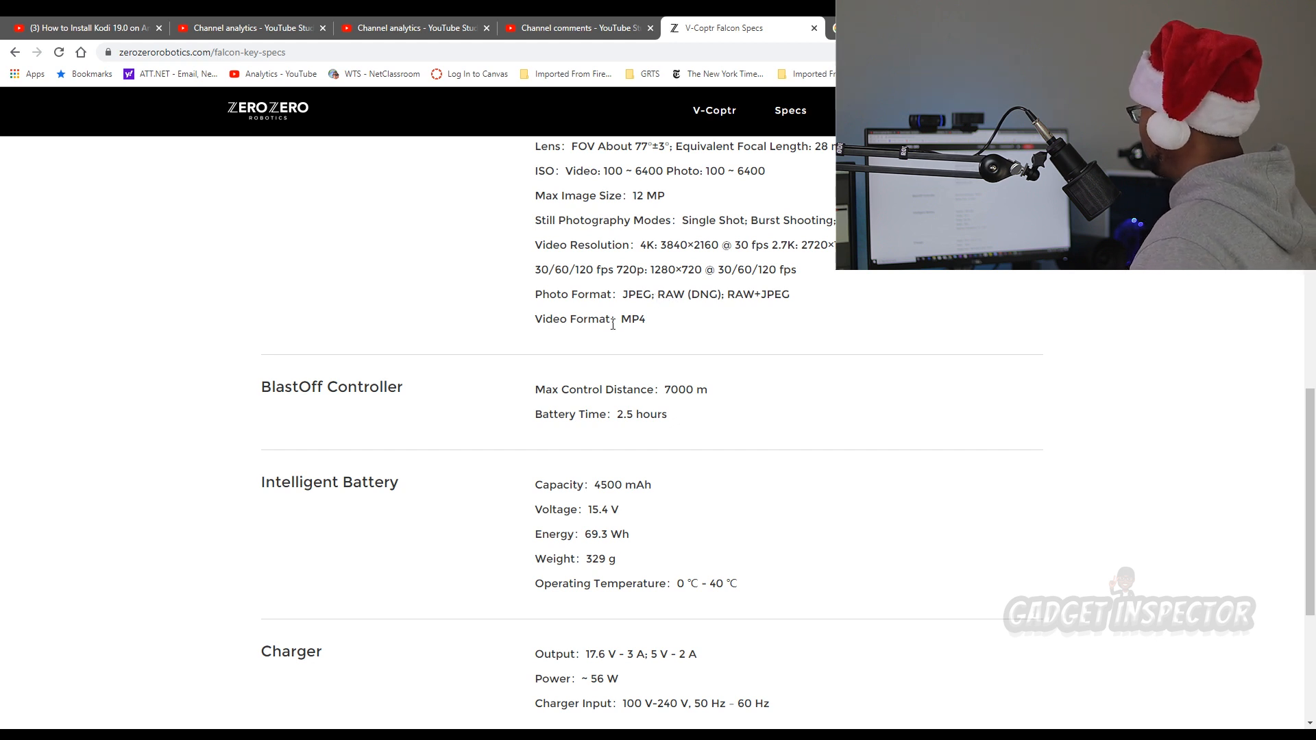
Step: Scroll down the Falcon specs and highlight the battery's 329 g weight
scroll("down", 3)
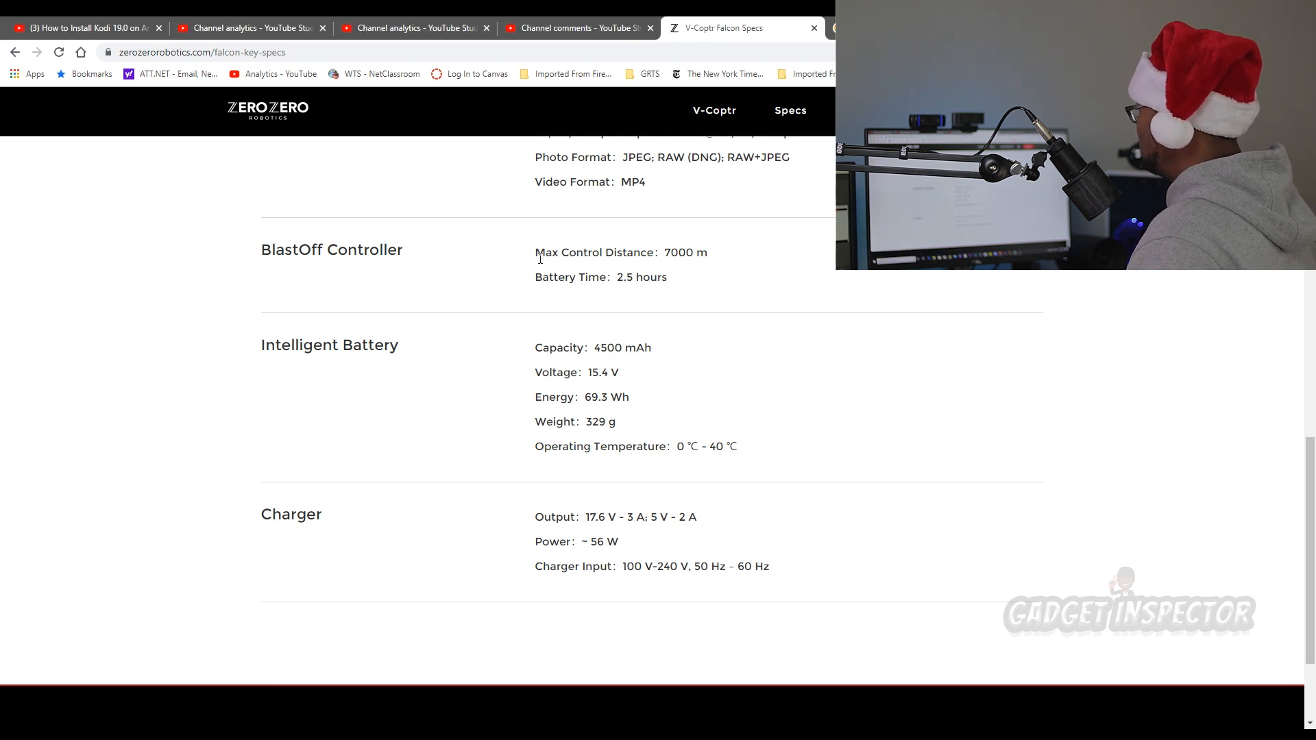
mouse_move(363, 297)
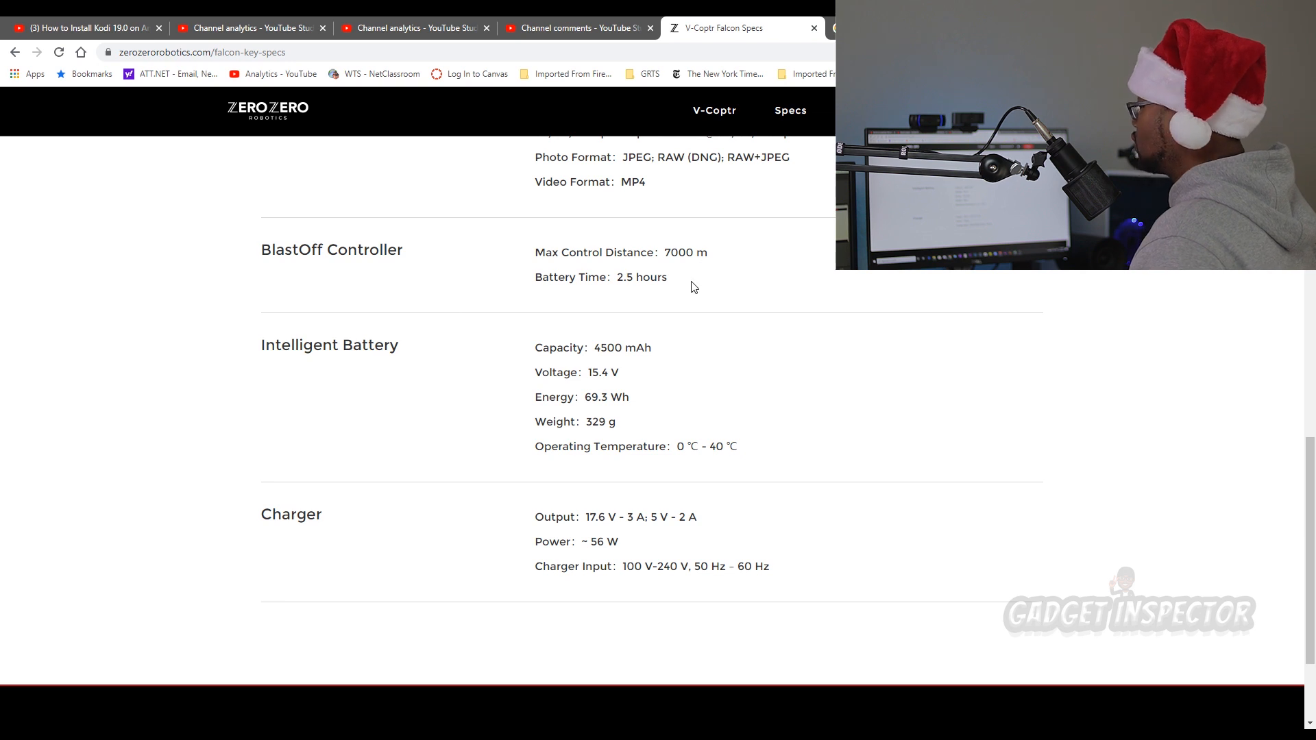
mouse_move(523, 270)
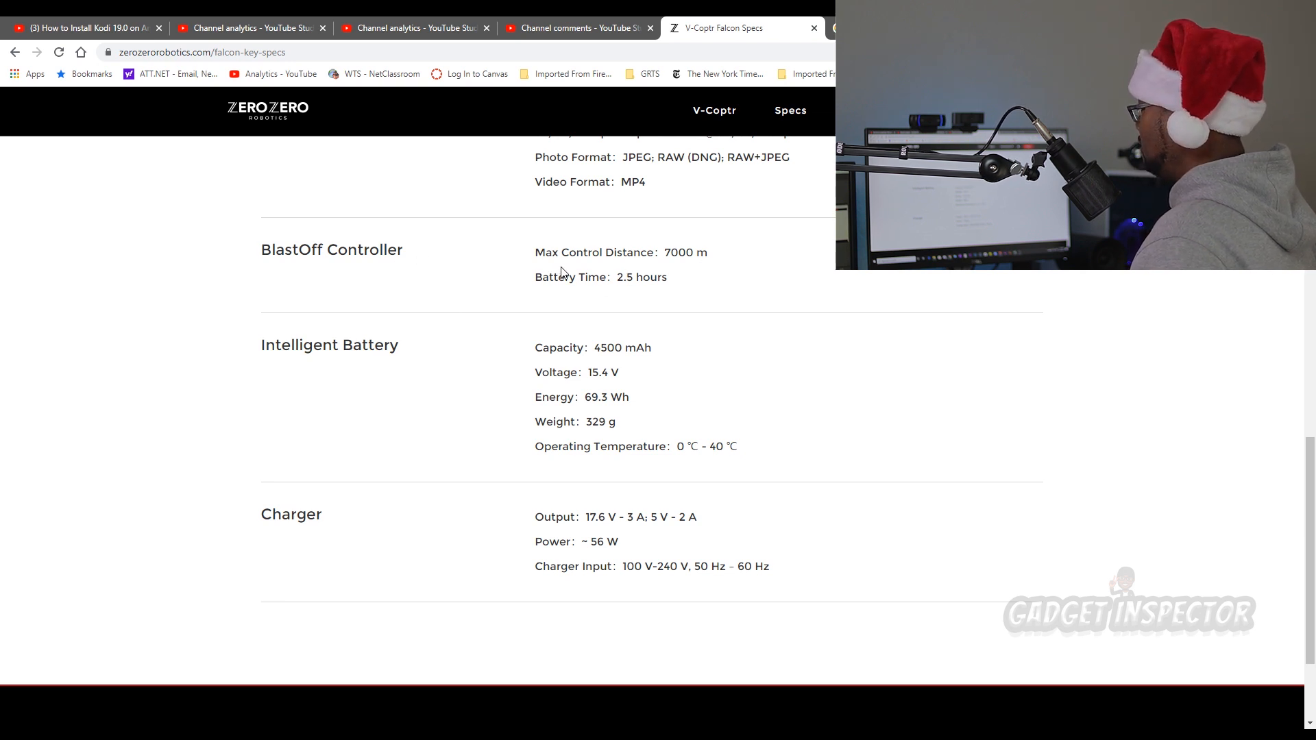
scroll("up", 3)
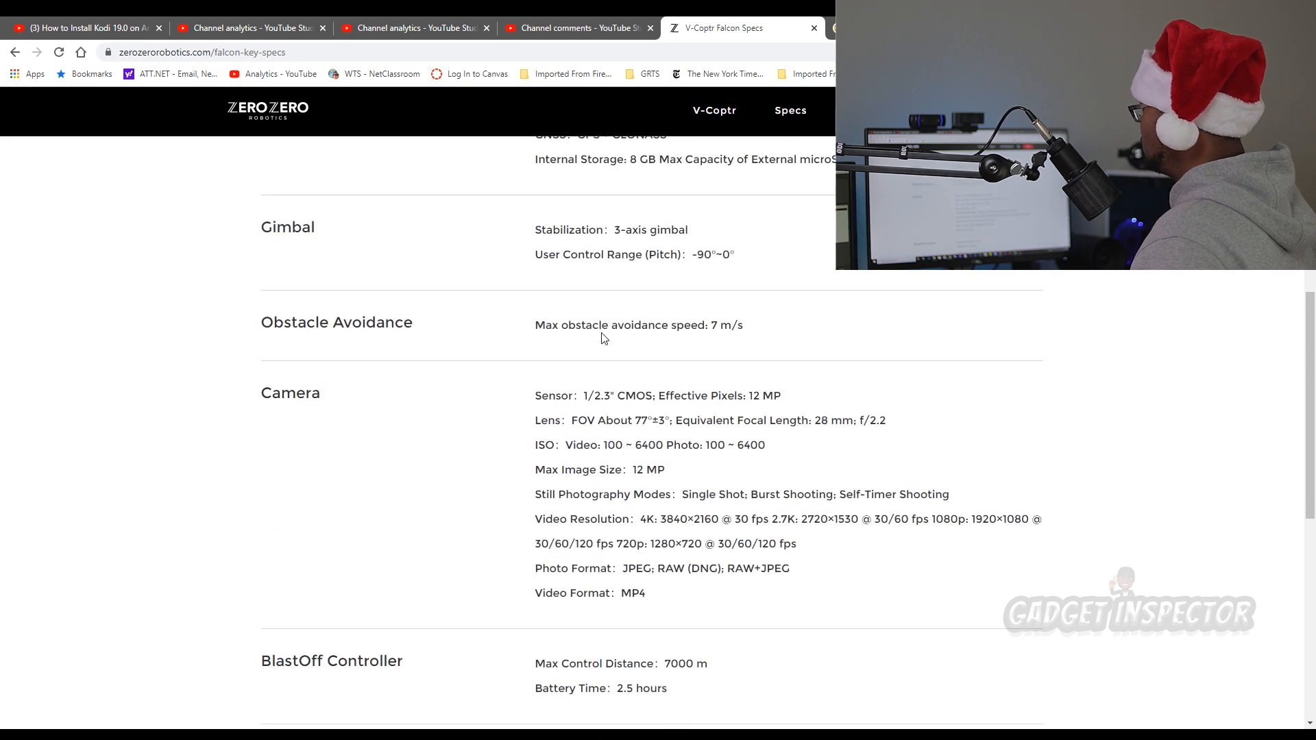
scroll("down", 3)
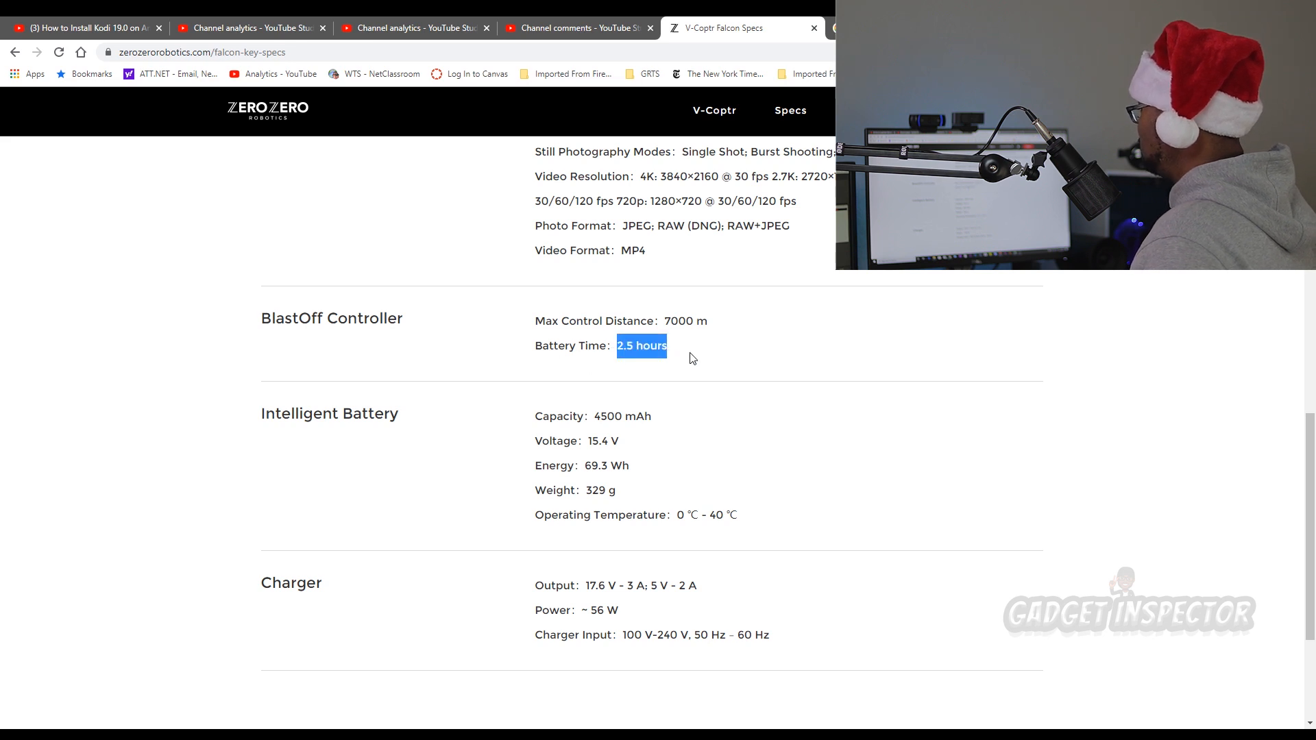
mouse_move(742, 486)
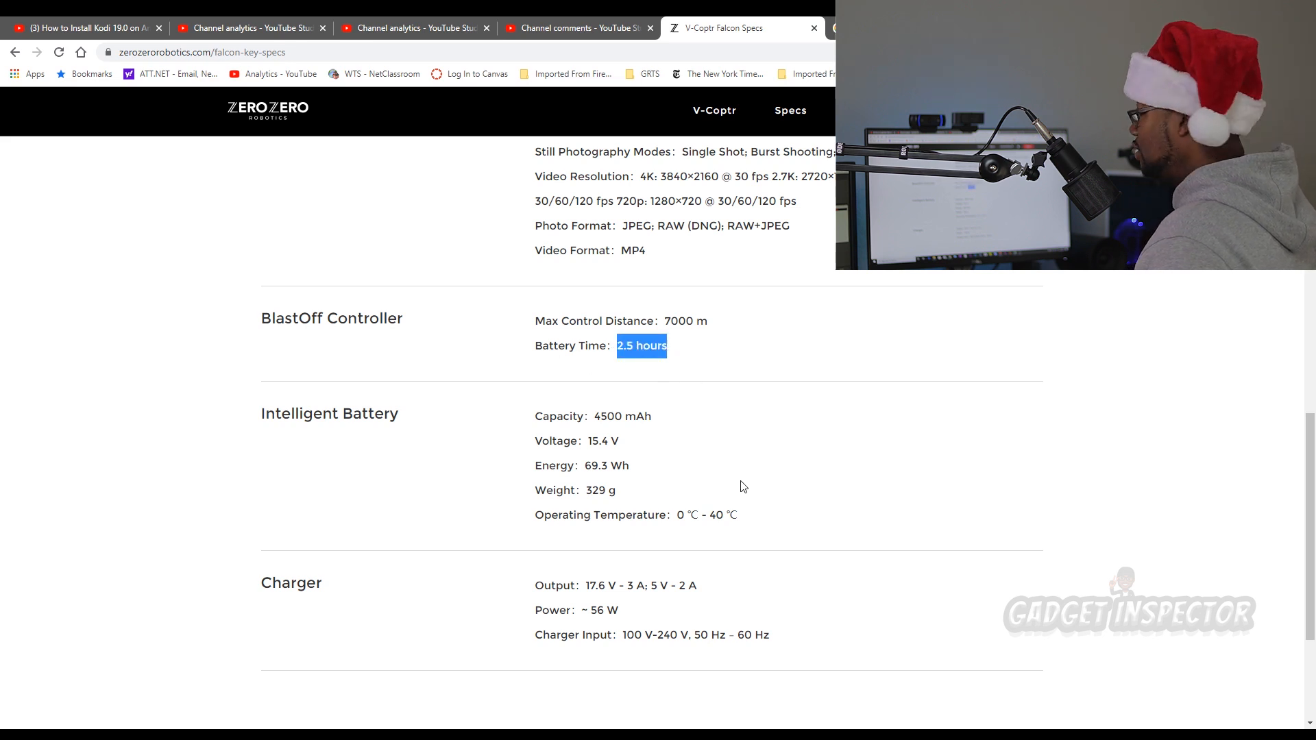
scroll("down", 3)
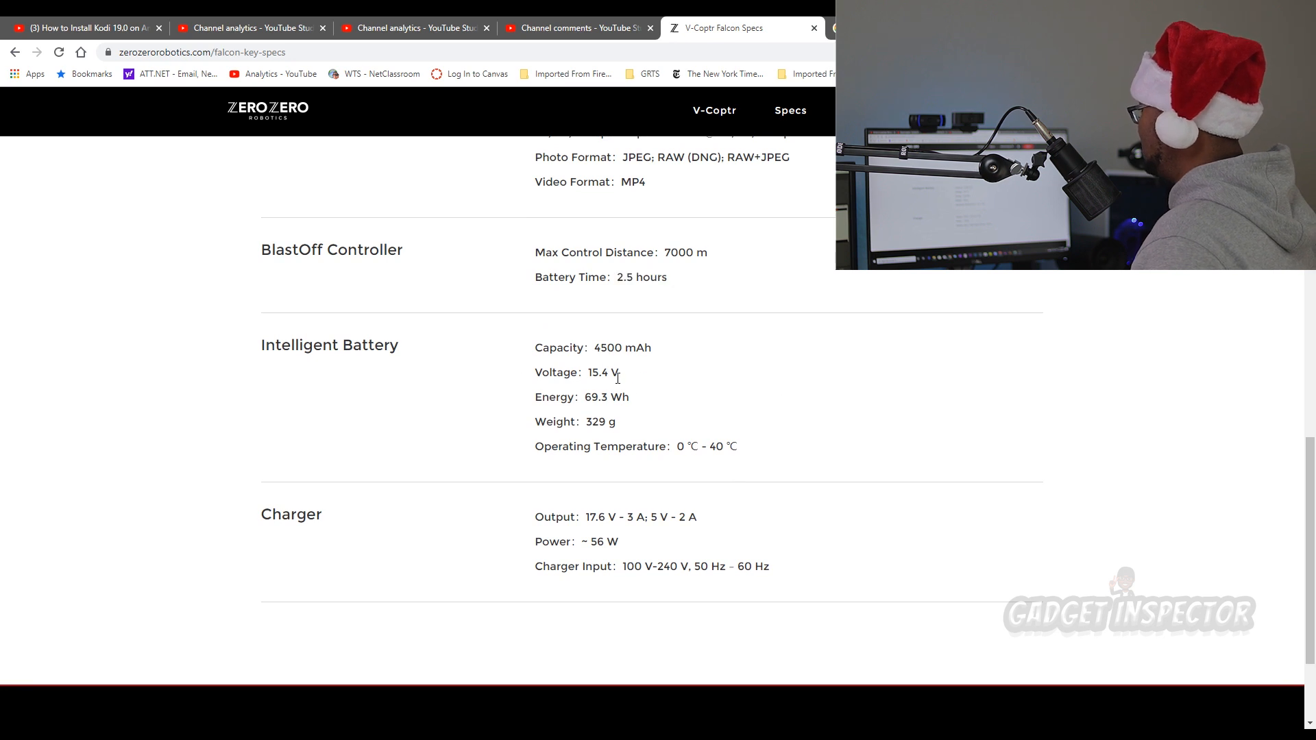
mouse_move(703, 374)
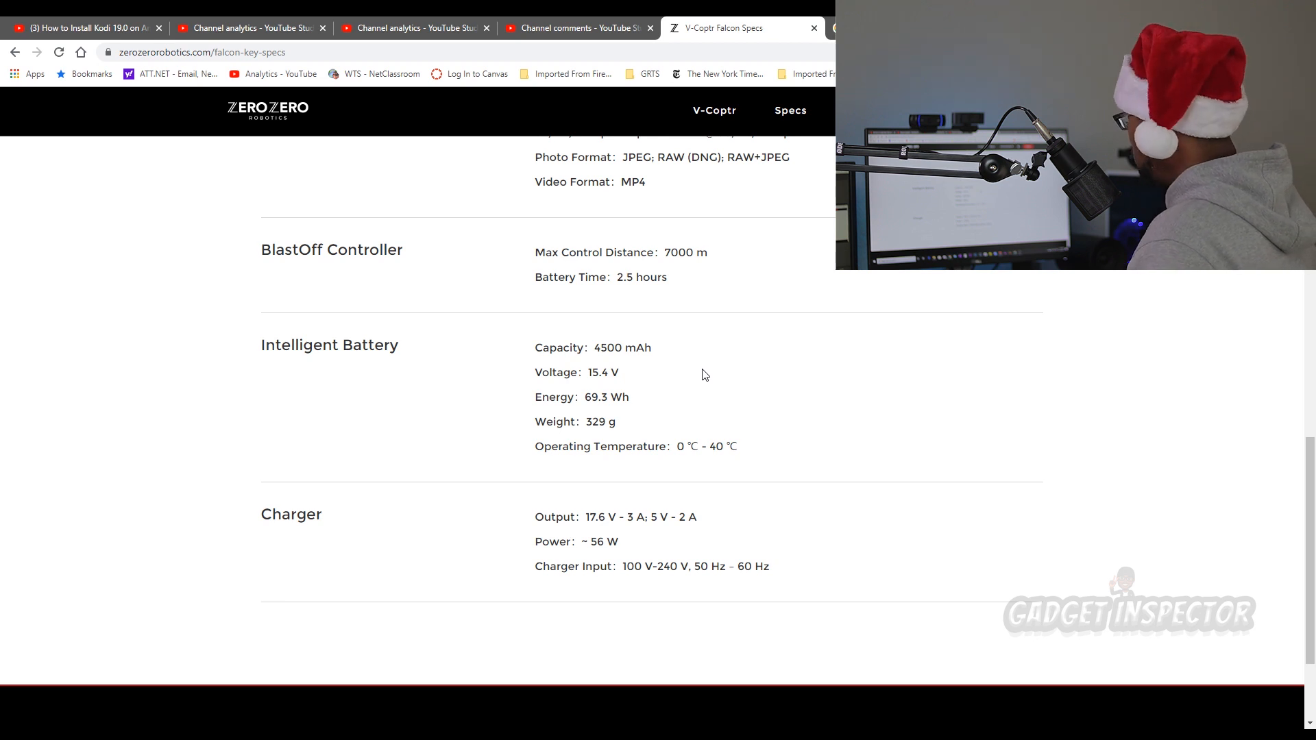
scroll("down", 3)
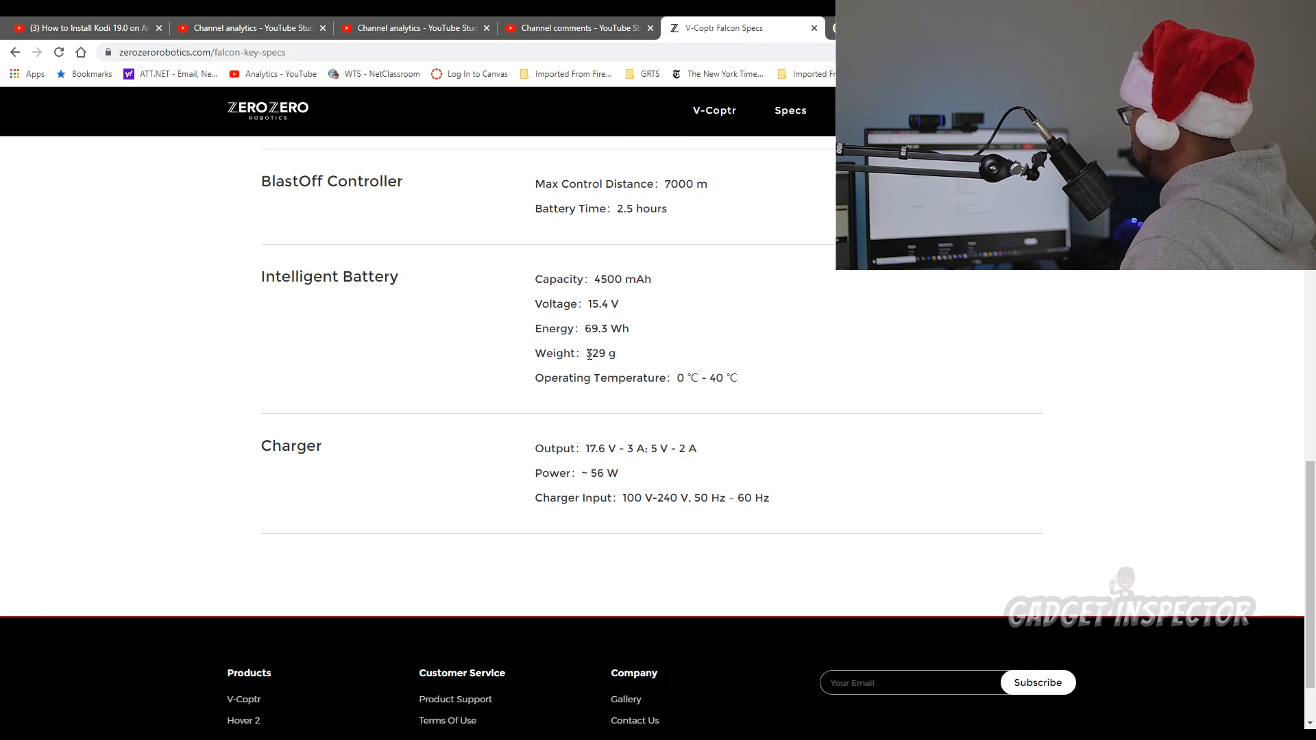
double_click(599, 352)
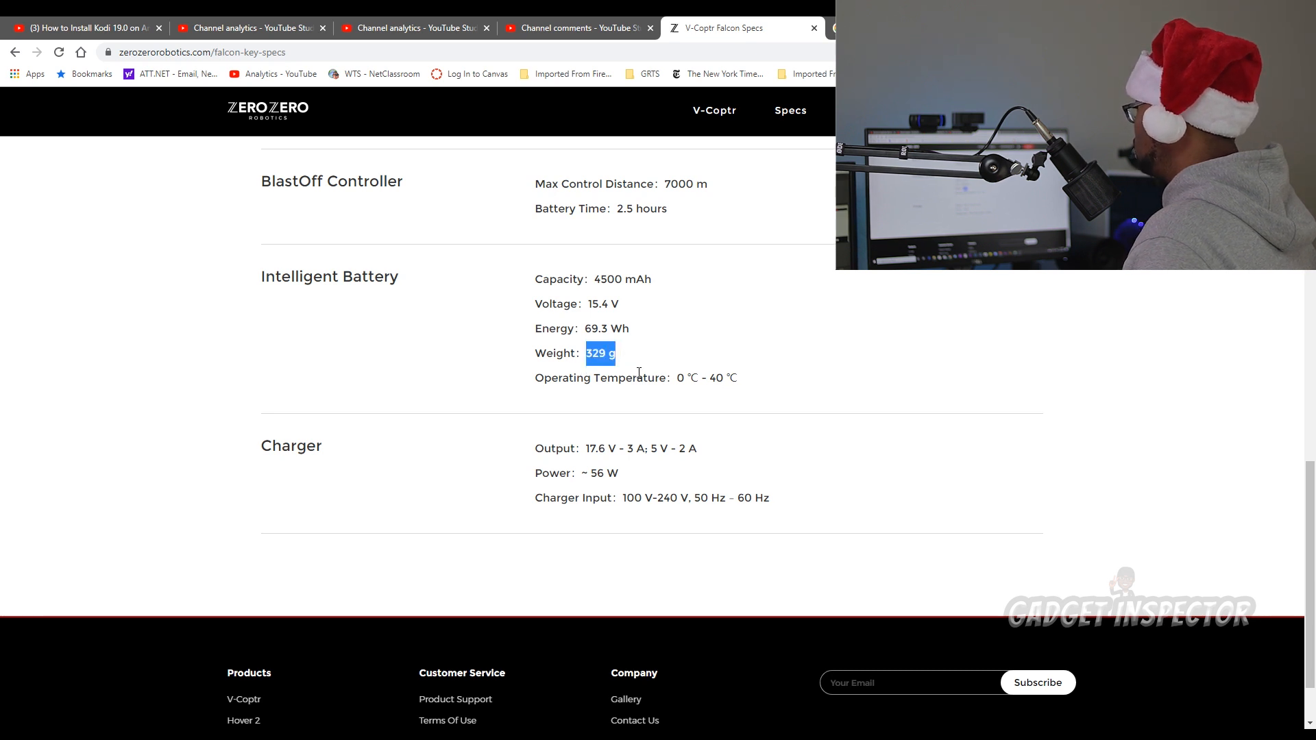
Step: Scroll up and down around the battery section of the specs page
scroll("down", 3)
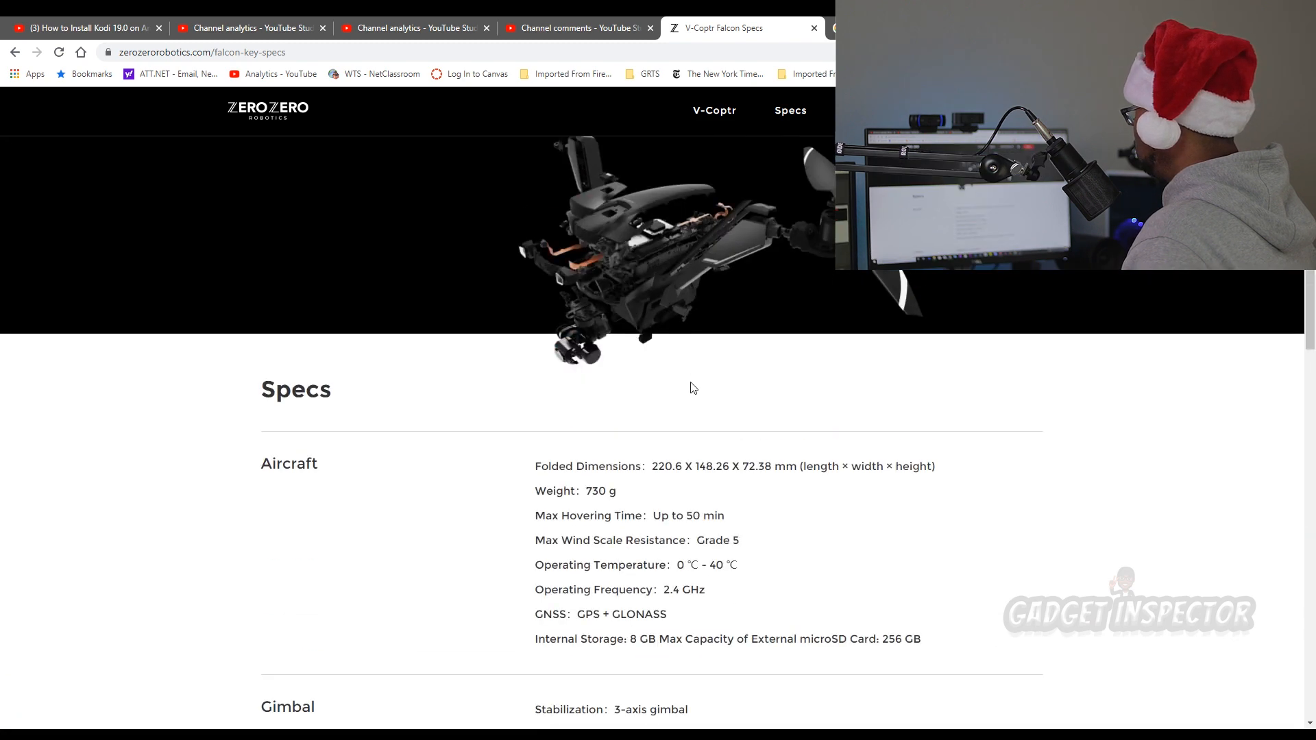
scroll("down", 3)
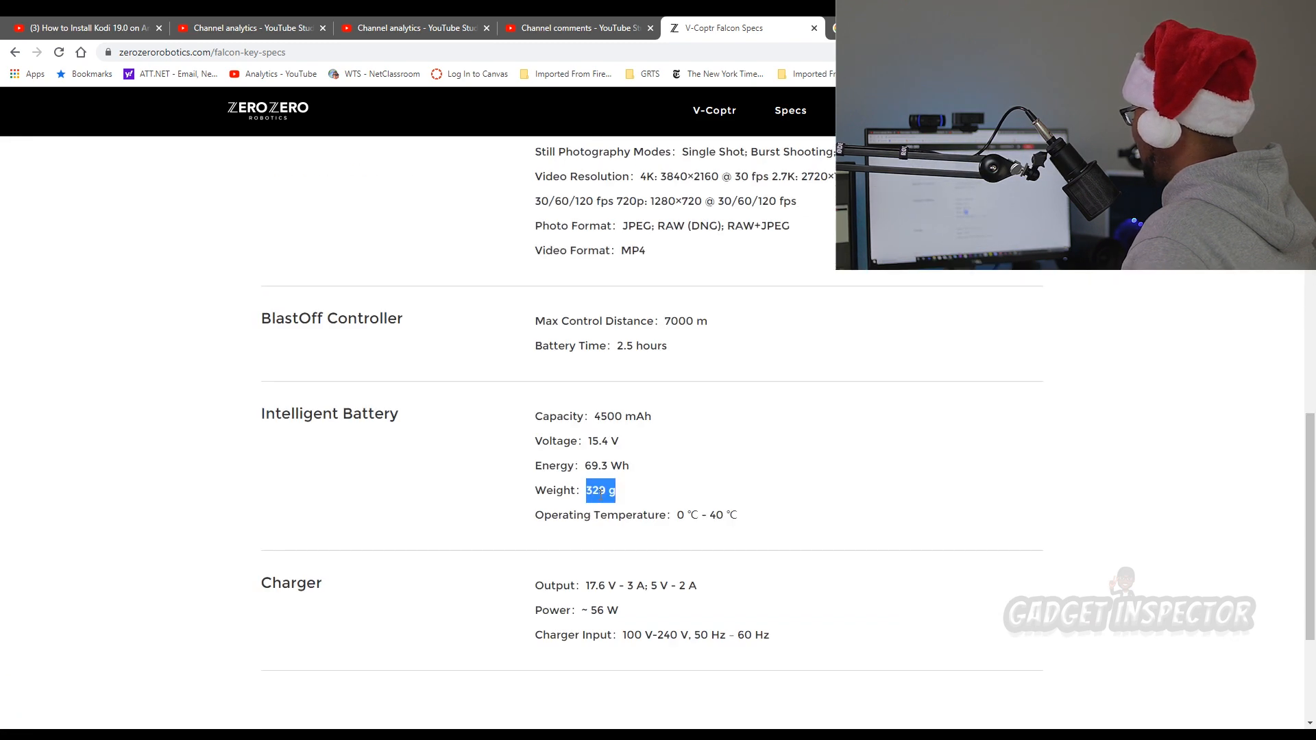
scroll("up", 3)
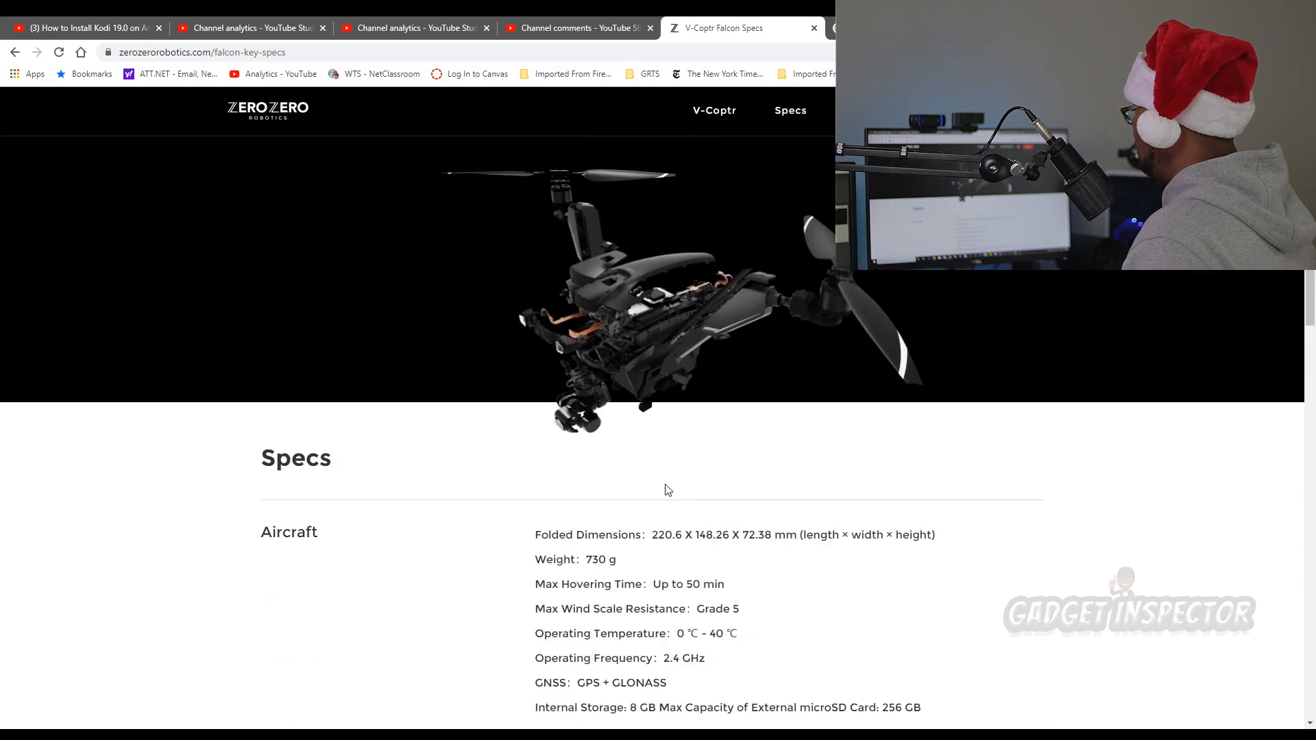
scroll("down", 3)
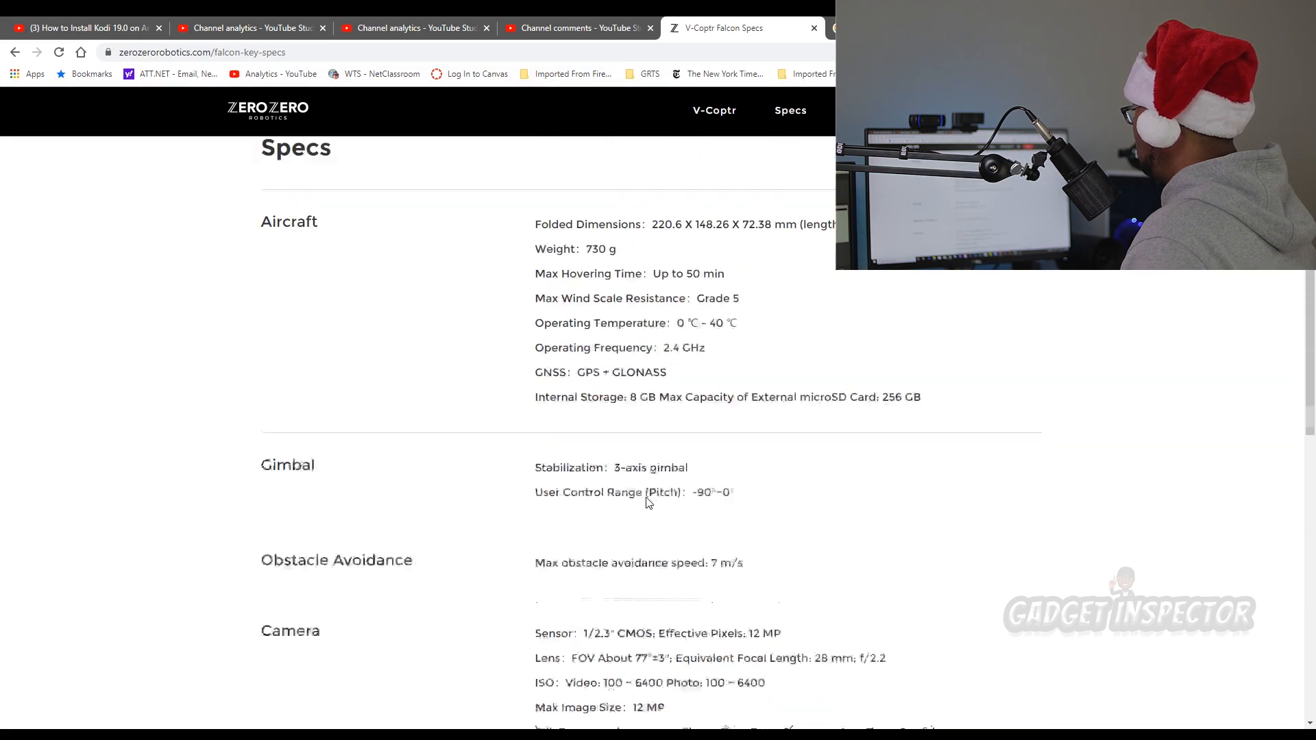
scroll("up", 3)
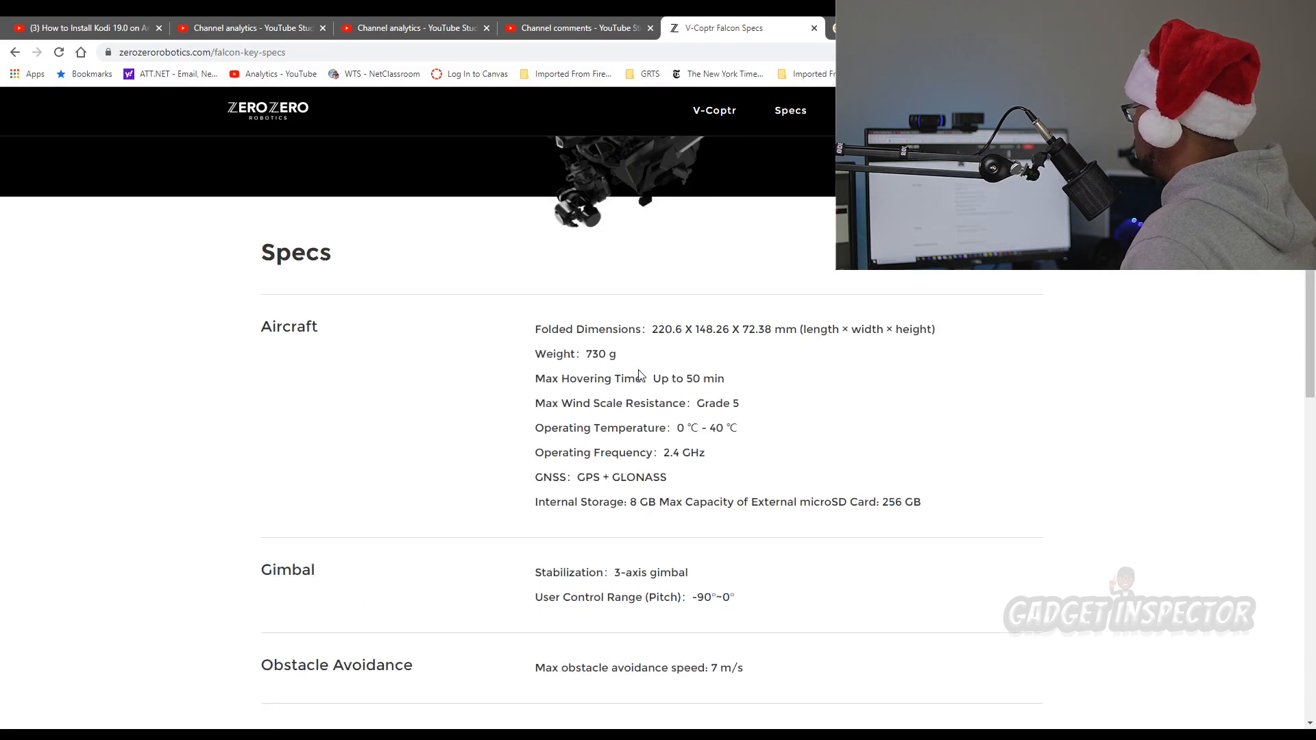
scroll("down", 3)
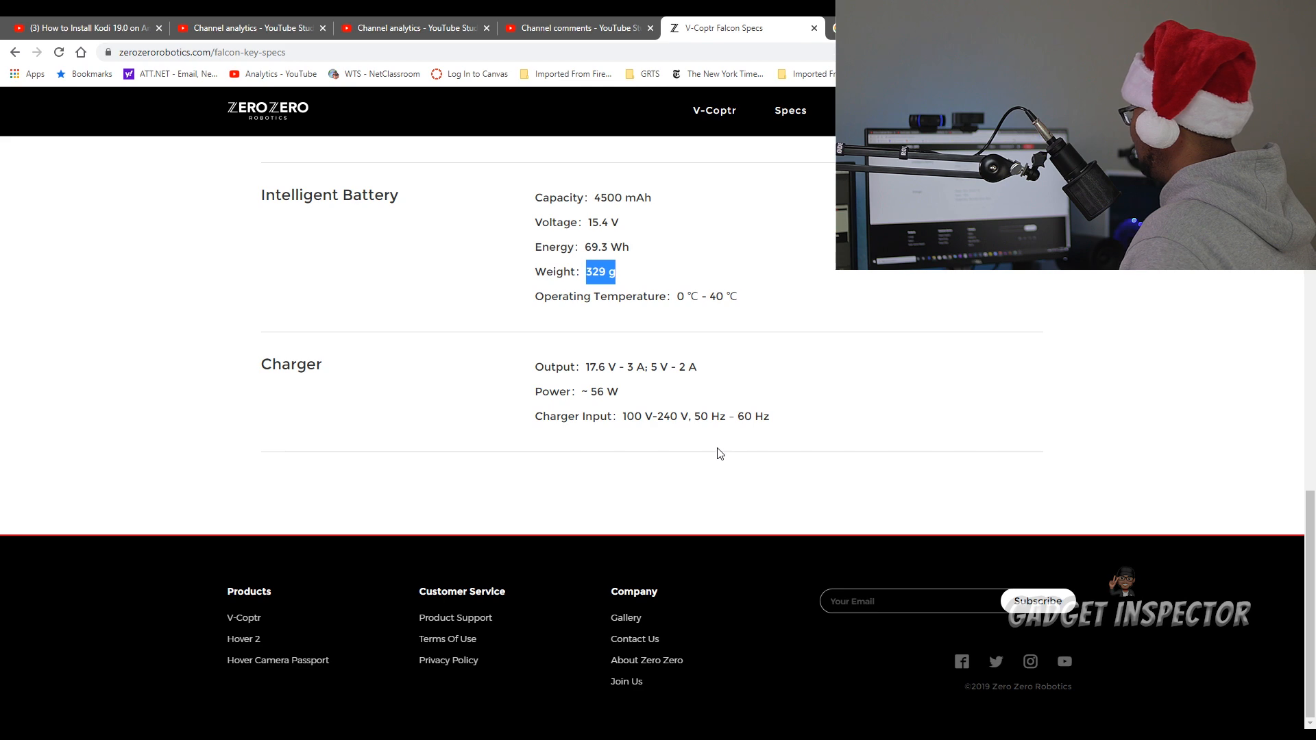
scroll("up", 3)
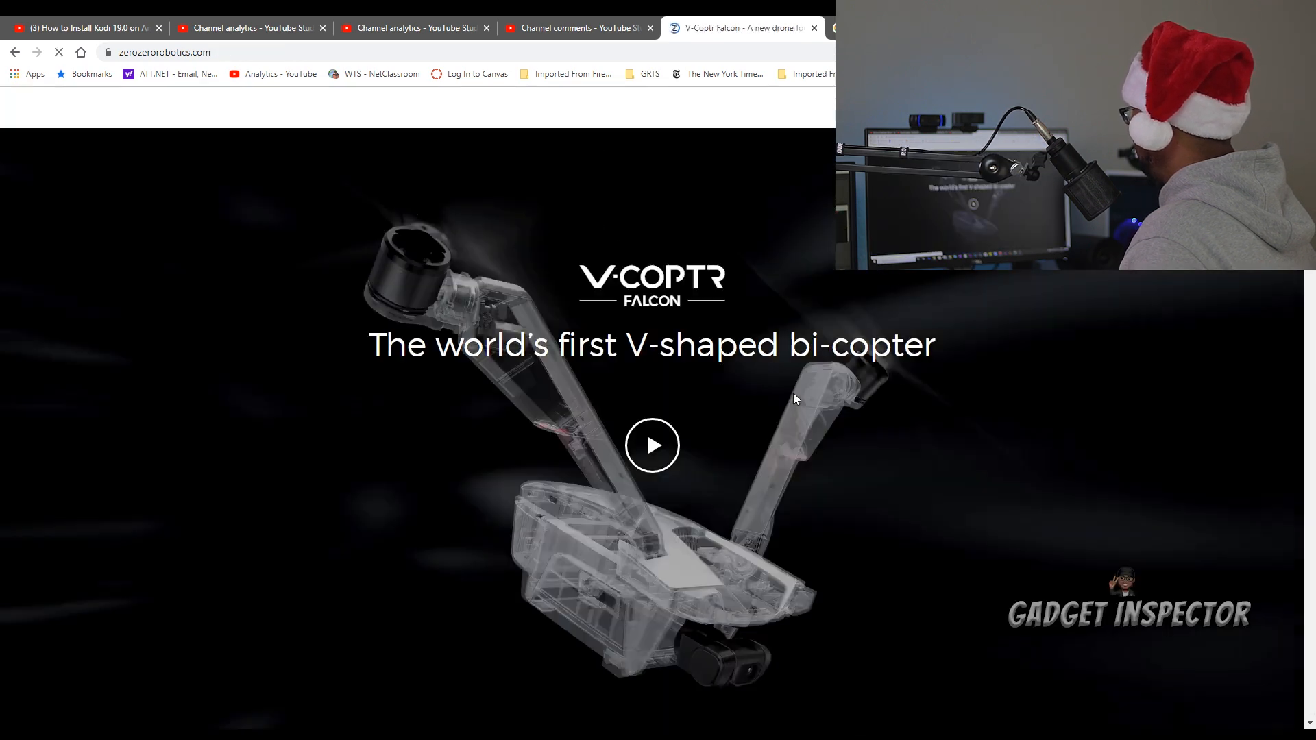
scroll("down", 3)
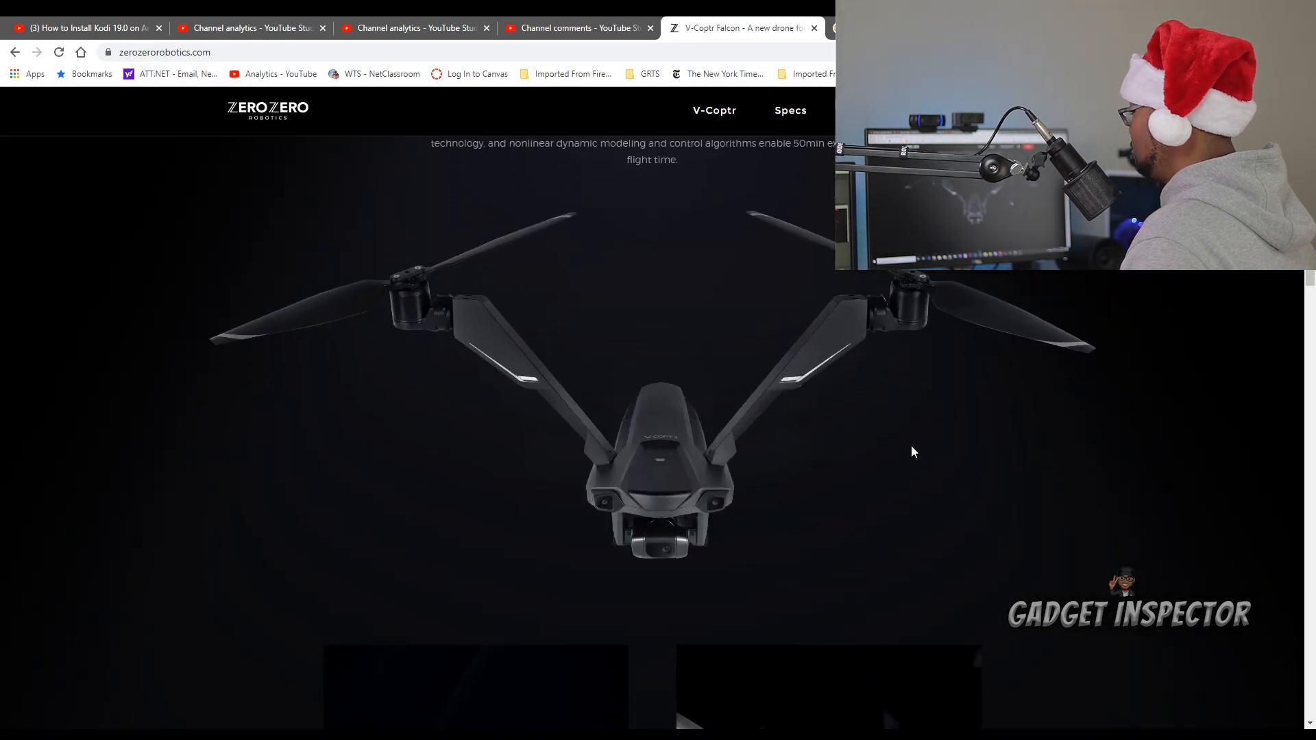
mouse_move(986, 465)
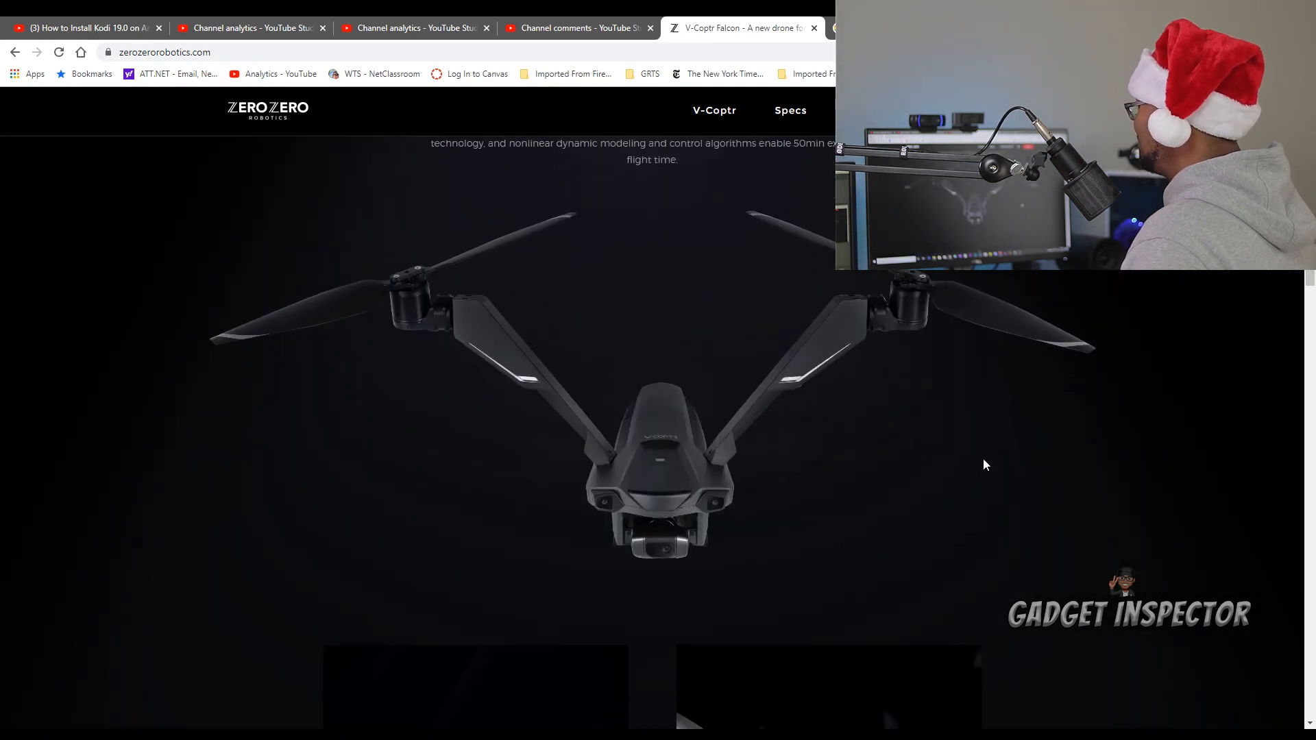